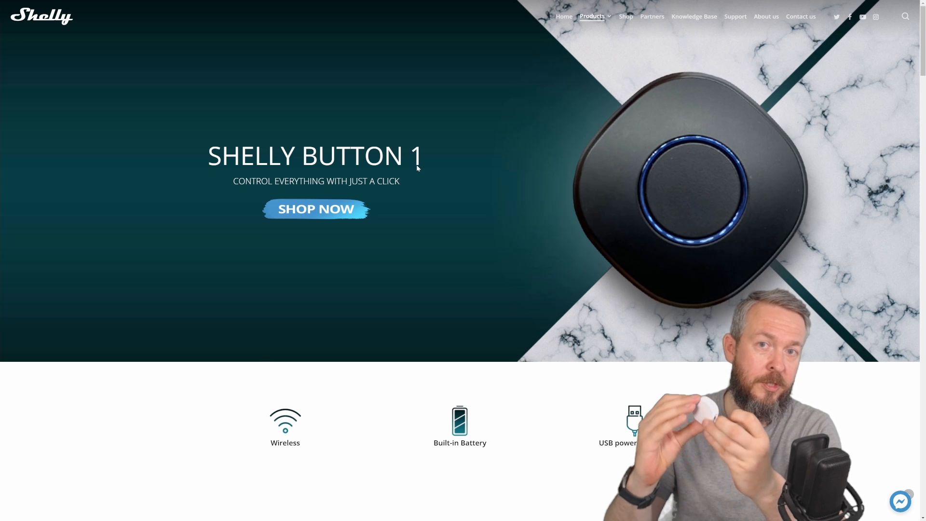
Step: Review the button settings: long-push 800 ms and multipush 500 ms between pushes
{"action": "scroll", "scroll_direction": "down", "scroll_amount": 3}
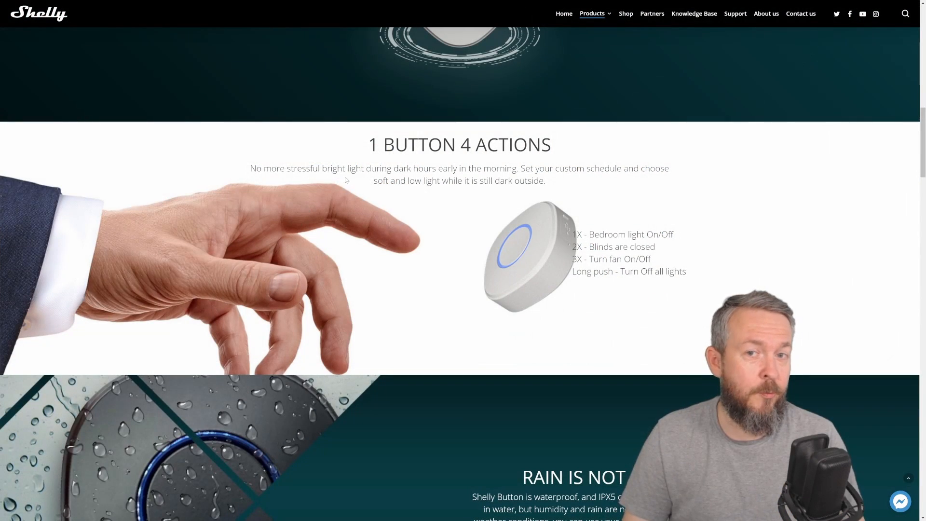
{"action": "mouse_move", "coordinate": [578, 218]}
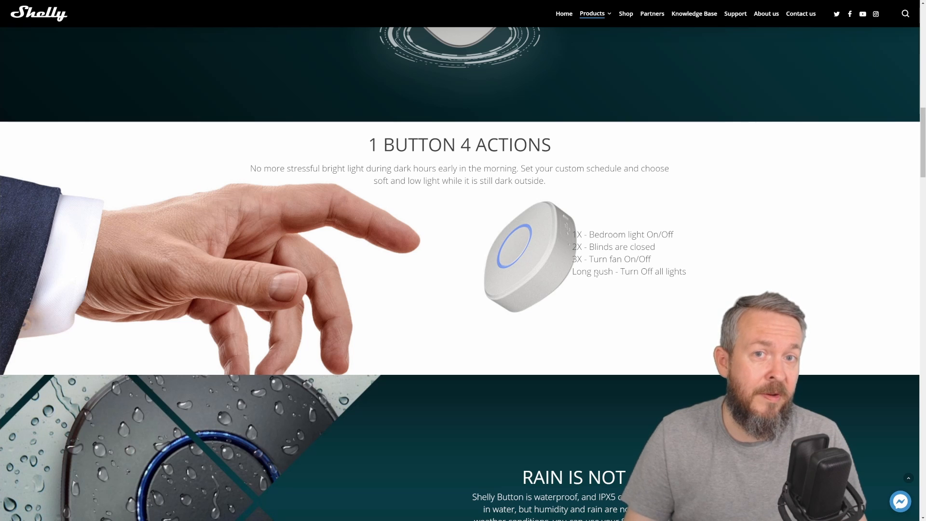
{"action": "scroll", "scroll_direction": "down", "scroll_amount": 3}
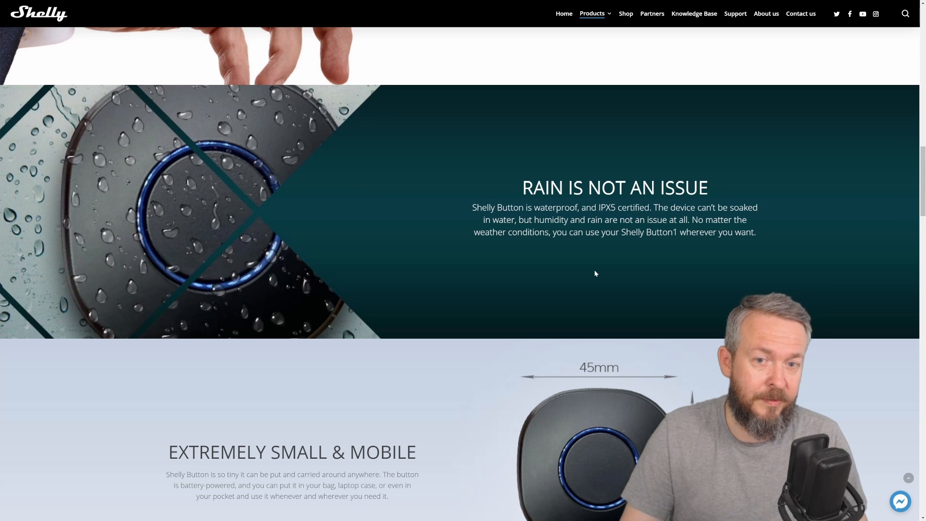
{"action": "scroll", "scroll_direction": "down", "scroll_amount": 3}
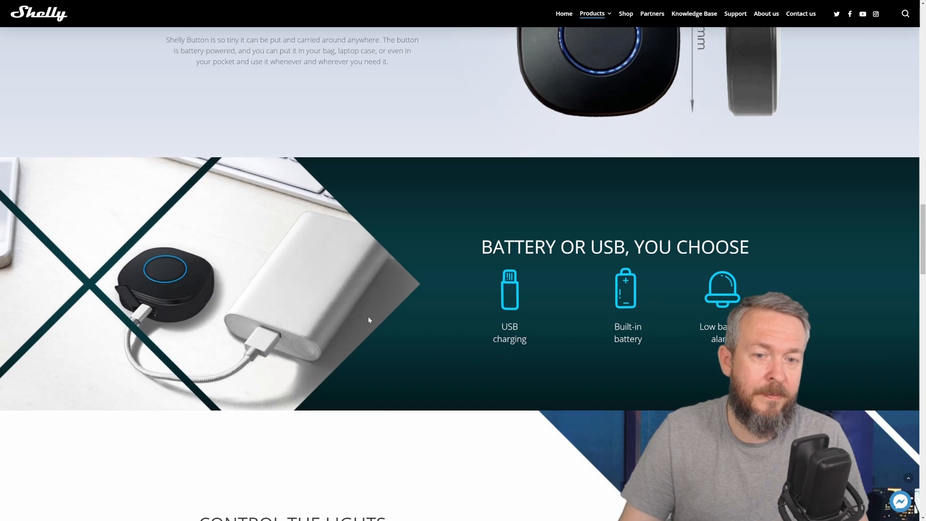
{"action": "scroll", "scroll_direction": "down", "scroll_amount": 3}
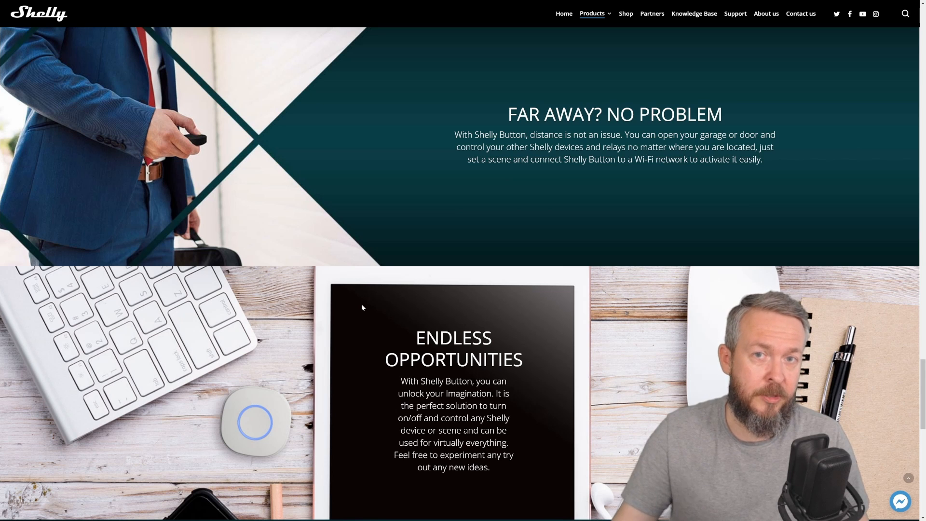
{"action": "scroll", "scroll_direction": "down", "scroll_amount": 3}
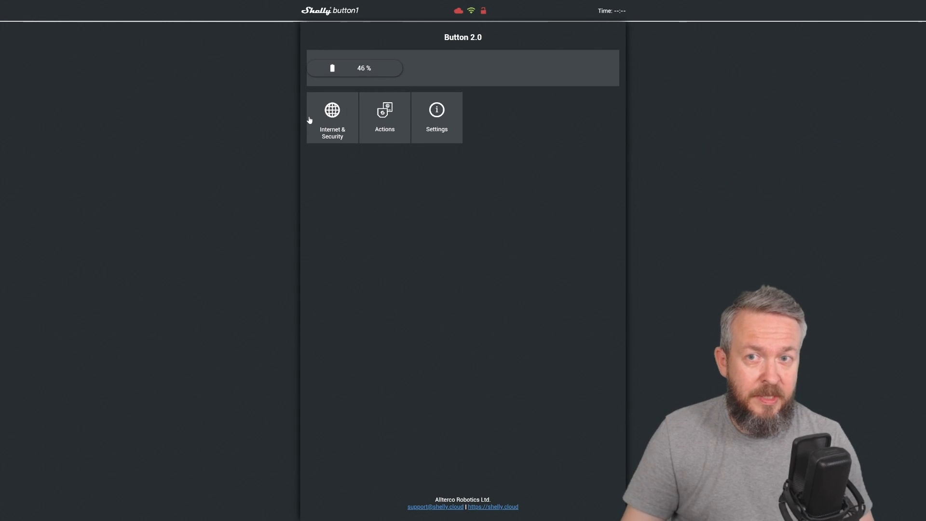
{"action": "mouse_move", "coordinate": [341, 73]}
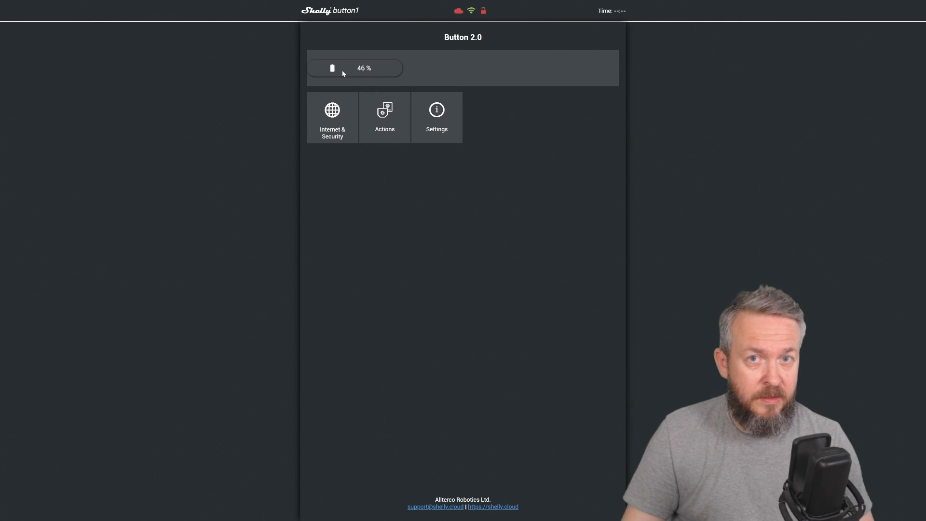
{"action": "mouse_move", "coordinate": [363, 75]}
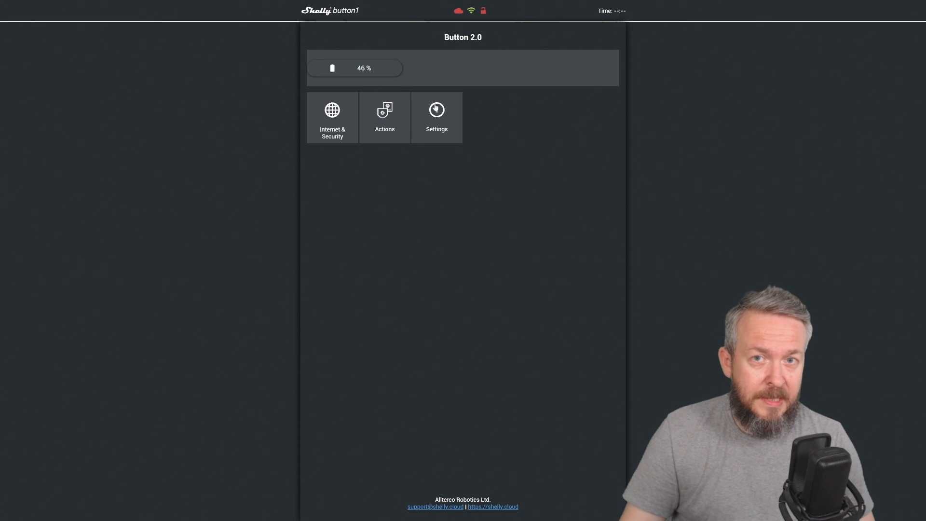
{"action": "left_click", "coordinate": [436, 116]}
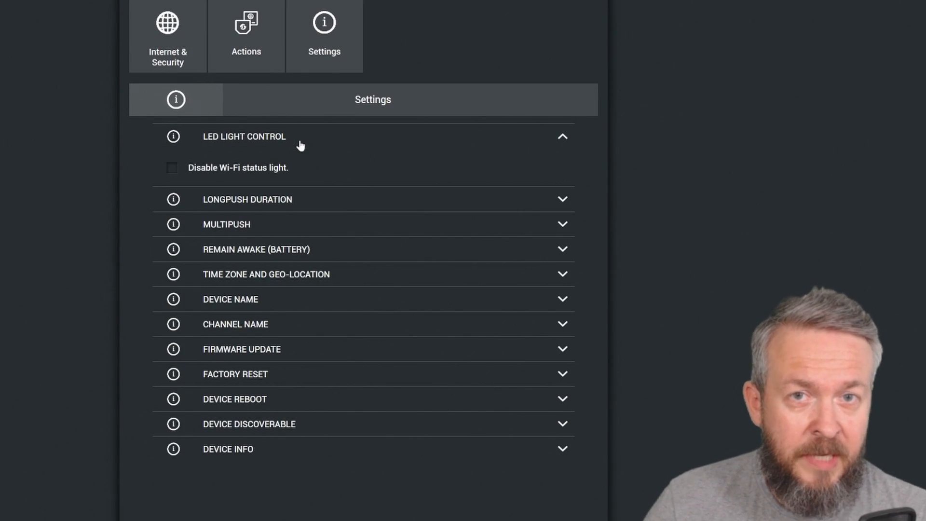
{"action": "mouse_move", "coordinate": [204, 179]}
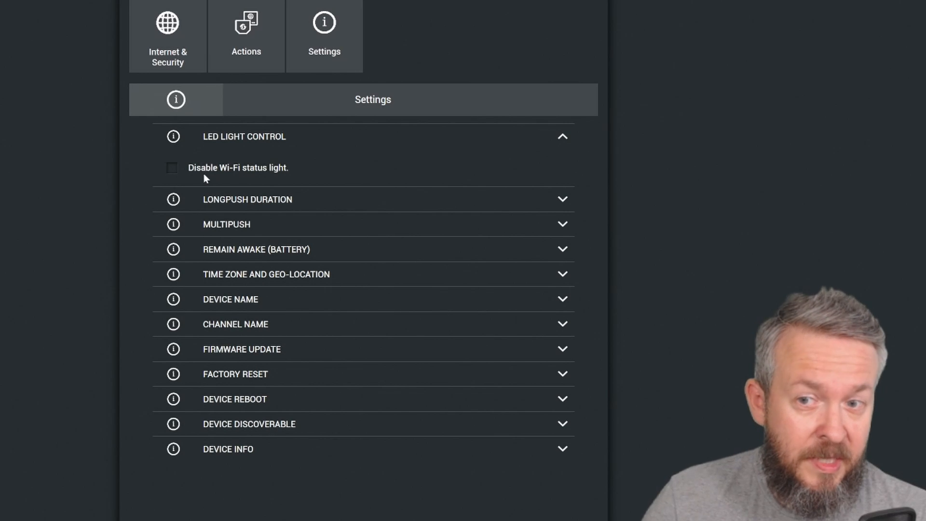
{"action": "mouse_move", "coordinate": [281, 180]}
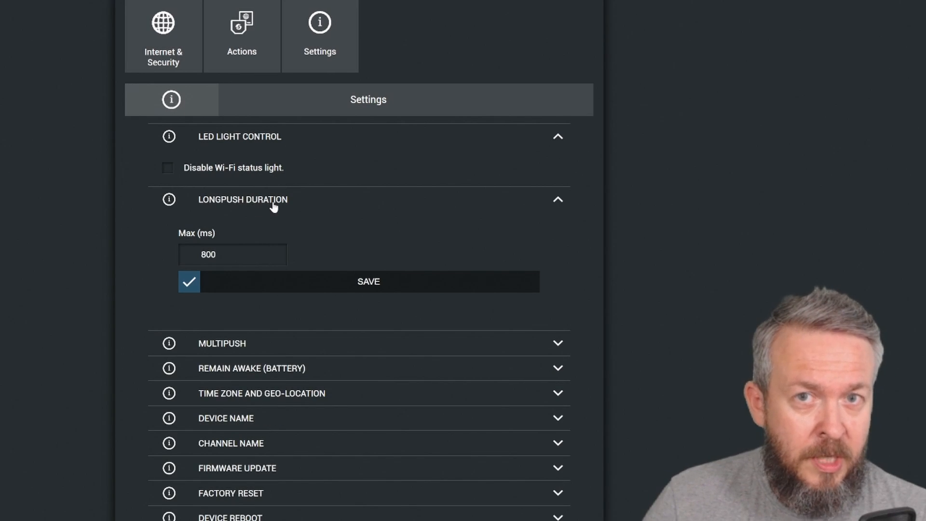
{"action": "mouse_move", "coordinate": [216, 211]}
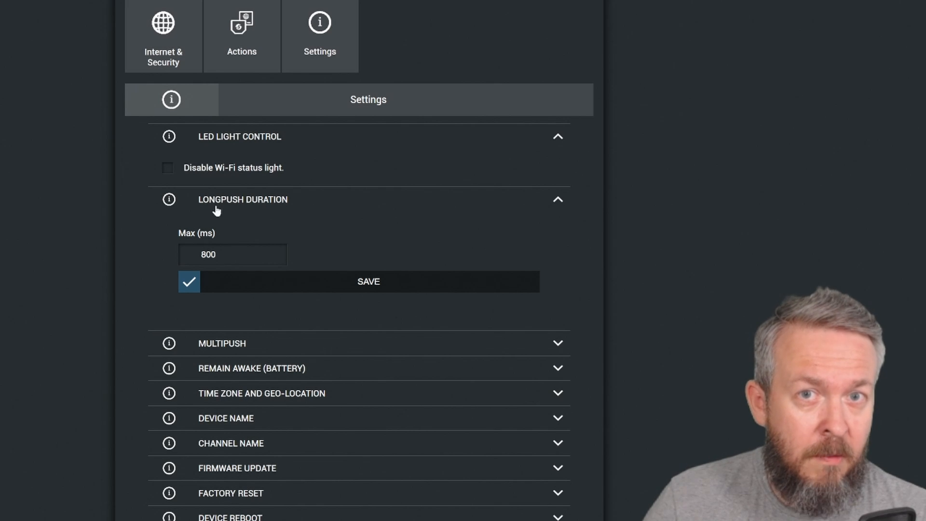
{"action": "mouse_move", "coordinate": [241, 237]}
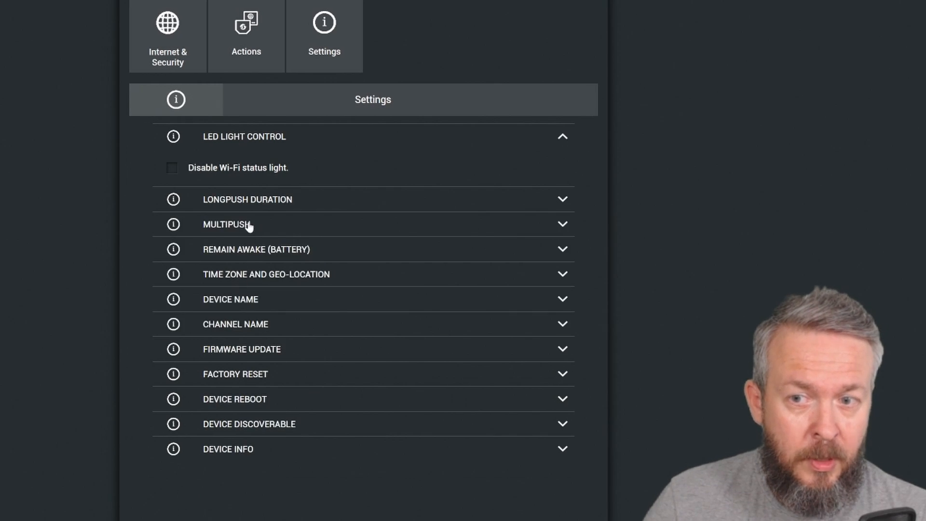
{"action": "left_click", "coordinate": [247, 224]}
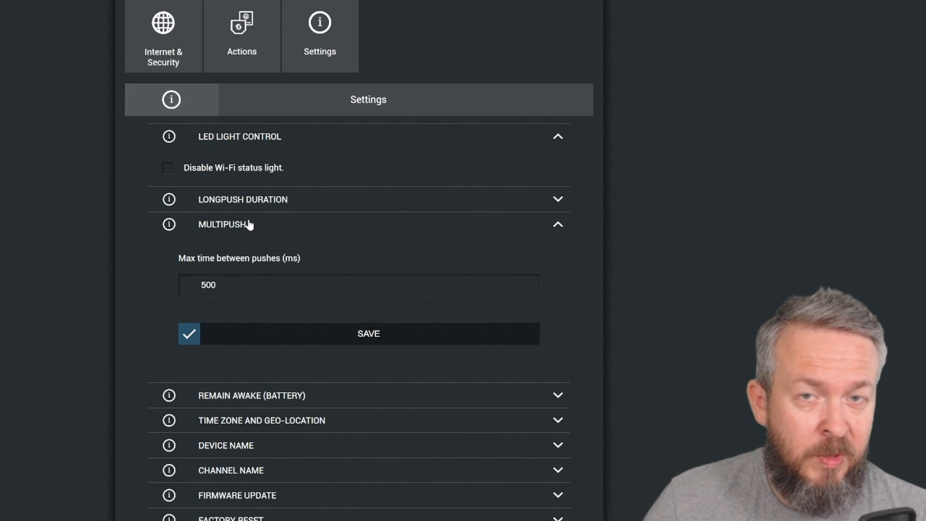
{"action": "mouse_move", "coordinate": [246, 220]}
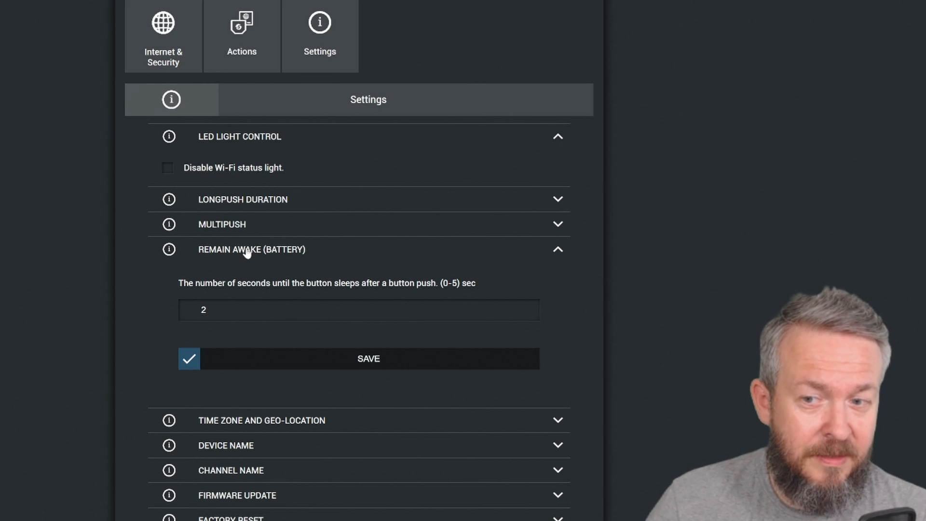
Step: Expand the Europe/Zagreb time zone, device name and firmware update sections
{"action": "left_click", "coordinate": [262, 420]}
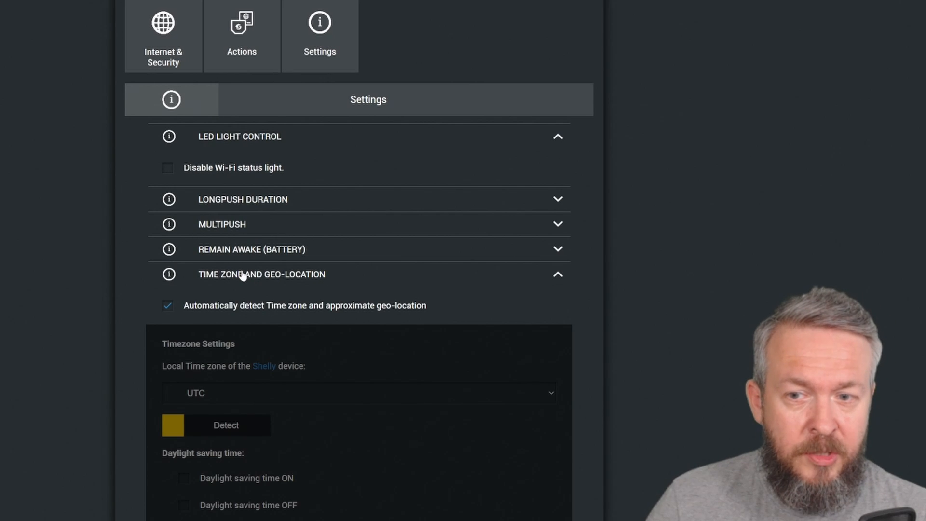
{"action": "left_click", "coordinate": [226, 425]}
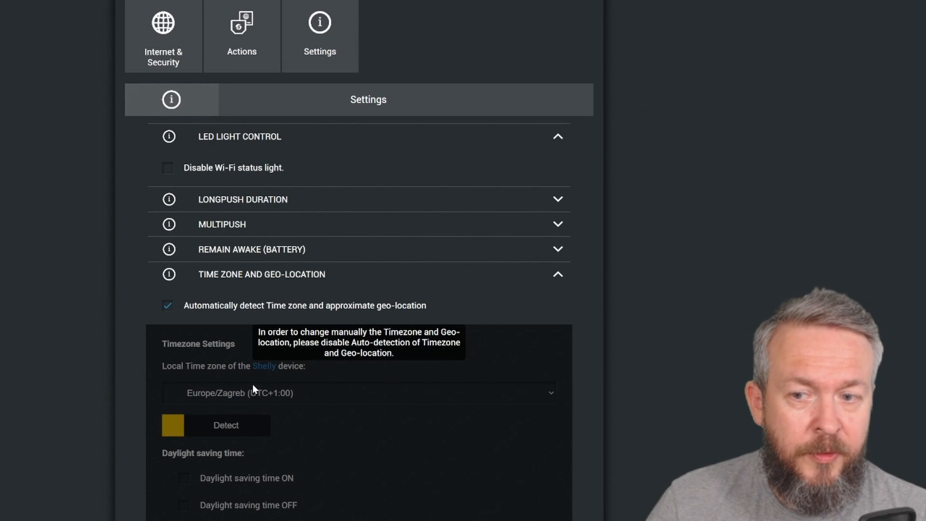
{"action": "mouse_move", "coordinate": [219, 402]}
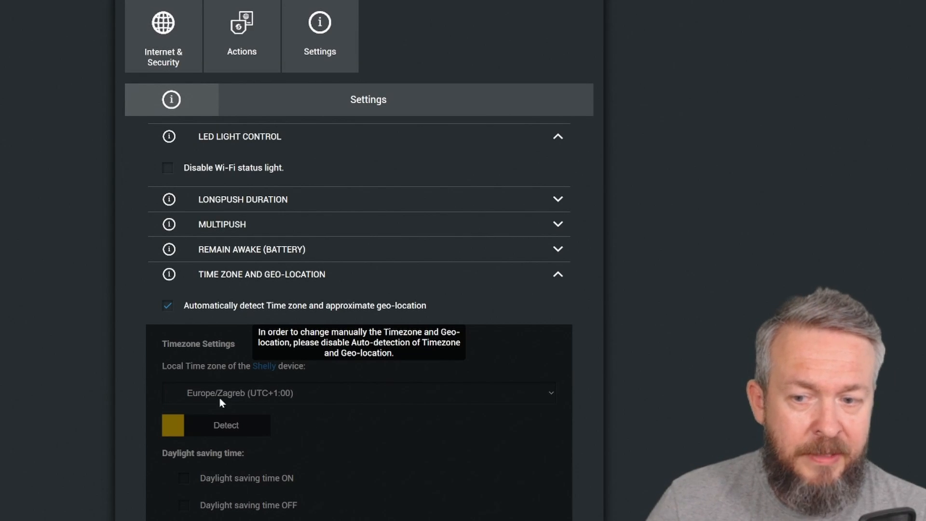
{"action": "scroll", "scroll_direction": "down", "scroll_amount": 3}
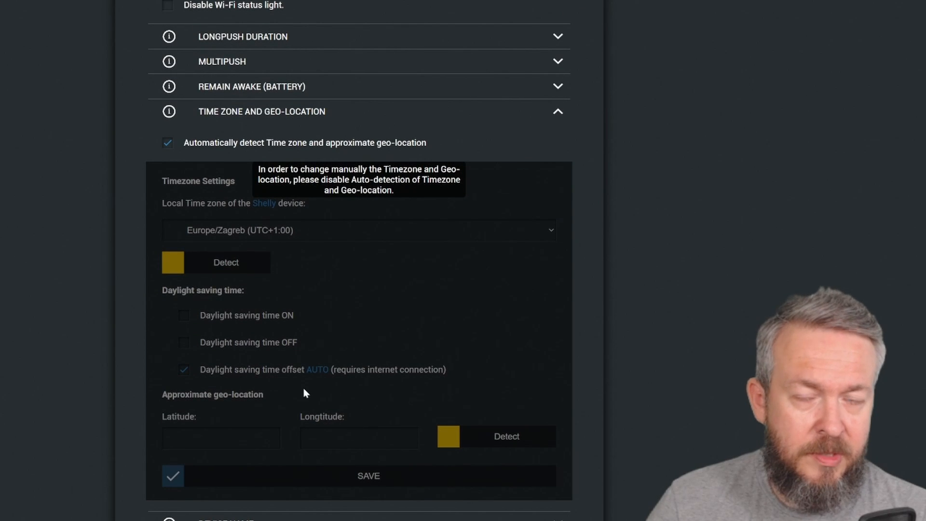
{"action": "scroll", "scroll_direction": "down", "scroll_amount": 3}
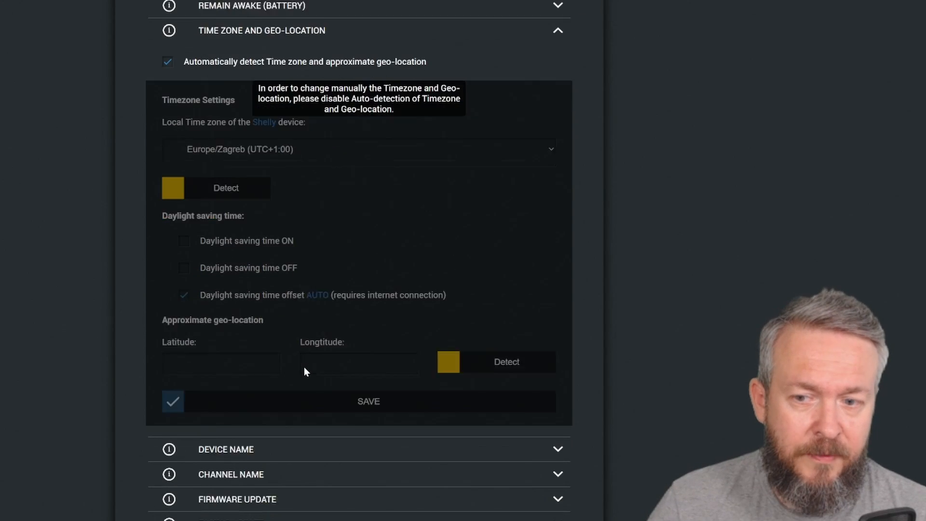
{"action": "left_click", "coordinate": [225, 448]}
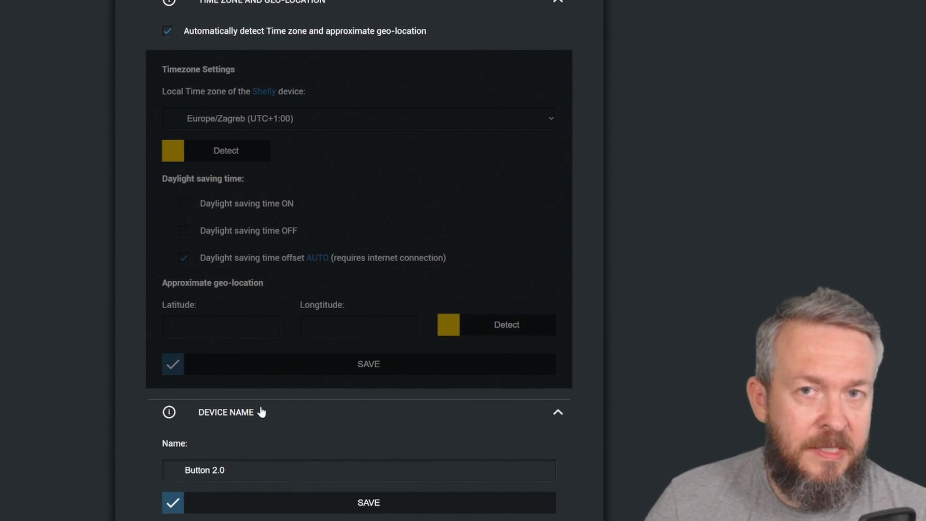
{"action": "left_click", "coordinate": [556, 412]}
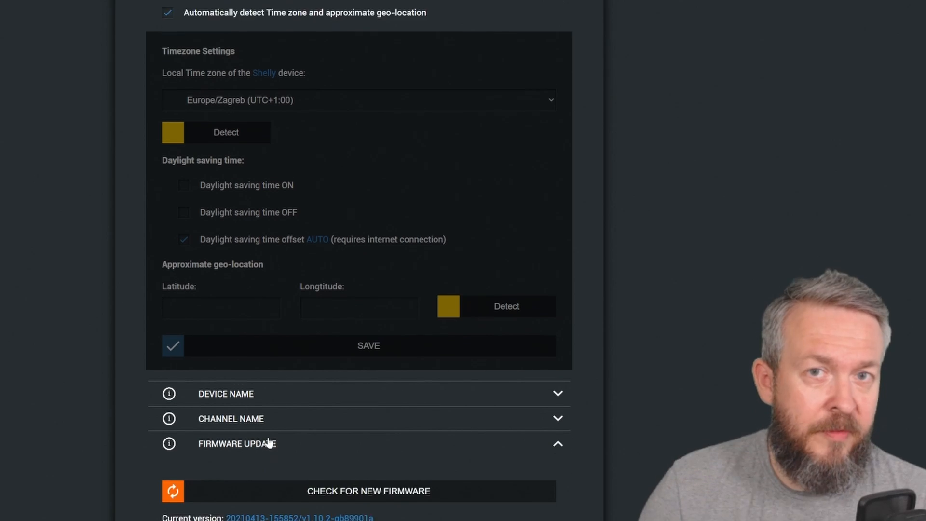
Step: Check the device discoverable option and the Wi-Fi device info
{"action": "scroll", "scroll_direction": "down", "scroll_amount": 3}
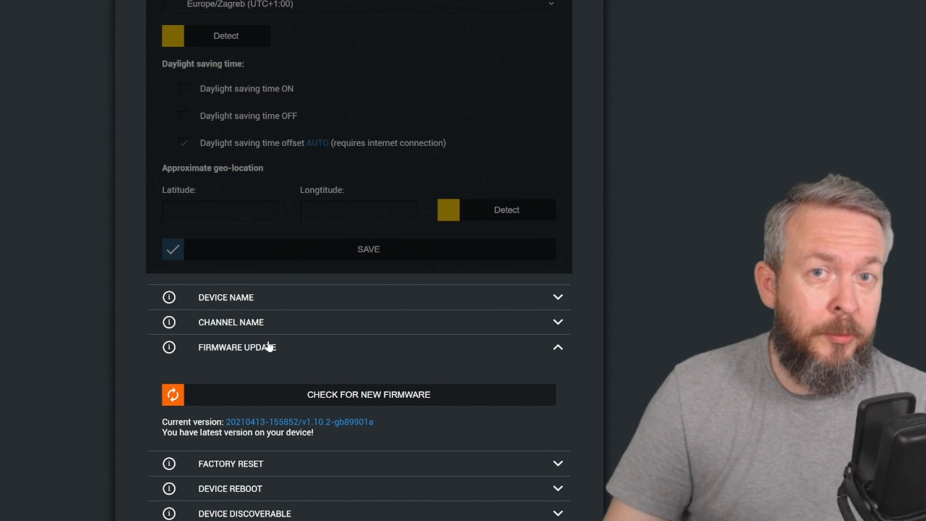
{"action": "left_click", "coordinate": [231, 464]}
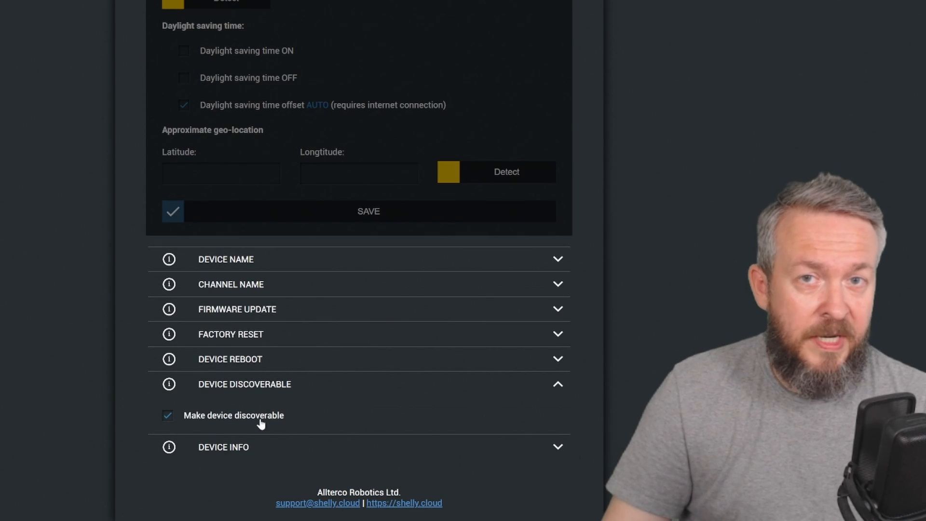
{"action": "mouse_move", "coordinate": [281, 423]}
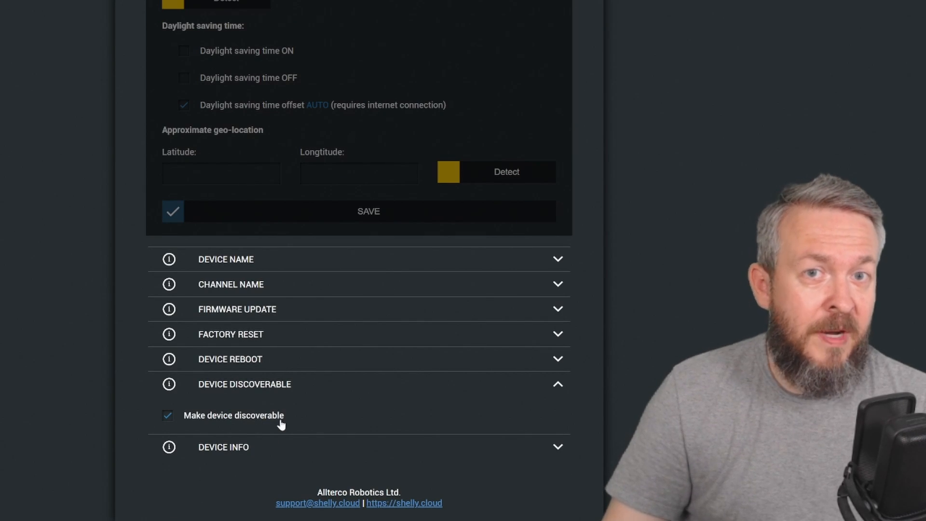
{"action": "mouse_move", "coordinate": [268, 428]}
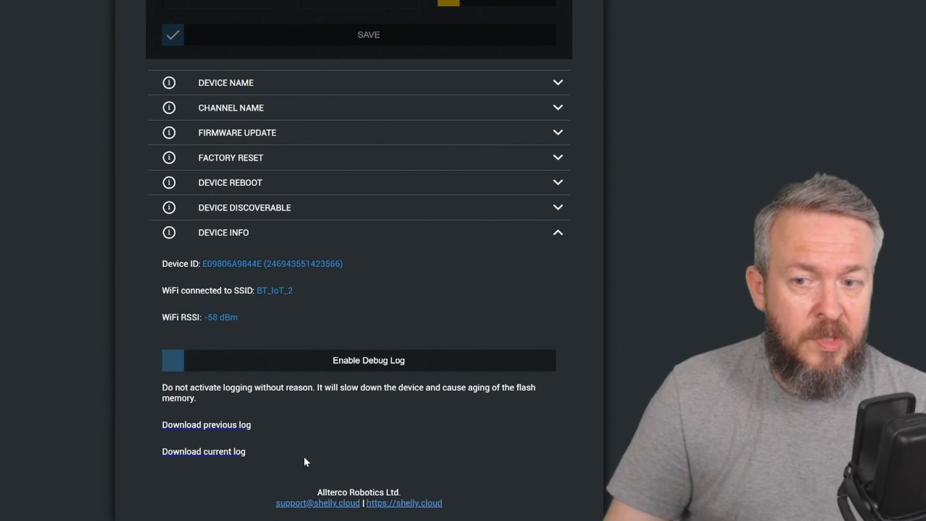
{"action": "mouse_move", "coordinate": [195, 264]}
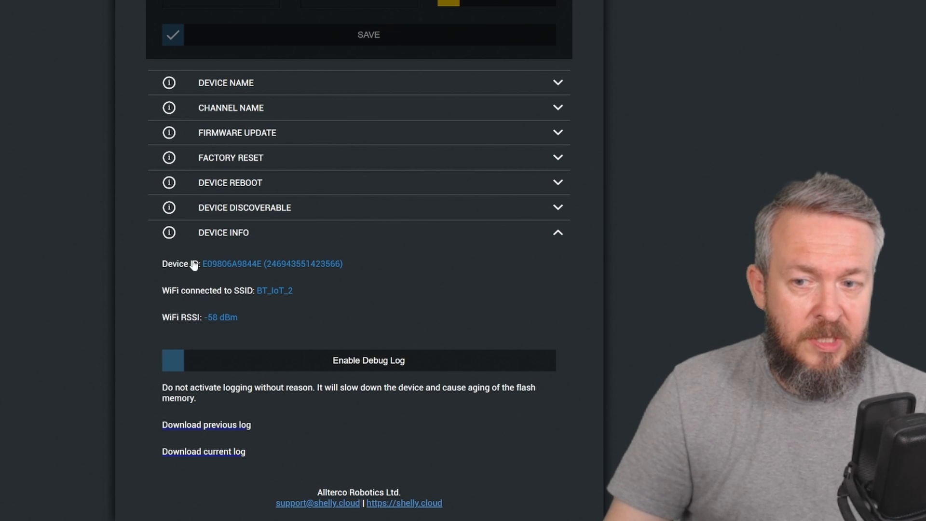
{"action": "mouse_move", "coordinate": [301, 288]}
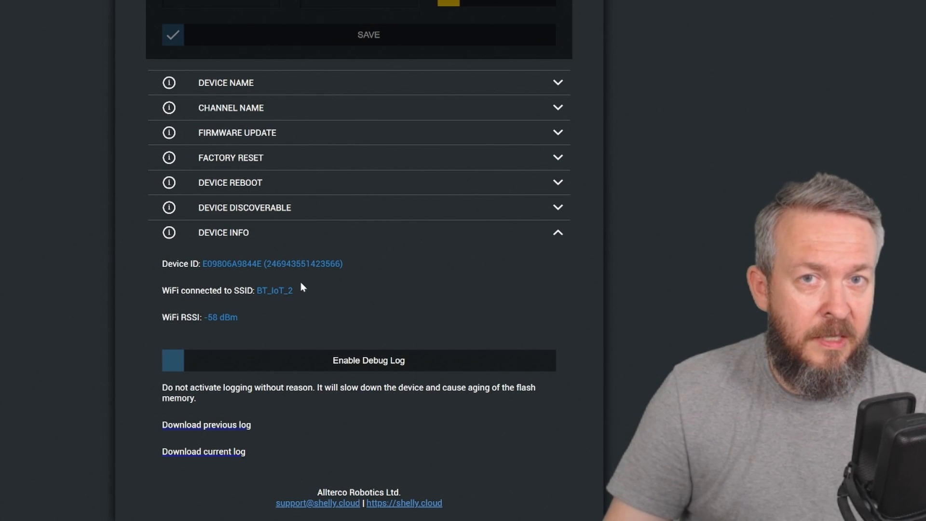
{"action": "mouse_move", "coordinate": [198, 320]}
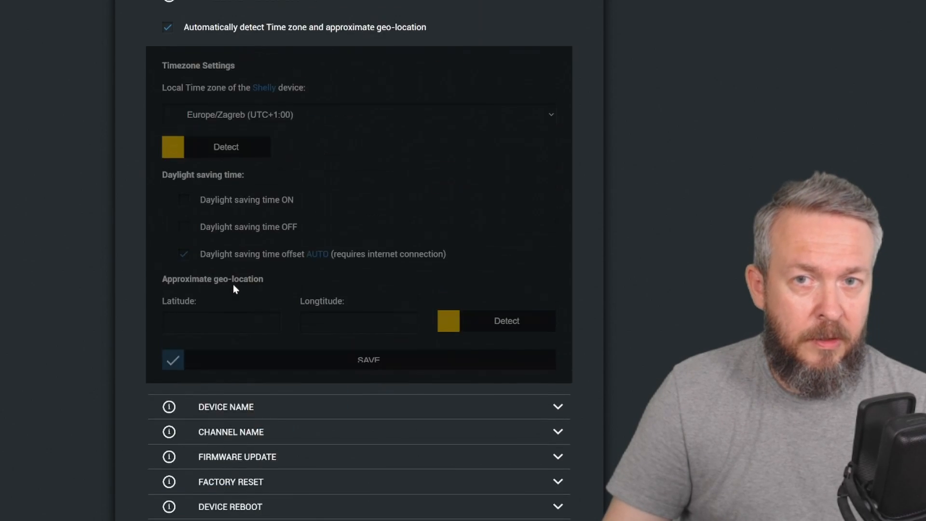
{"action": "scroll", "scroll_direction": "up", "scroll_amount": 3}
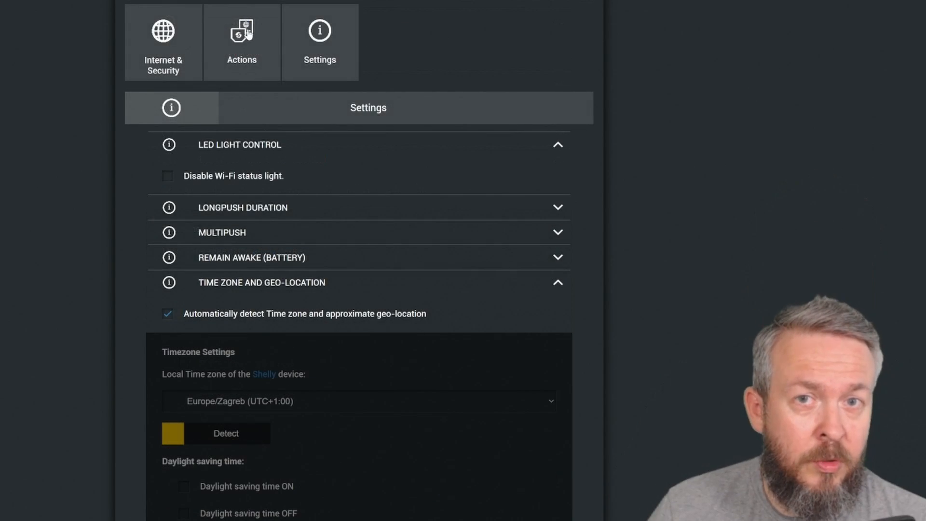
{"action": "mouse_move", "coordinate": [255, 76]}
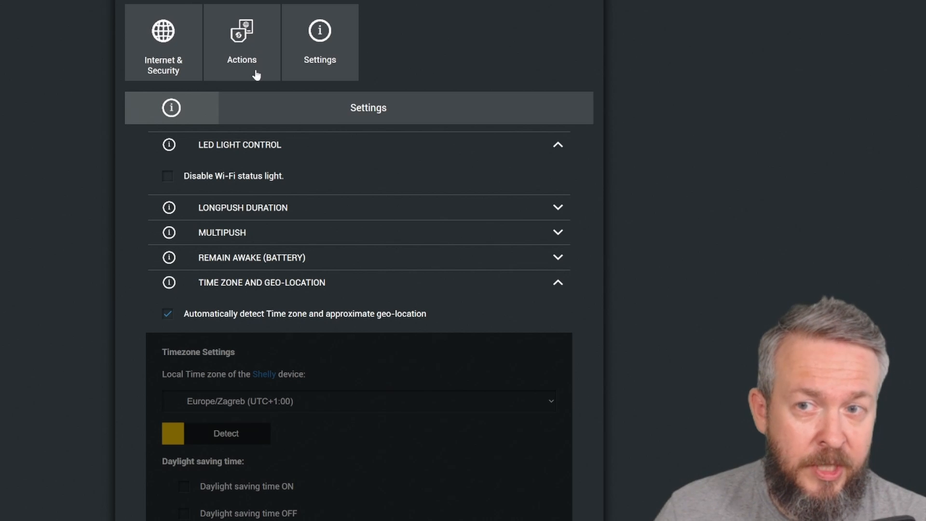
Step: Review Internet & Security sections, including the SNTP server time.google.com
{"action": "left_click", "coordinate": [167, 43]}
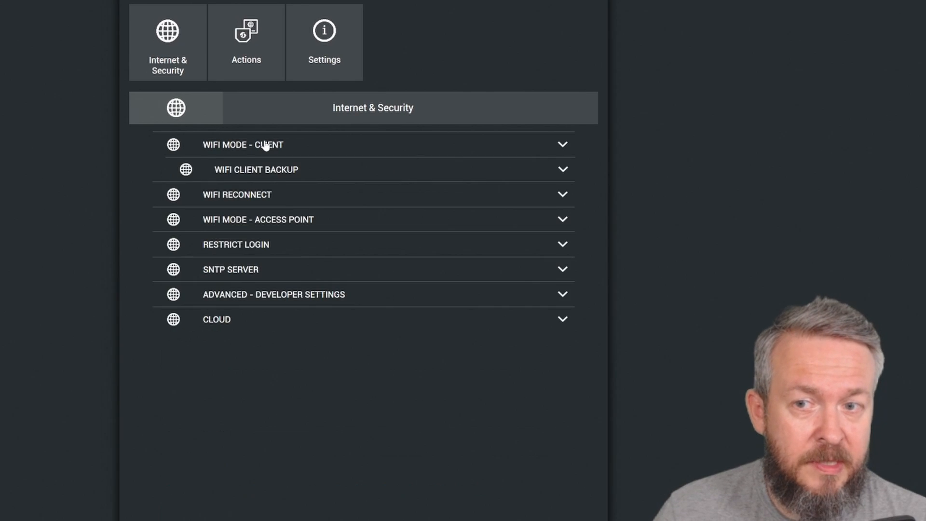
{"action": "mouse_move", "coordinate": [230, 172]}
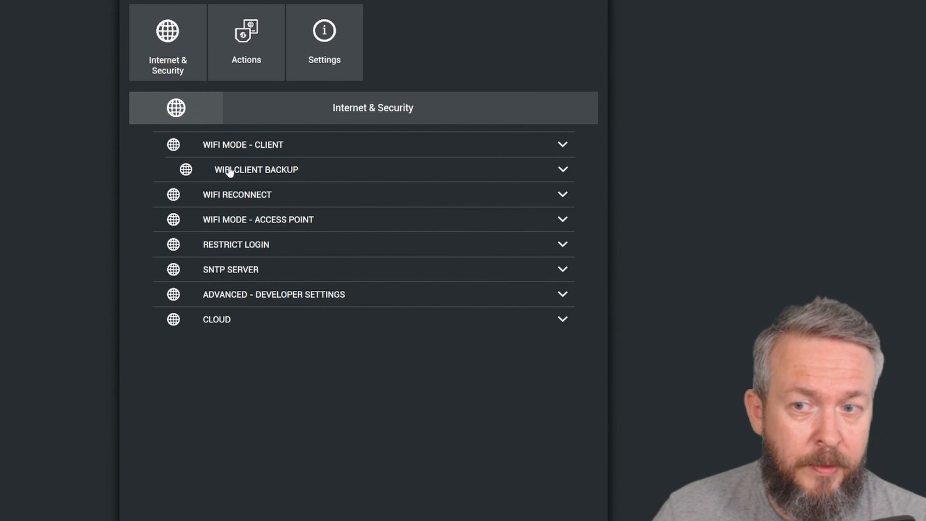
{"action": "left_click", "coordinate": [237, 194]}
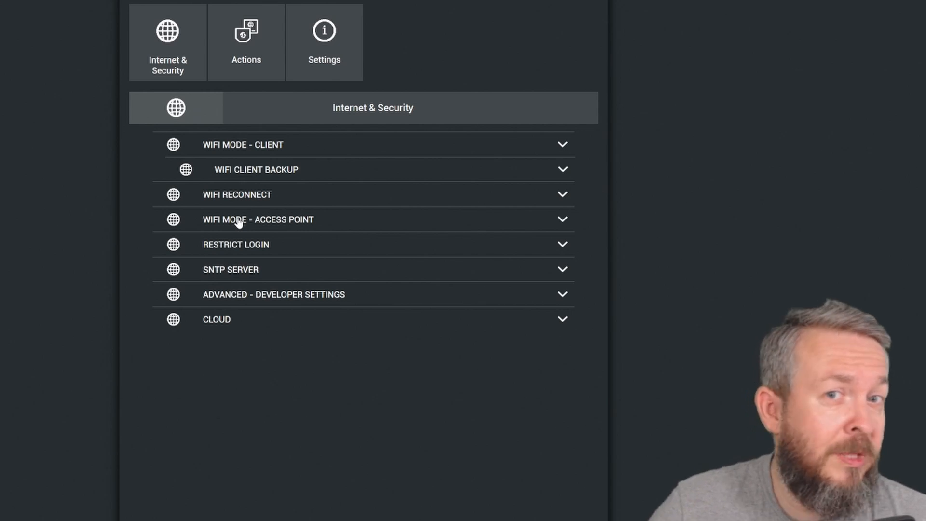
{"action": "mouse_move", "coordinate": [247, 249]}
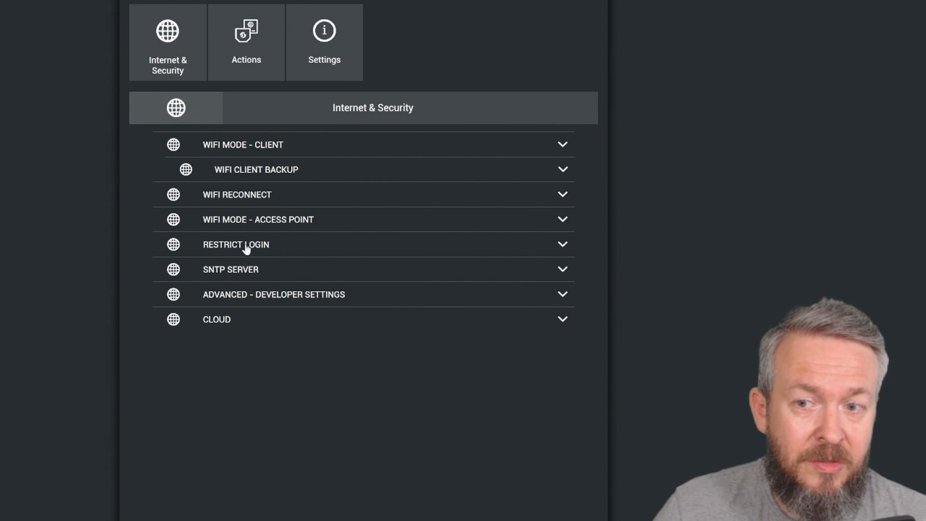
{"action": "left_click", "coordinate": [236, 244]}
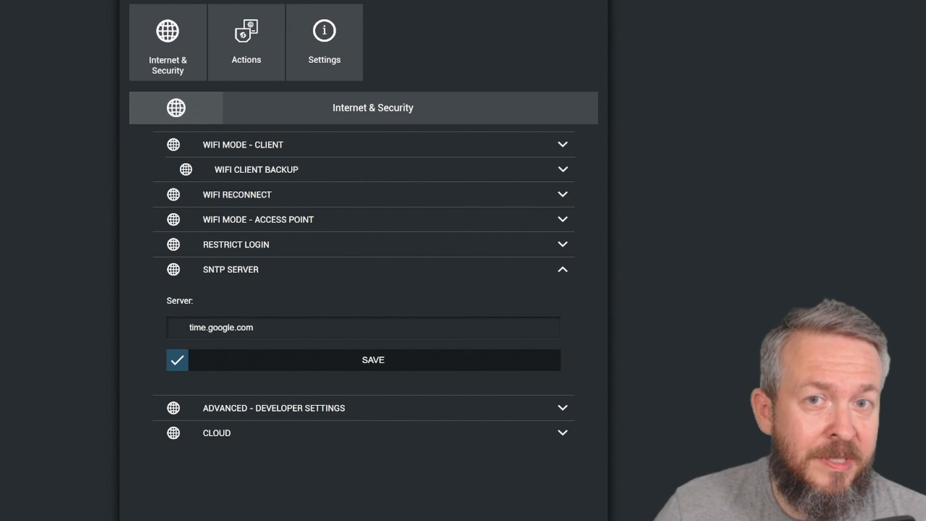
{"action": "mouse_move", "coordinate": [374, 256]}
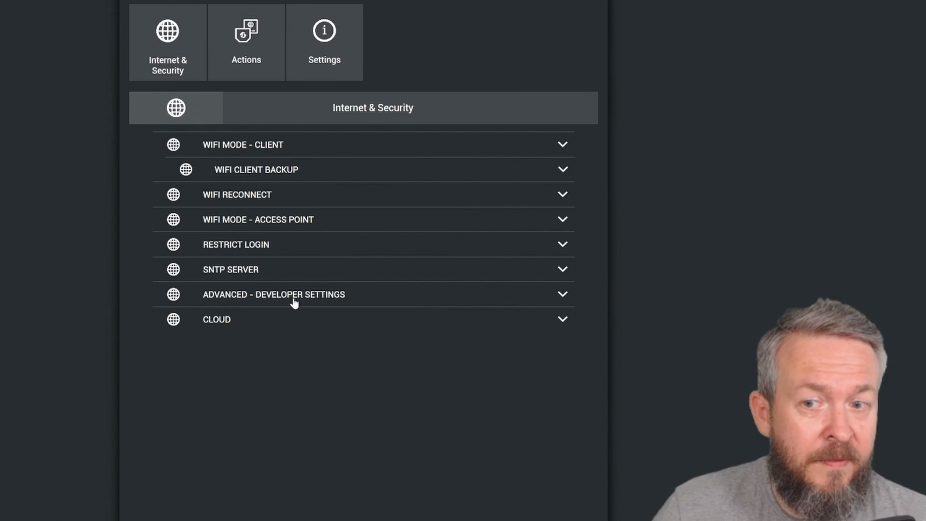
Step: Expand Advanced Developer Settings showing MQTT with user hass on 192.168.1.35:1883
{"action": "left_click", "coordinate": [272, 294]}
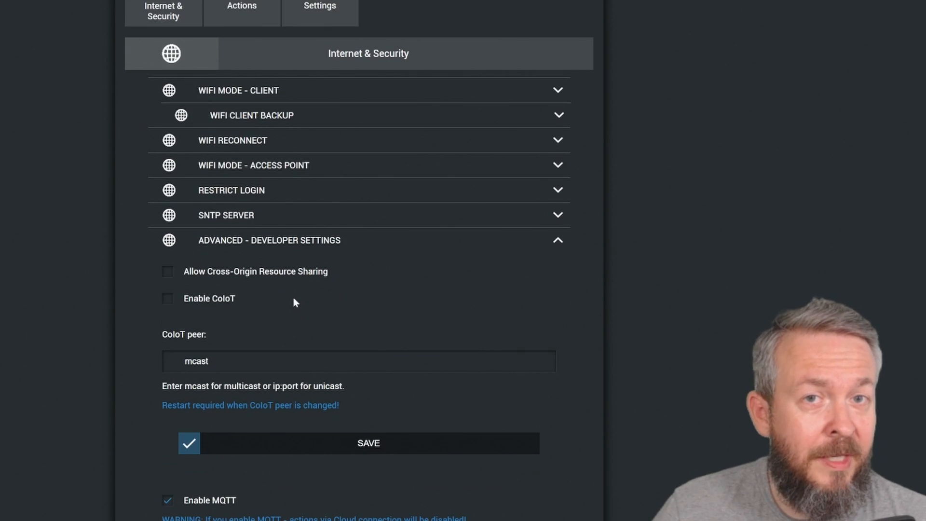
{"action": "scroll", "scroll_direction": "down", "scroll_amount": 3}
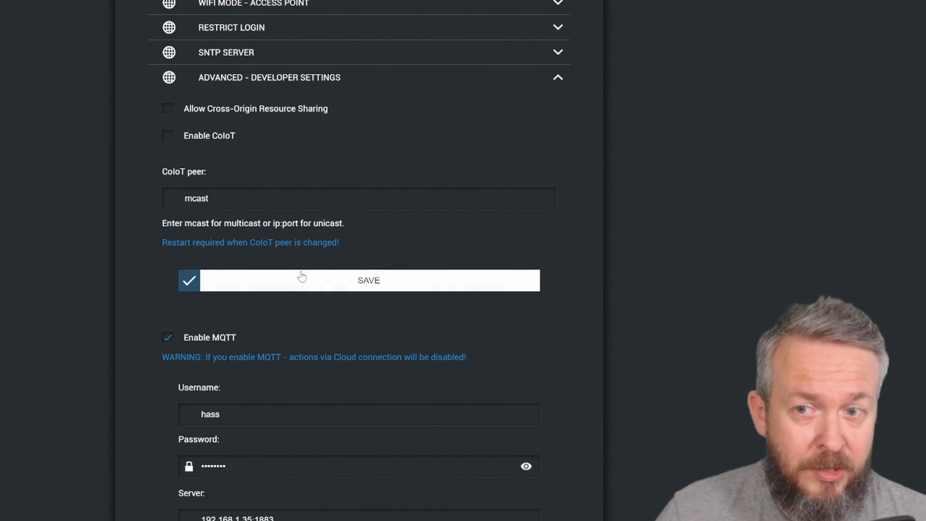
{"action": "scroll", "scroll_direction": "down", "scroll_amount": 3}
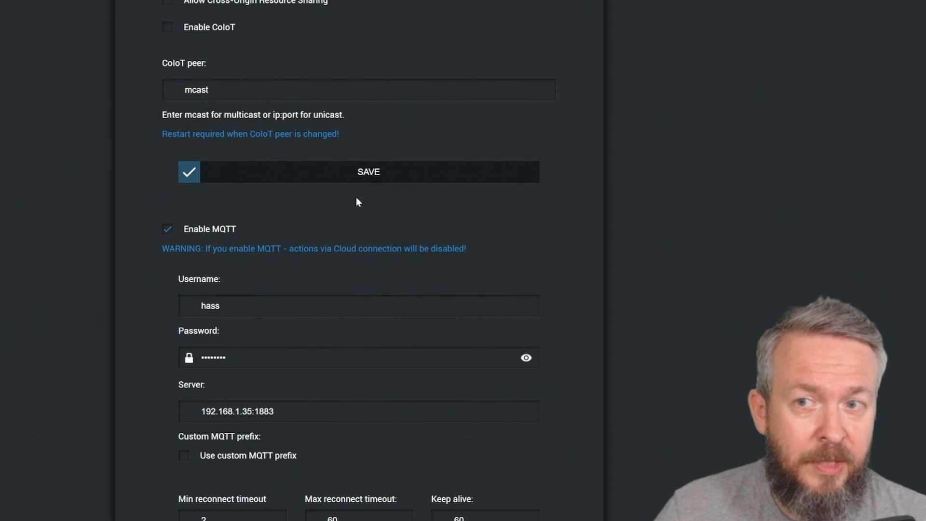
{"action": "mouse_move", "coordinate": [209, 36]}
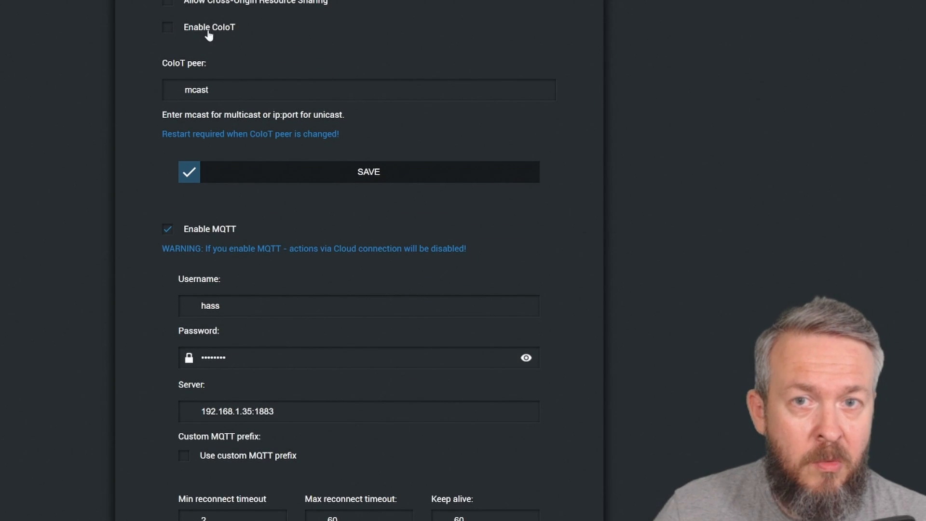
{"action": "mouse_move", "coordinate": [274, 272]}
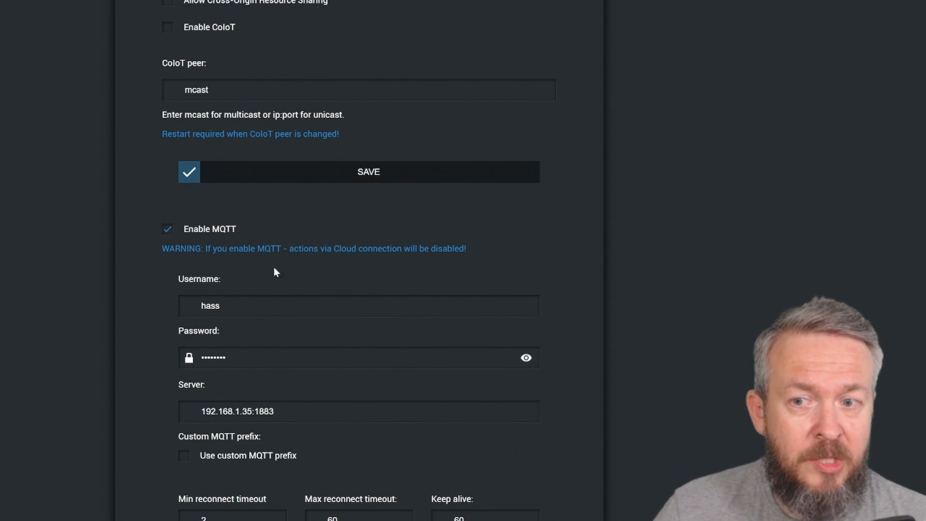
{"action": "mouse_move", "coordinate": [248, 244]}
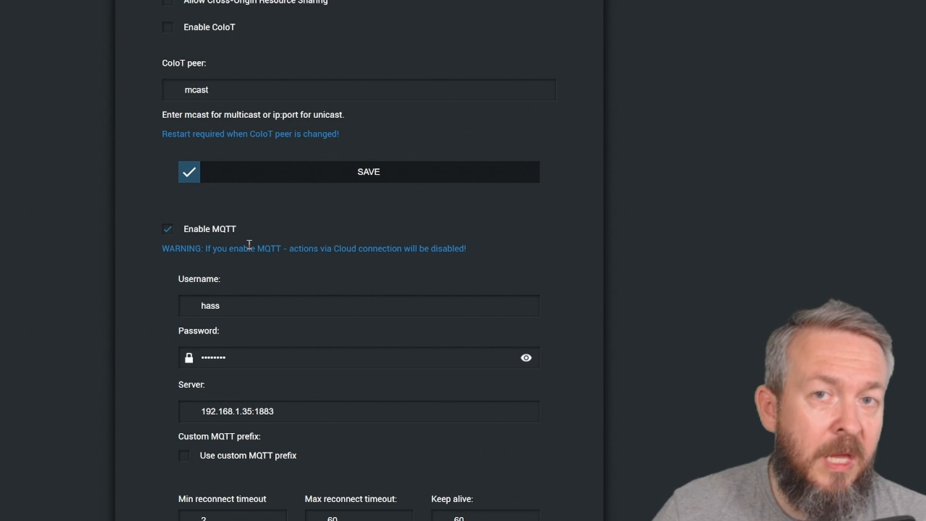
{"action": "mouse_move", "coordinate": [253, 221]}
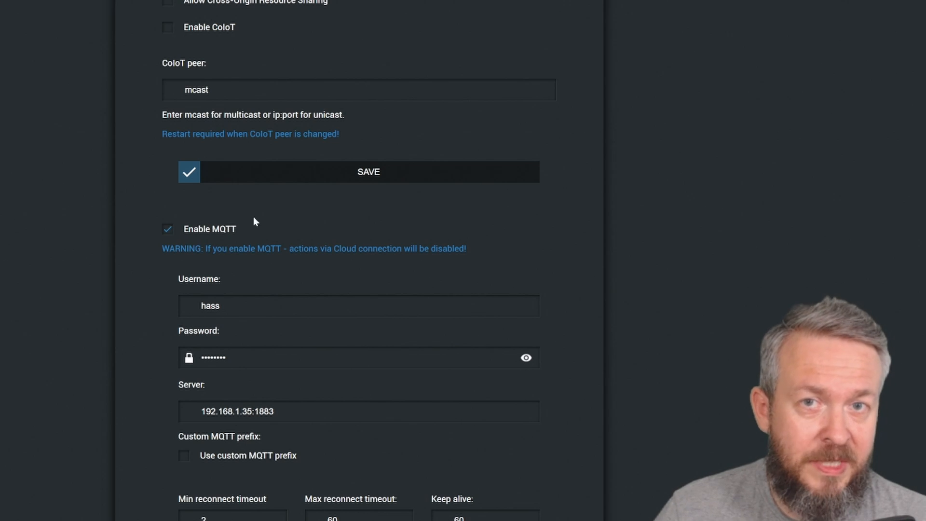
{"action": "mouse_move", "coordinate": [276, 87]}
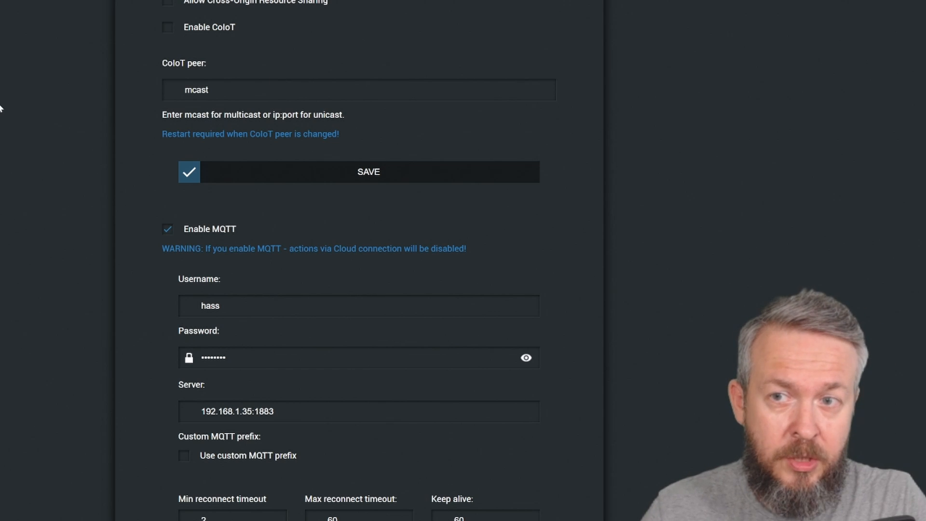
{"action": "mouse_move", "coordinate": [42, 98]}
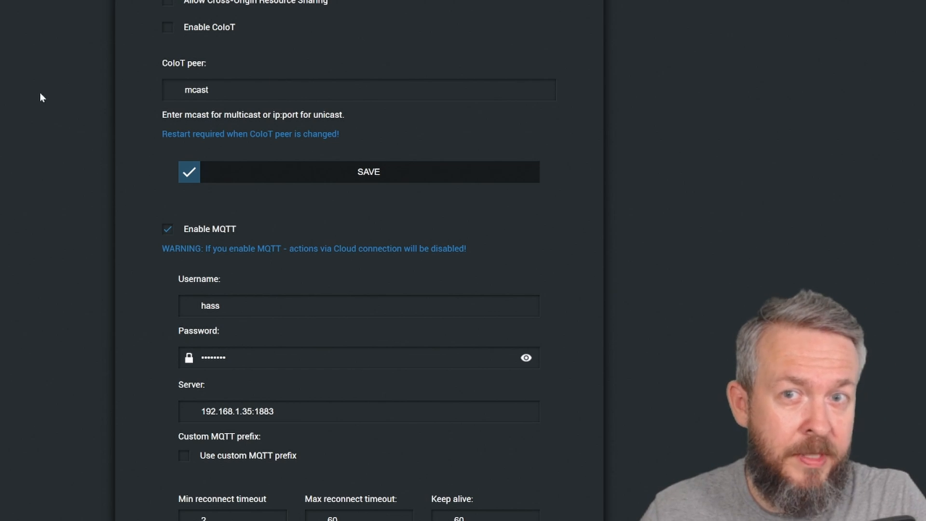
{"action": "mouse_move", "coordinate": [175, 34]}
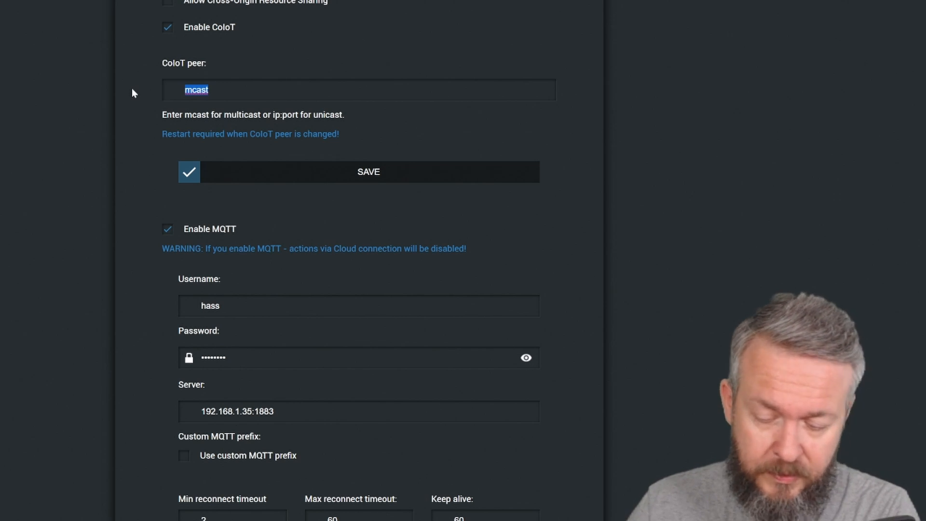
Step: Enter 192.168.1.201:5683 as the CoIoT peer address
{"action": "type", "text": "192.18"}
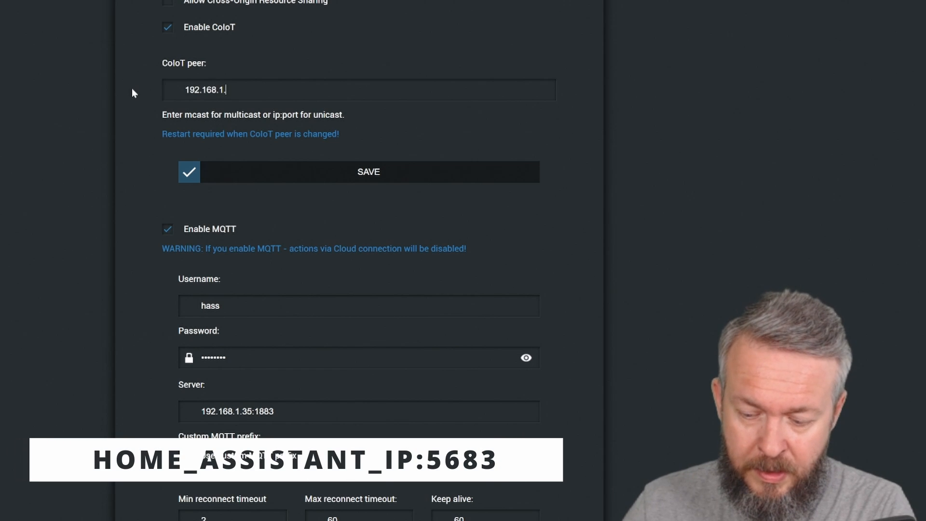
{"action": "type", "text": "201"}
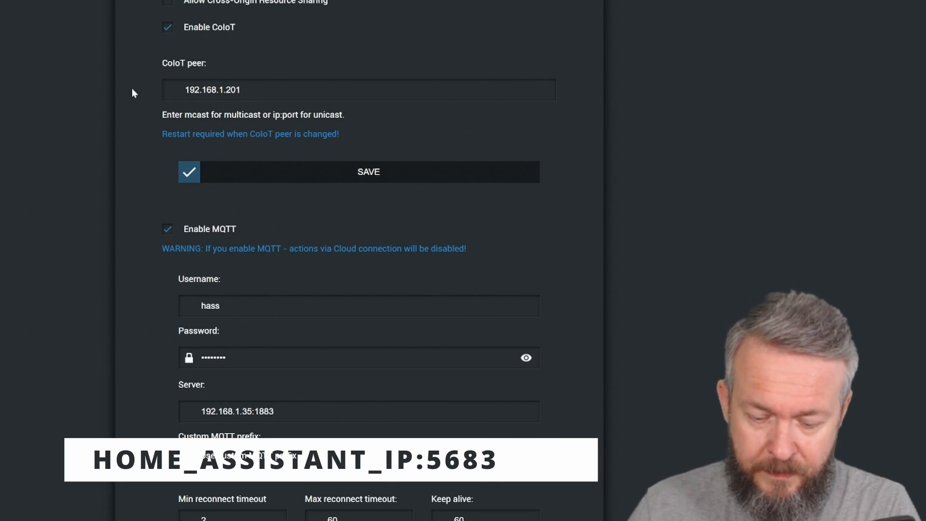
{"action": "type", "text": ":56"}
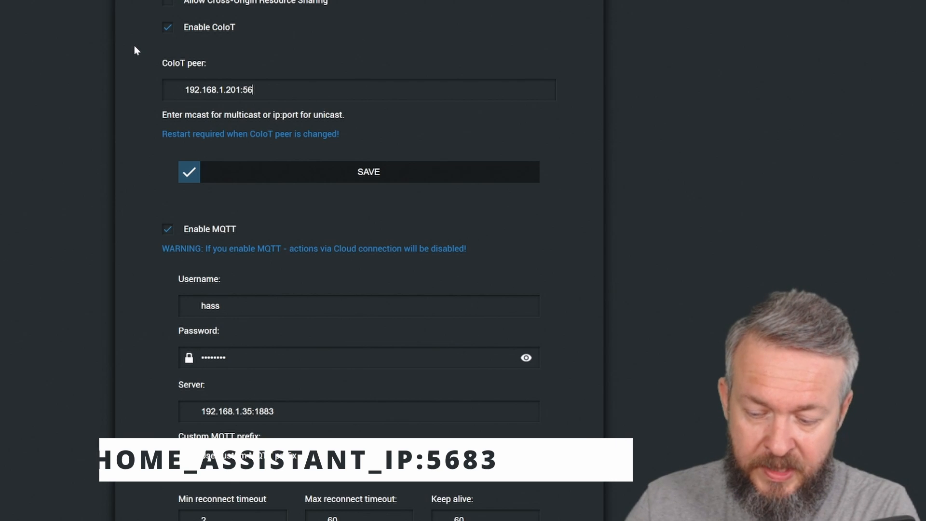
{"action": "type", "text": "83"}
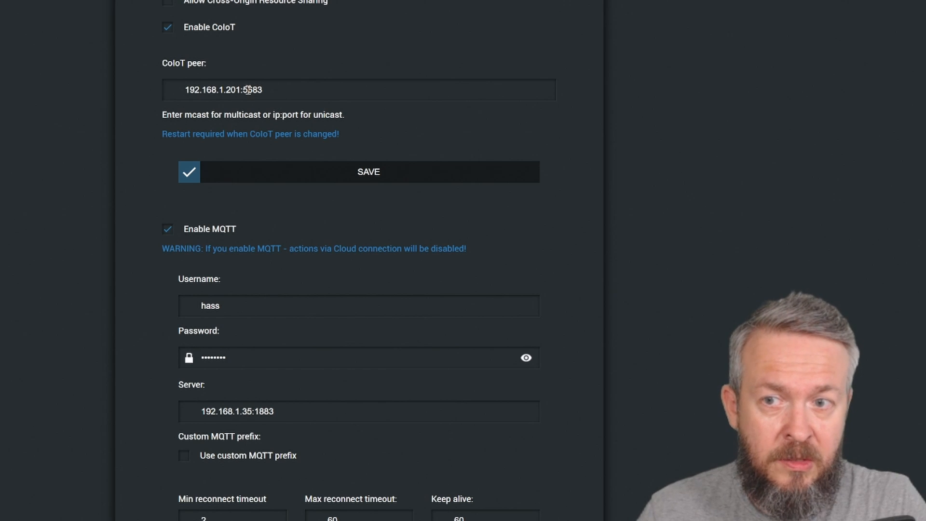
{"action": "mouse_move", "coordinate": [265, 111]}
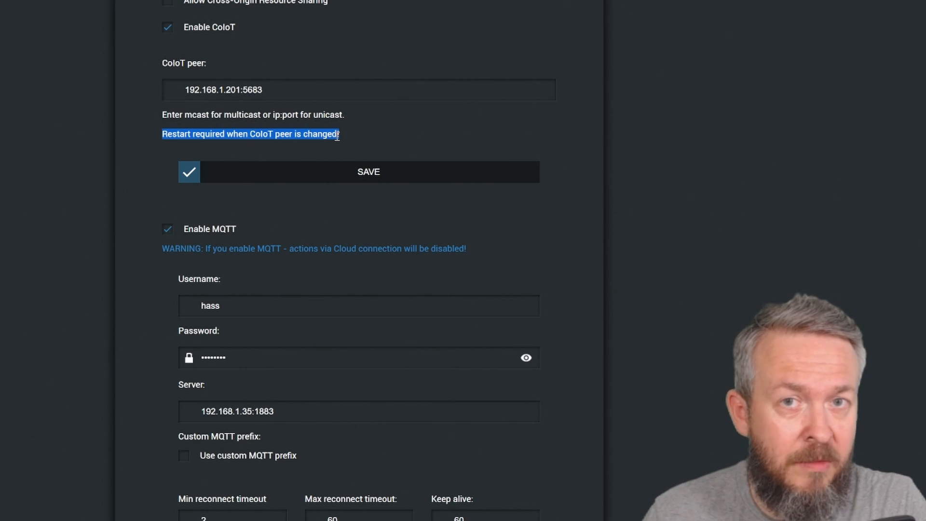
{"action": "scroll", "scroll_direction": "down", "scroll_amount": 3}
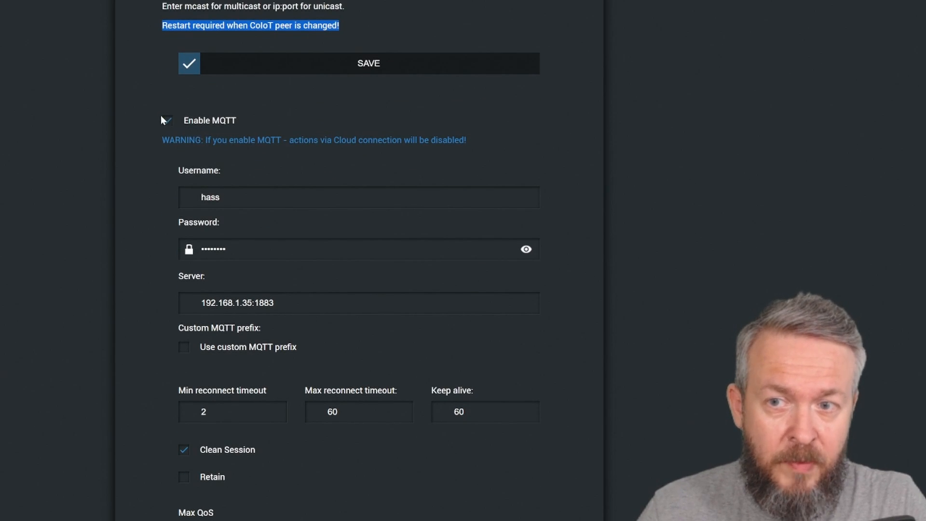
Step: Save the developer settings with MQTT user hass, clean session and QoS 0
{"action": "left_click", "coordinate": [167, 121]}
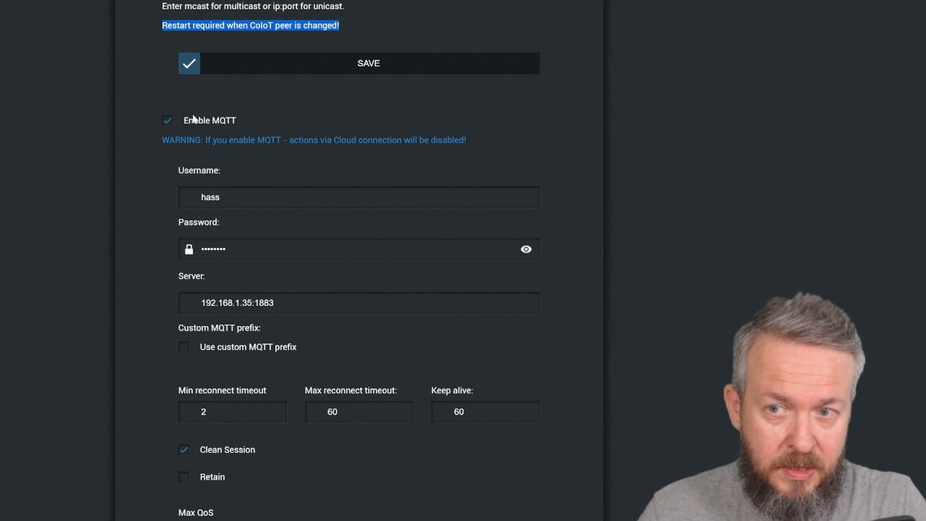
{"action": "mouse_move", "coordinate": [229, 244]}
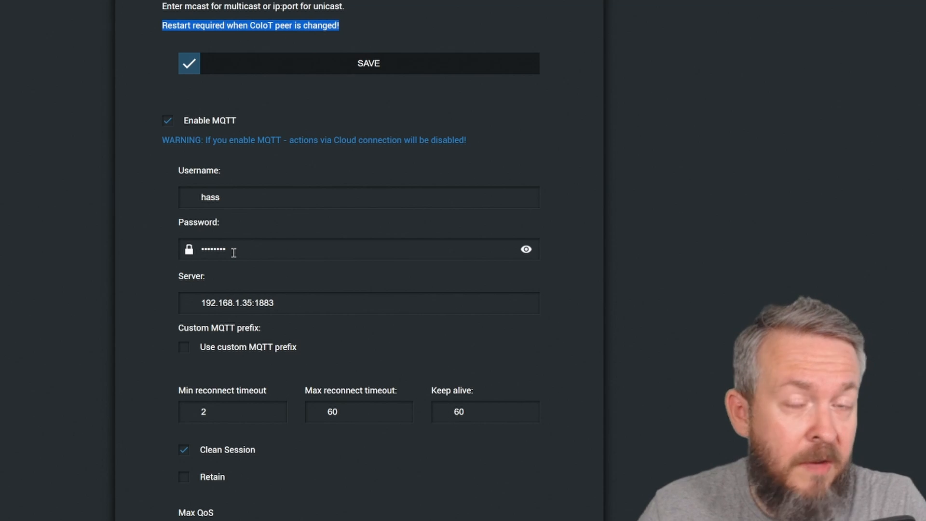
{"action": "scroll", "scroll_direction": "down", "scroll_amount": 3}
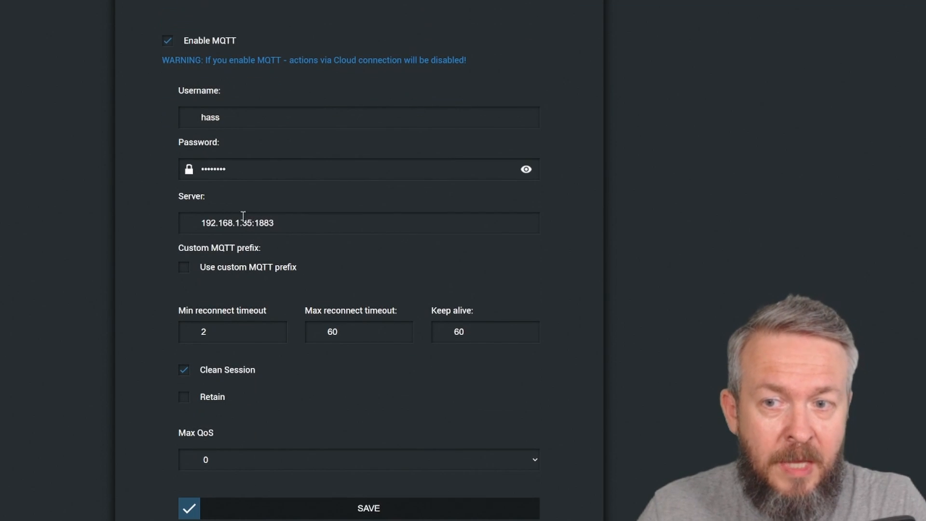
{"action": "mouse_move", "coordinate": [199, 243]}
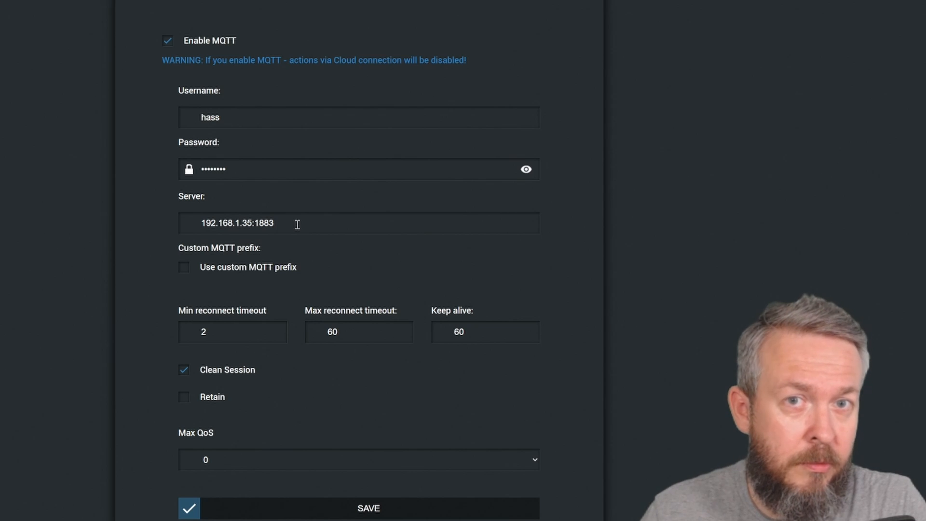
{"action": "mouse_move", "coordinate": [214, 483]}
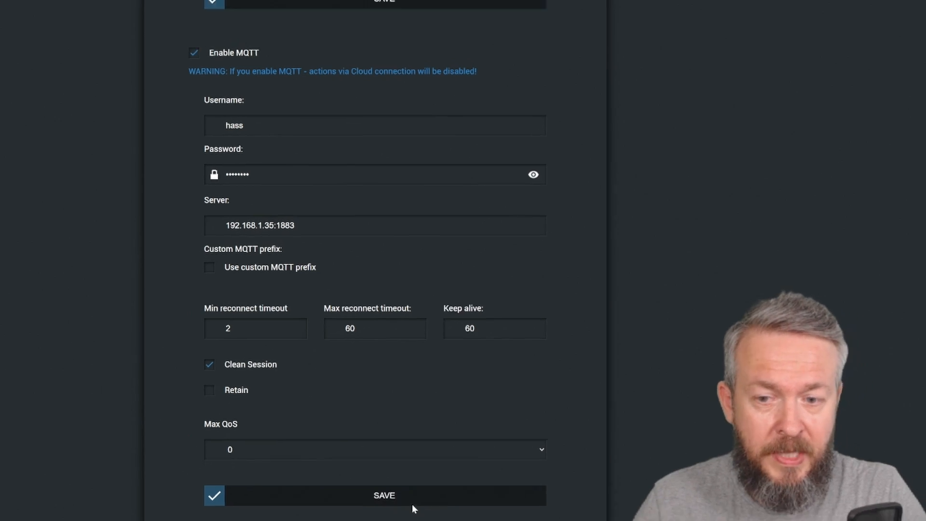
{"action": "left_click", "coordinate": [383, 495]}
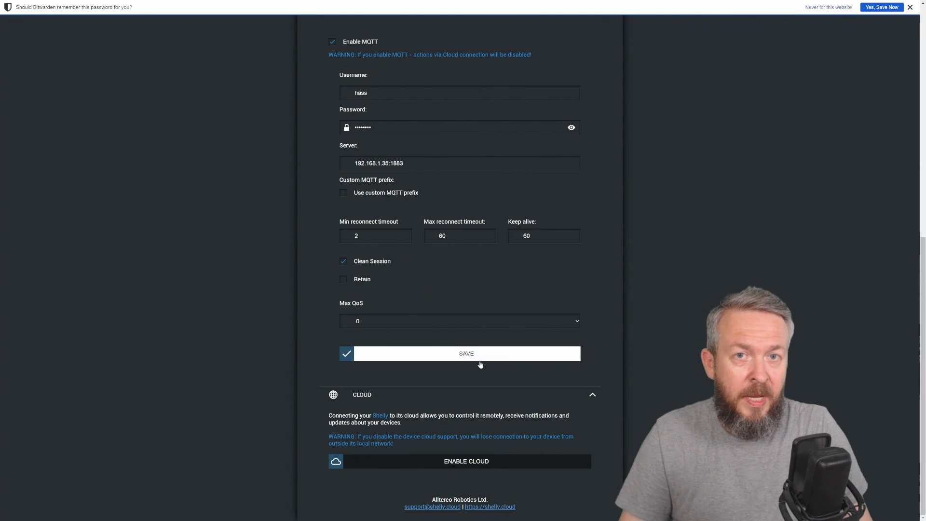
{"action": "mouse_move", "coordinate": [528, 386]}
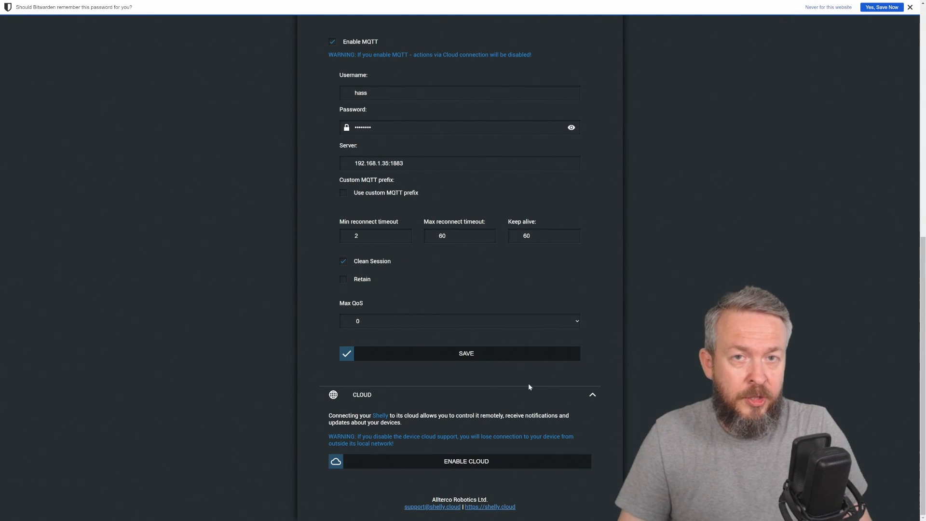
{"action": "mouse_move", "coordinate": [344, 404]}
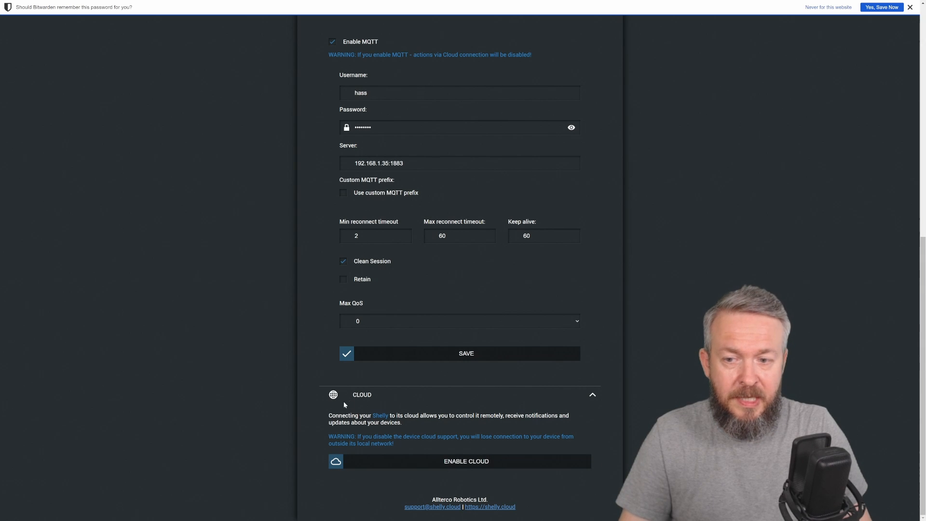
{"action": "mouse_move", "coordinate": [423, 477]}
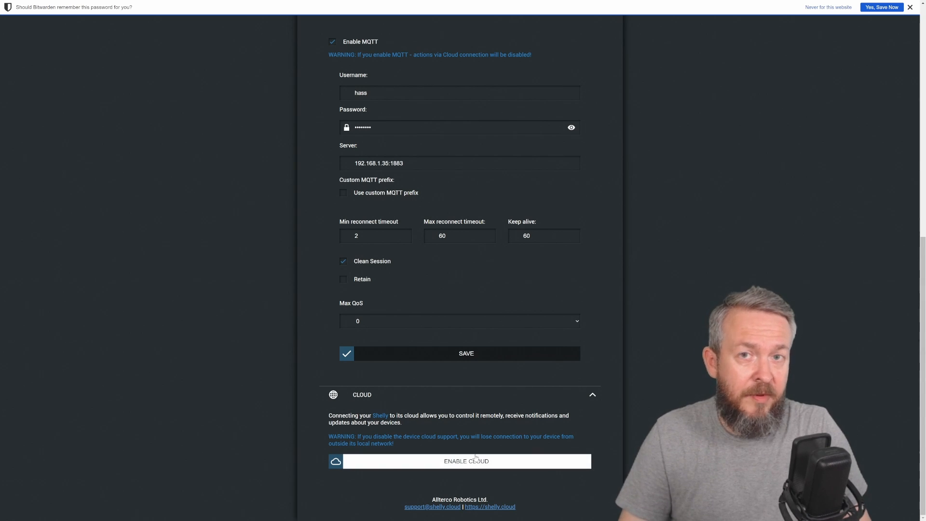
{"action": "mouse_move", "coordinate": [594, 396]}
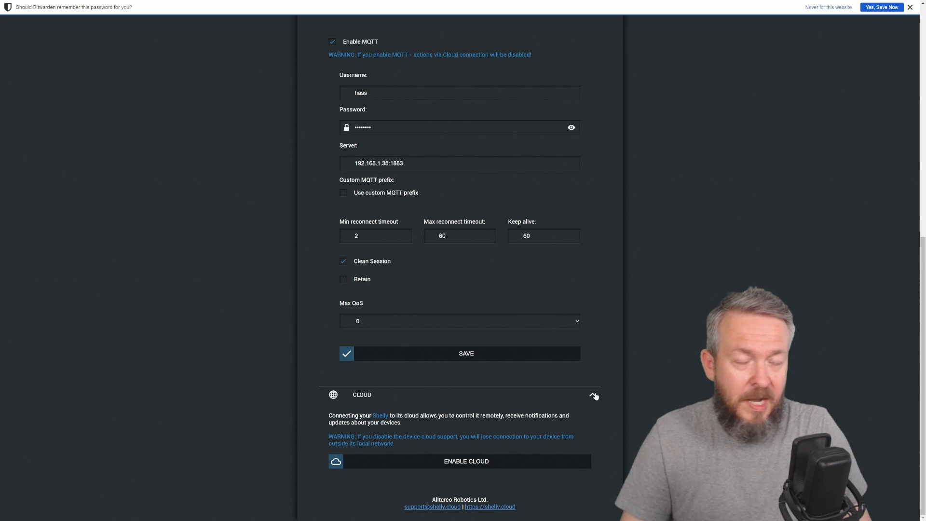
{"action": "scroll", "scroll_direction": "up", "scroll_amount": 3}
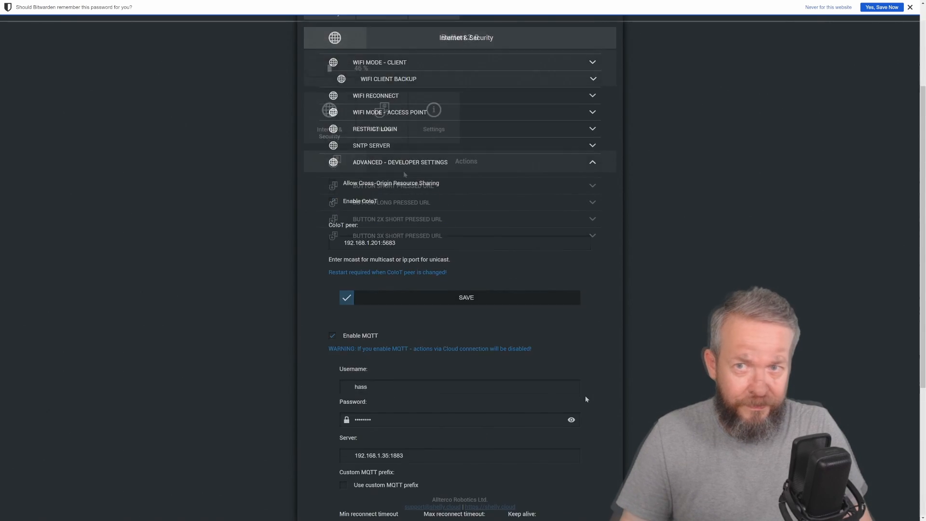
Step: Show the Actions list with short, long, 2x and 3x pressed URL entries
{"action": "left_click", "coordinate": [382, 117]}
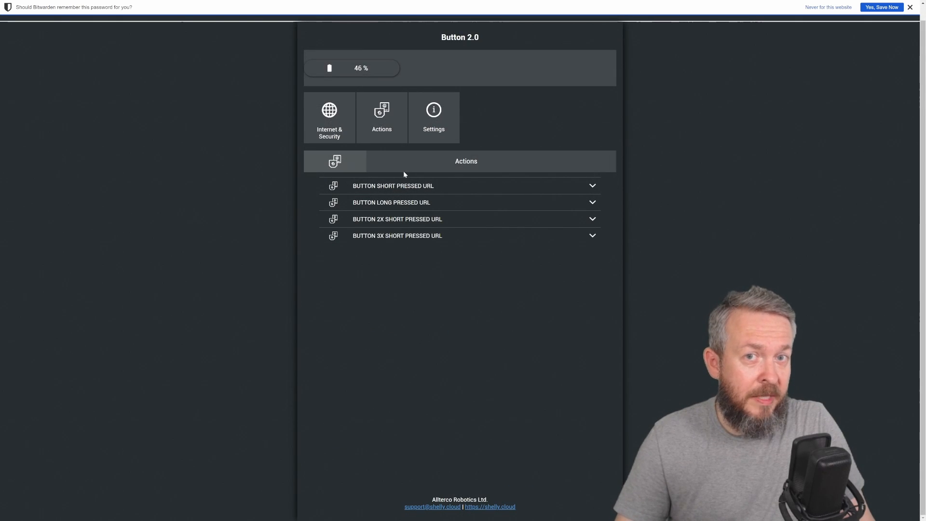
{"action": "mouse_move", "coordinate": [407, 202]}
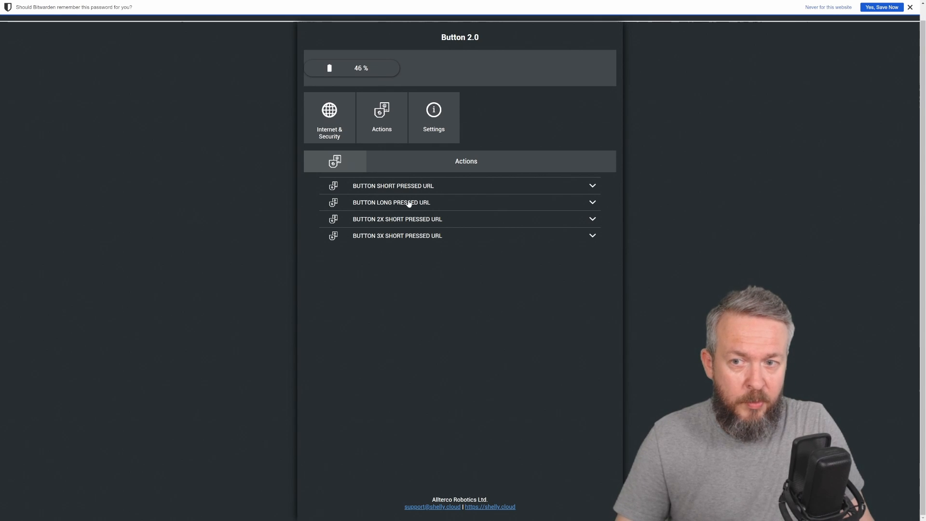
{"action": "mouse_move", "coordinate": [404, 233]}
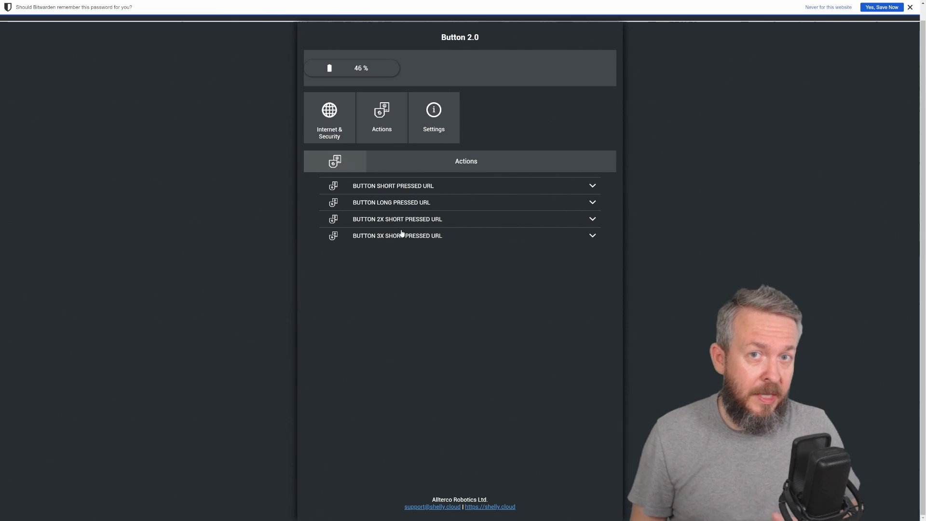
{"action": "mouse_move", "coordinate": [422, 195]}
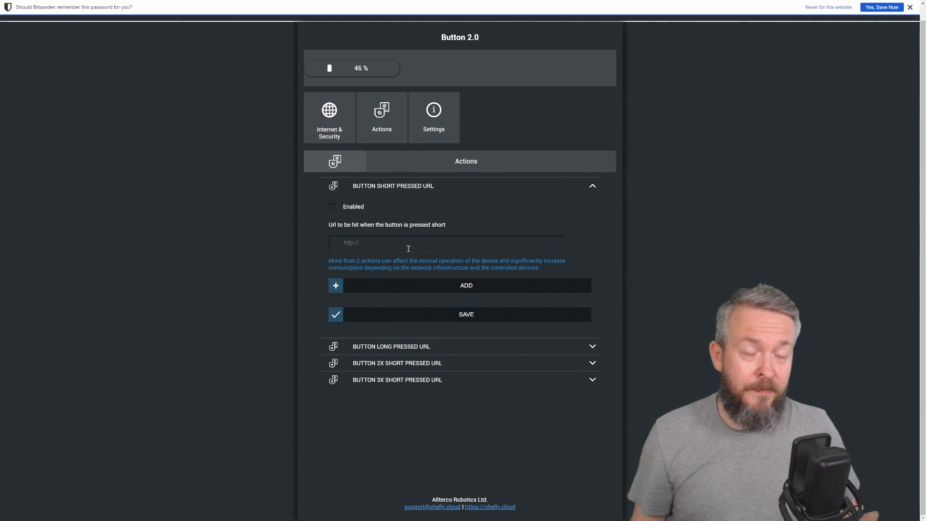
Step: Return to the device settings and scroll to the time zone and device info
{"action": "left_click", "coordinate": [433, 116]}
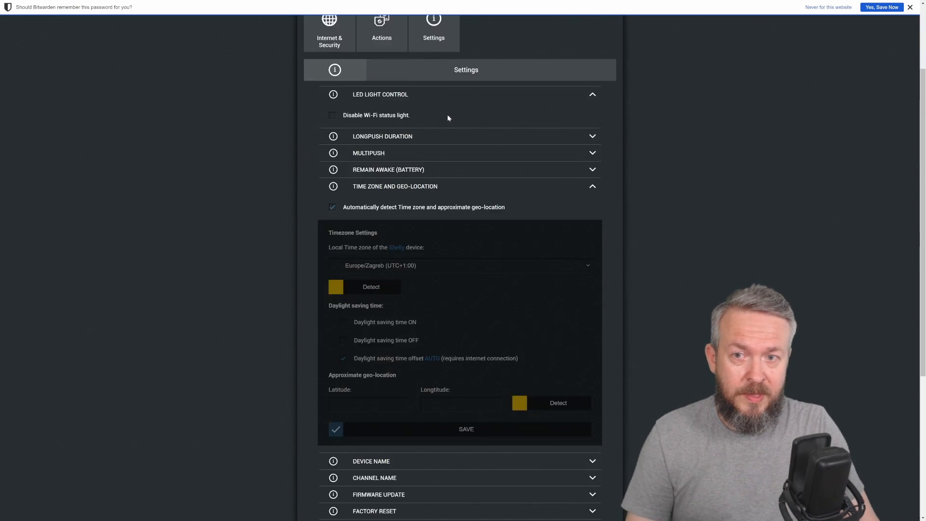
{"action": "scroll", "scroll_direction": "down", "scroll_amount": 3}
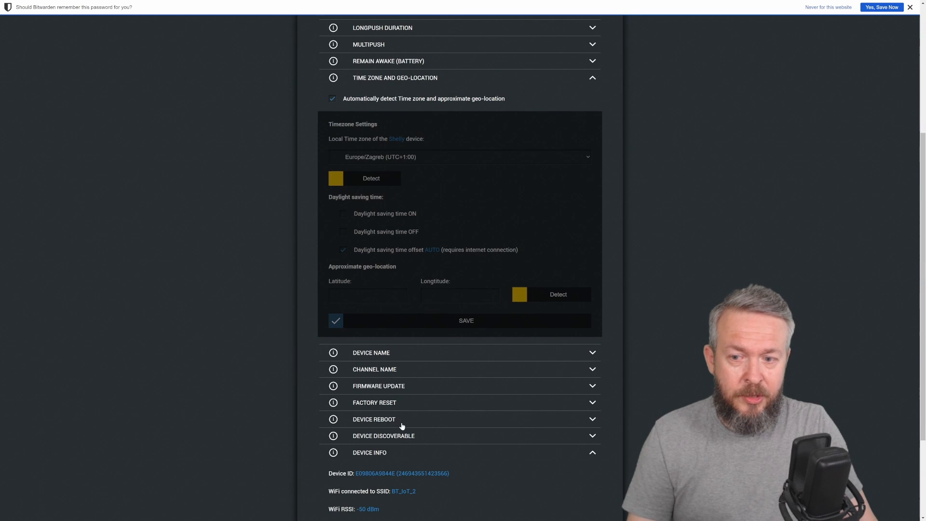
{"action": "left_click", "coordinate": [374, 418]}
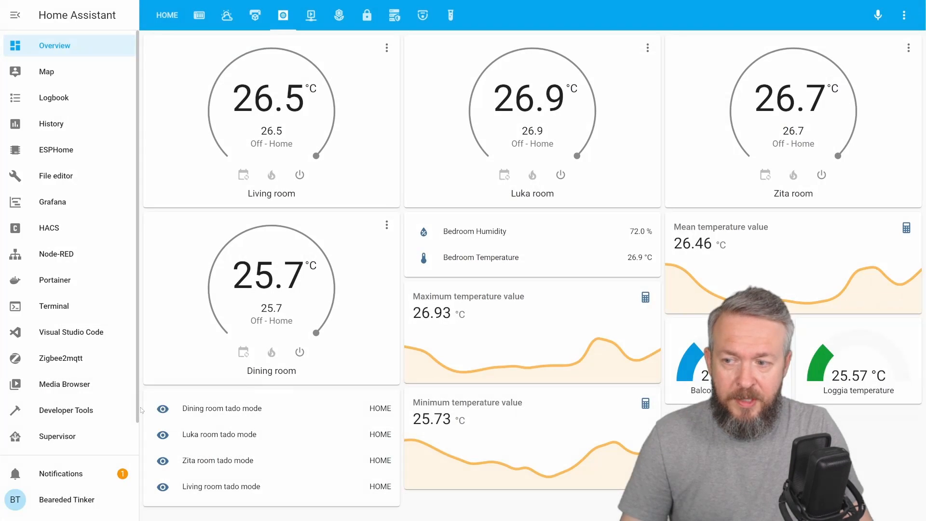
Step: Show the integrations page listing Shelly smart home and MQTT
{"action": "left_click", "coordinate": [62, 434]}
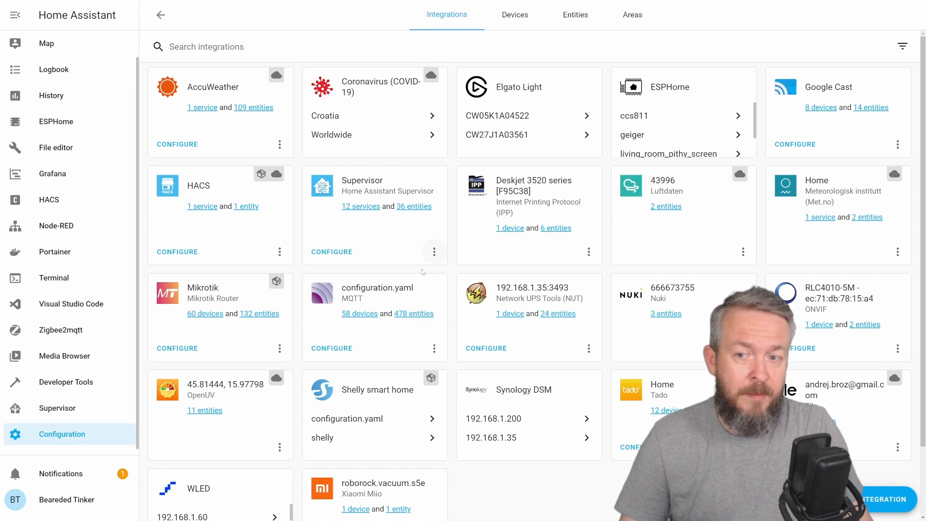
{"action": "left_click", "coordinate": [358, 313]}
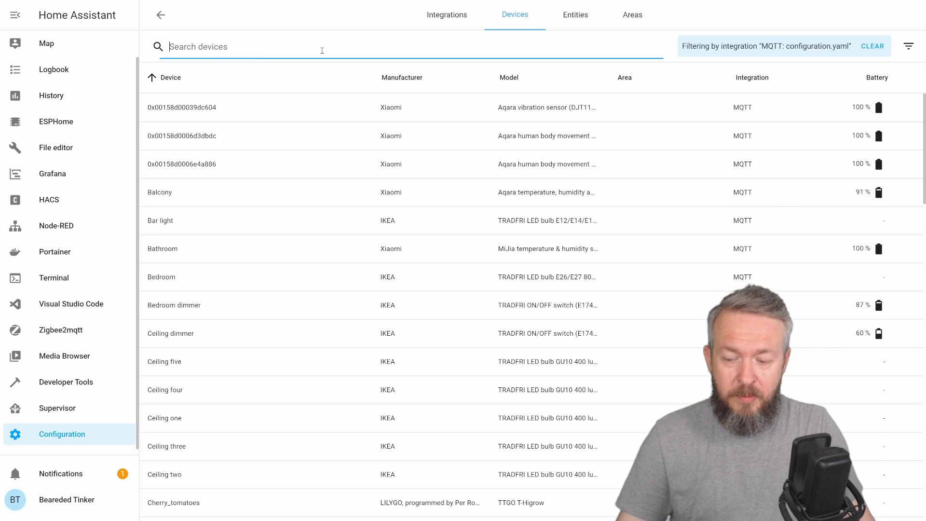
{"action": "type", "text": "butt"}
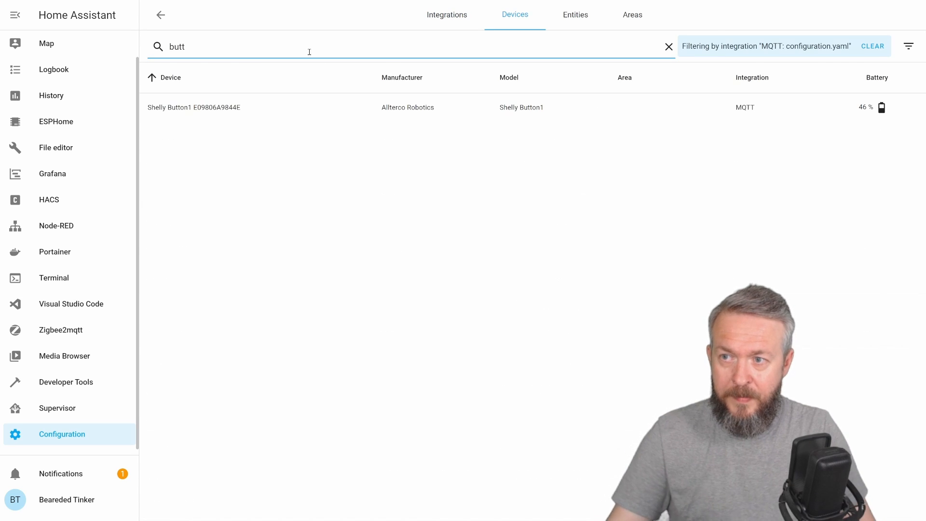
{"action": "left_click", "coordinate": [193, 107]}
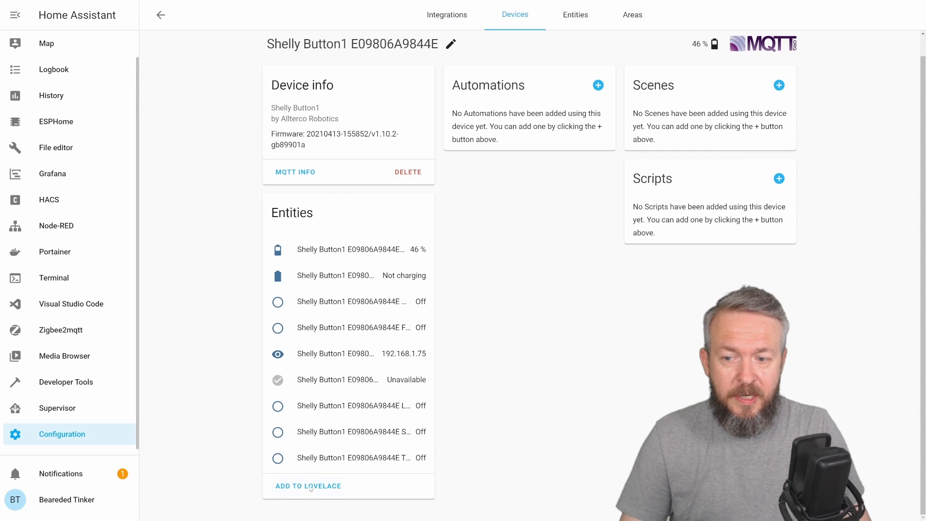
{"action": "left_click", "coordinate": [307, 485]}
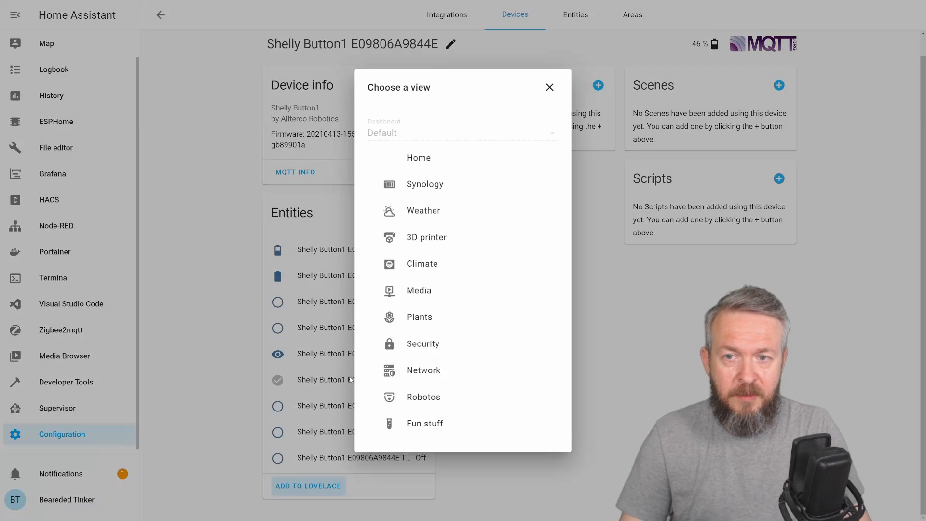
{"action": "left_click", "coordinate": [417, 157]}
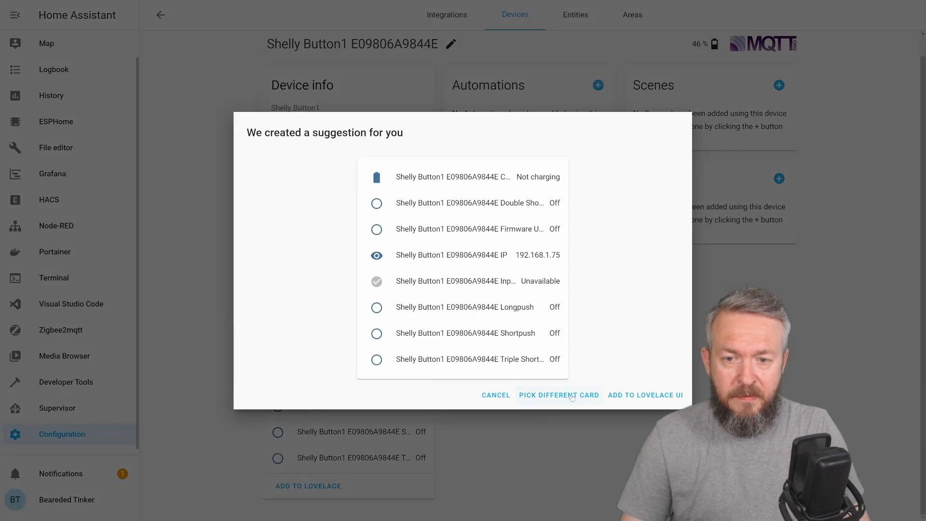
{"action": "left_click", "coordinate": [495, 394]}
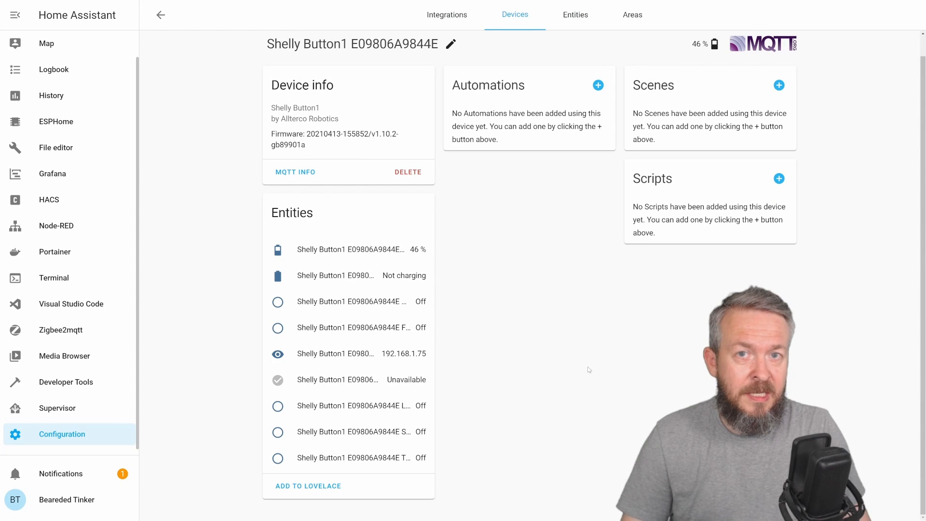
{"action": "mouse_move", "coordinate": [567, 372]}
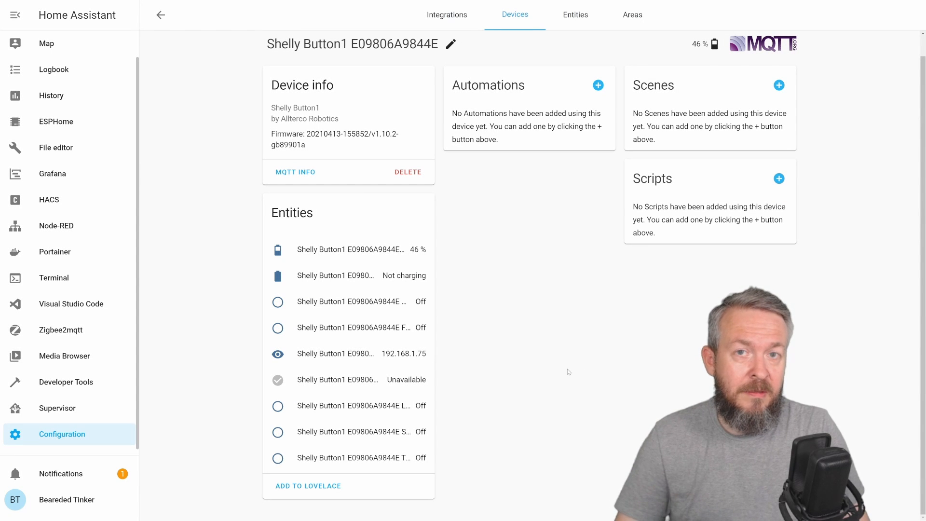
{"action": "mouse_move", "coordinate": [146, 388]}
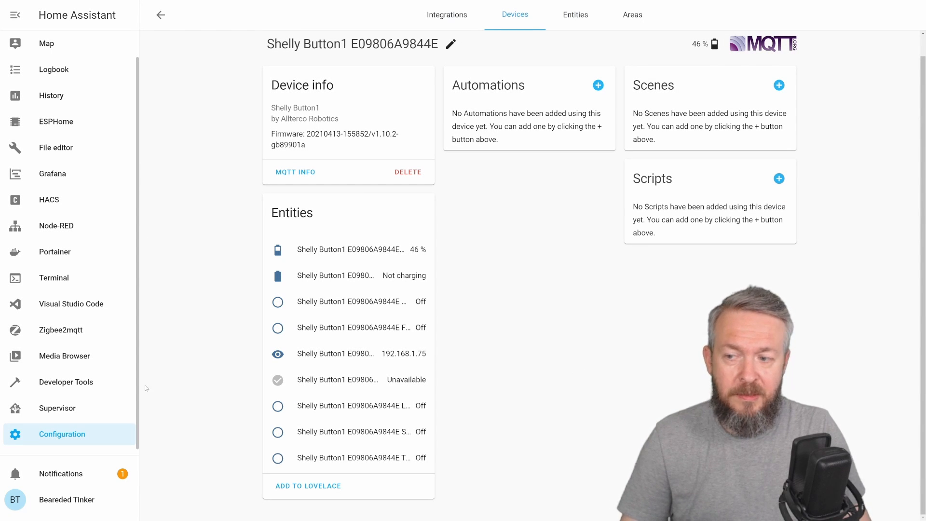
{"action": "left_click", "coordinate": [446, 14]}
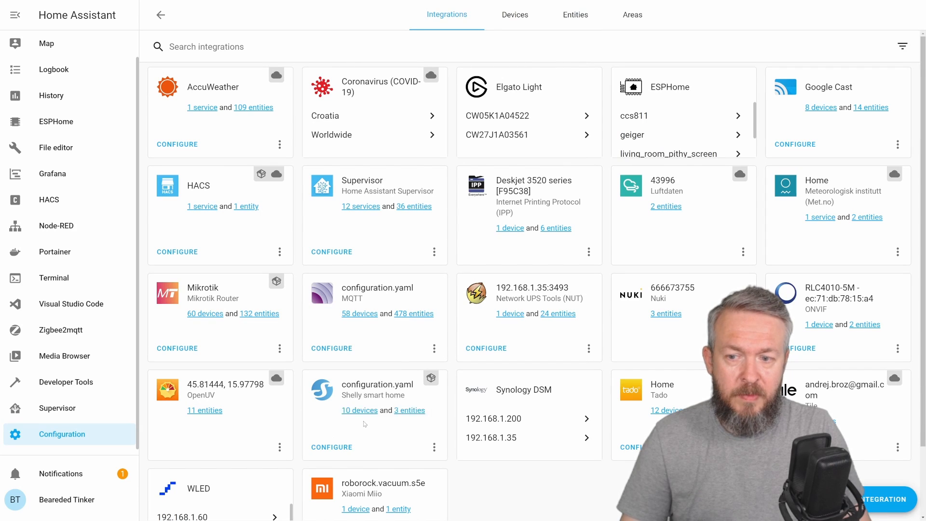
Step: Add the Shelly Button 1 switch card to a dashboard view from its Shelly integration device page
{"action": "left_click", "coordinate": [358, 410]}
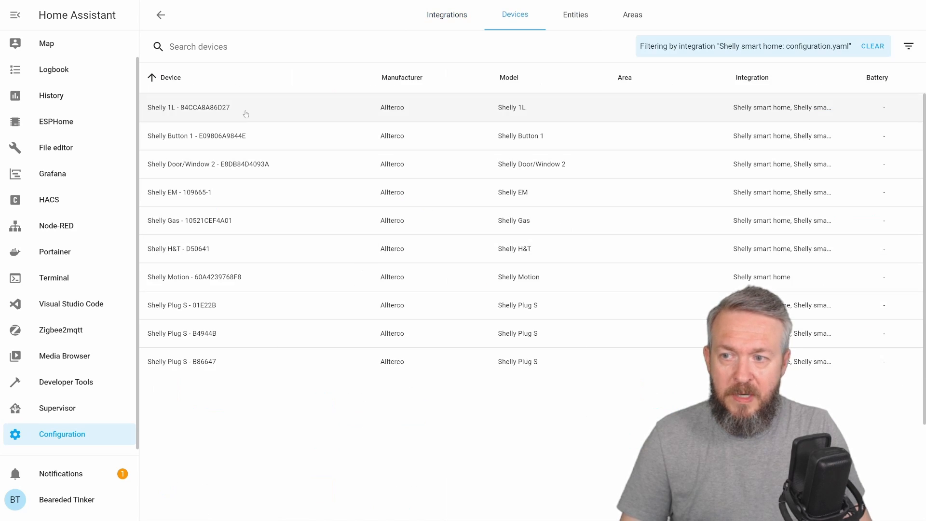
{"action": "left_click", "coordinate": [196, 135]}
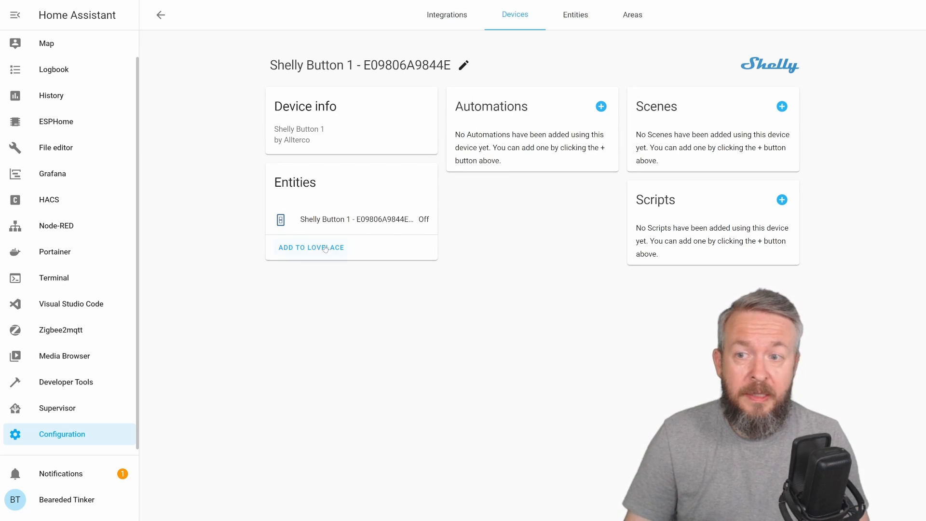
{"action": "left_click", "coordinate": [310, 247]}
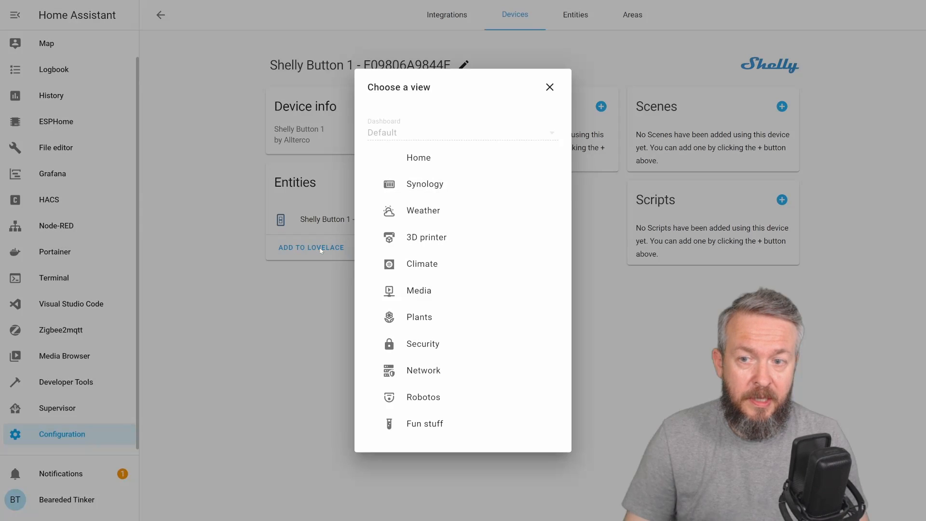
{"action": "left_click", "coordinate": [418, 157]}
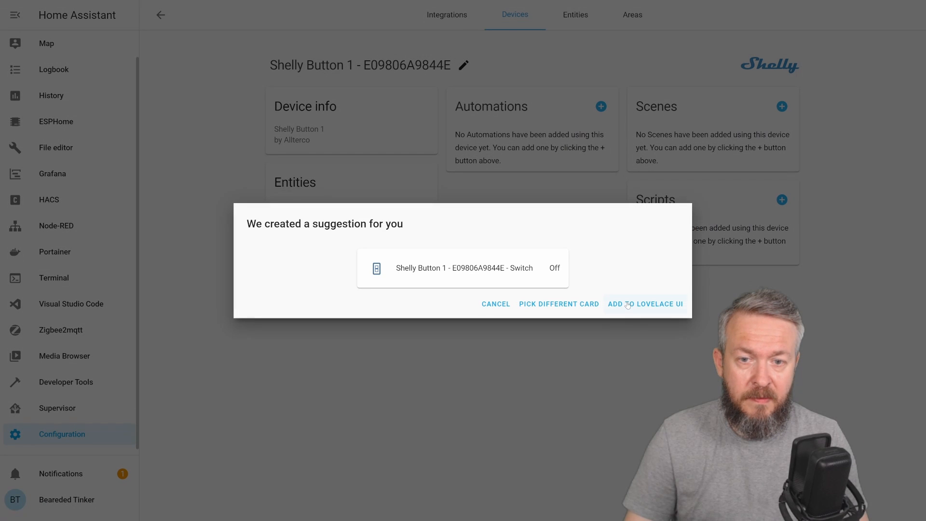
{"action": "left_click", "coordinate": [645, 304]}
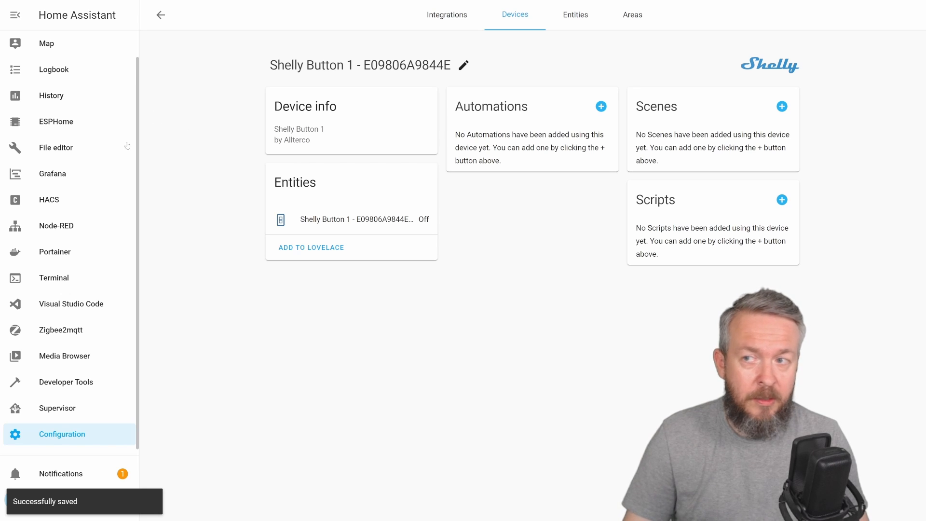
{"action": "left_click", "coordinate": [54, 45]}
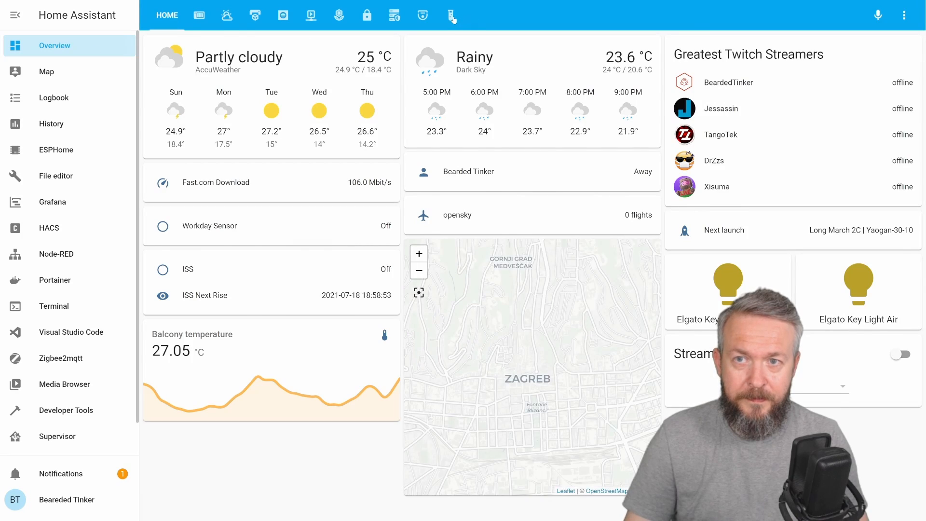
{"action": "scroll", "scroll_direction": "down", "scroll_amount": 3}
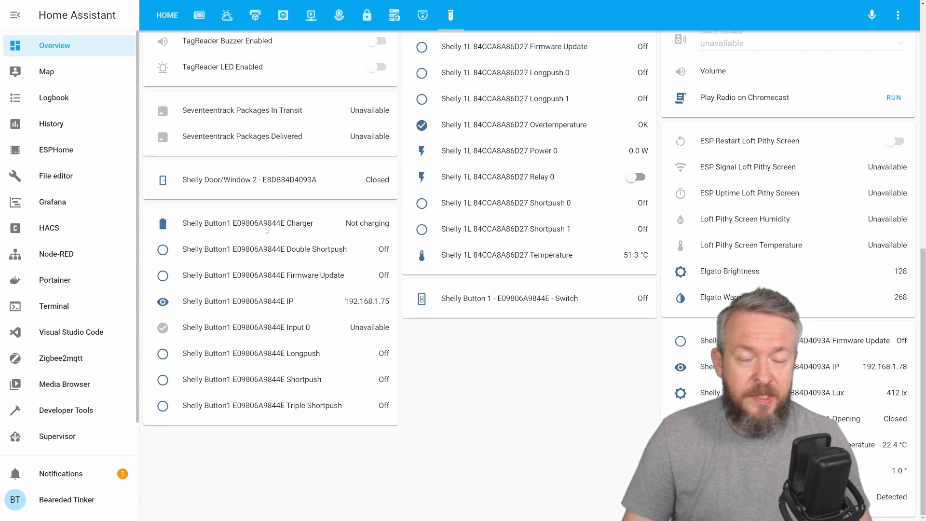
{"action": "mouse_move", "coordinate": [325, 311]}
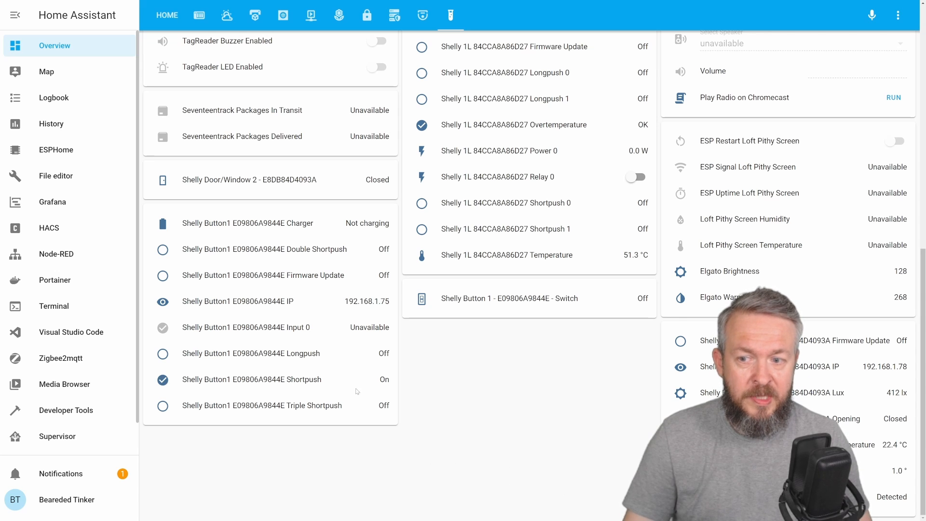
{"action": "left_click", "coordinate": [162, 379]}
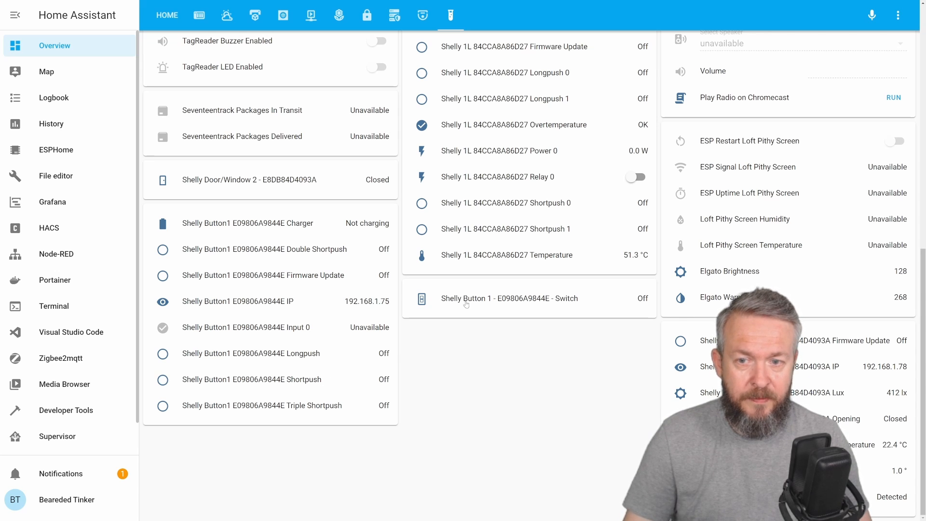
{"action": "left_click", "coordinate": [509, 298]}
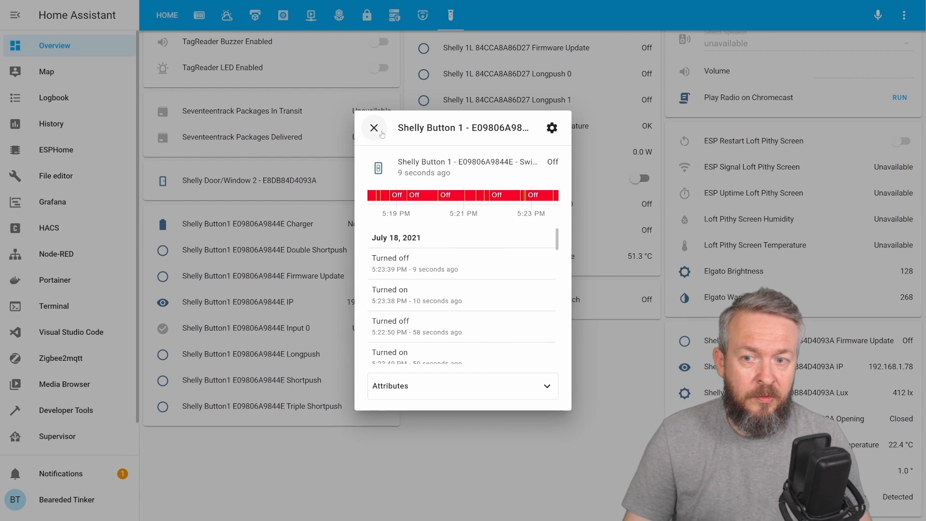
{"action": "left_click", "coordinate": [374, 128]}
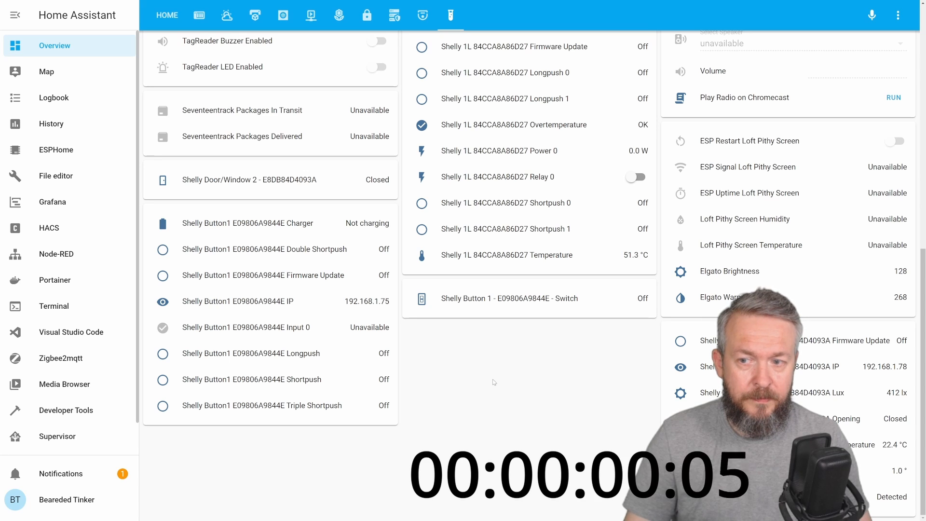
{"action": "left_click", "coordinate": [162, 249]}
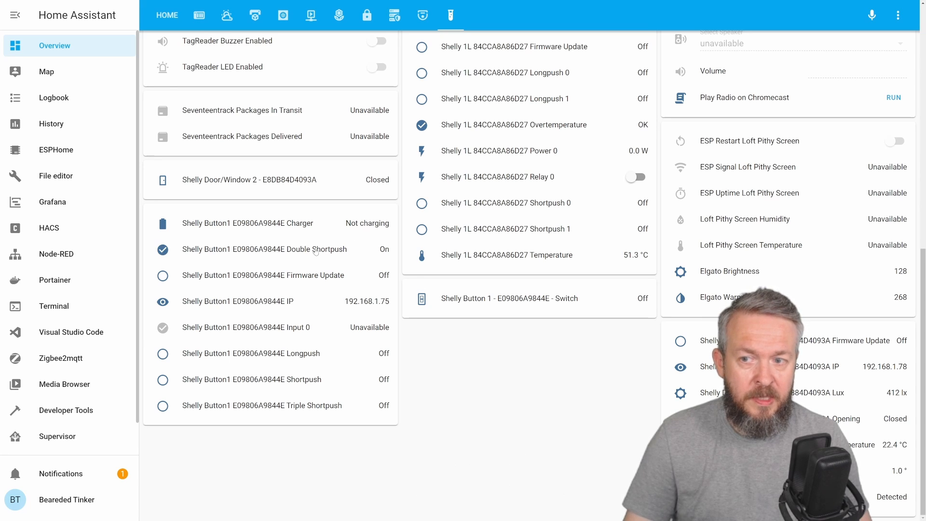
{"action": "left_click", "coordinate": [162, 249]}
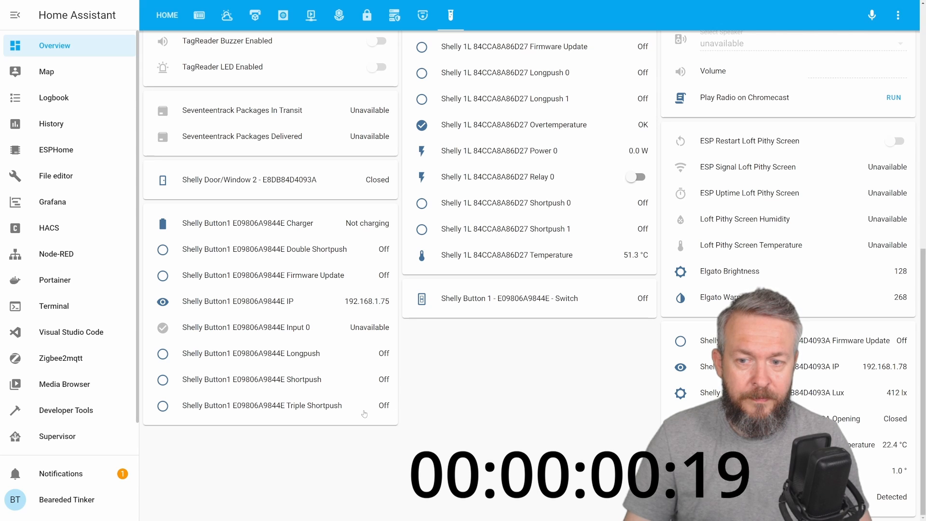
{"action": "mouse_move", "coordinate": [348, 360]}
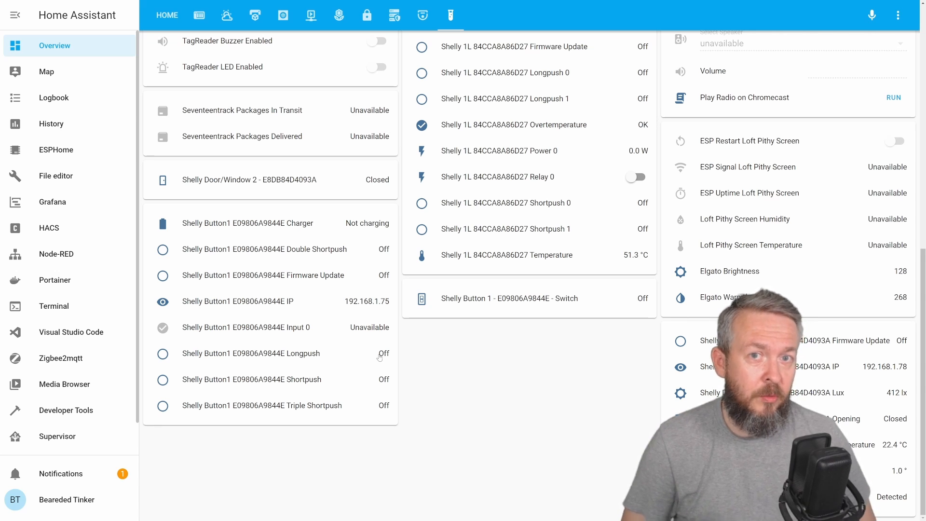
{"action": "left_click", "coordinate": [62, 434]}
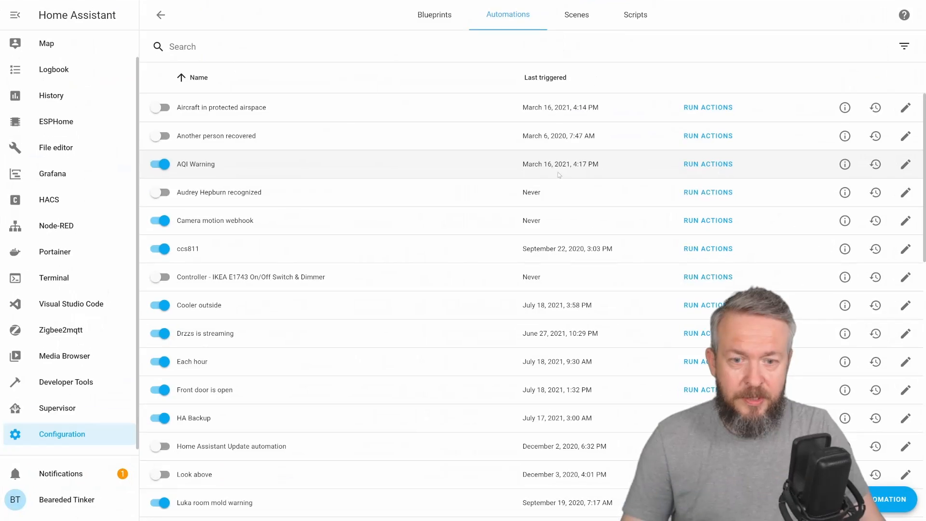
{"action": "left_click", "coordinate": [888, 498]}
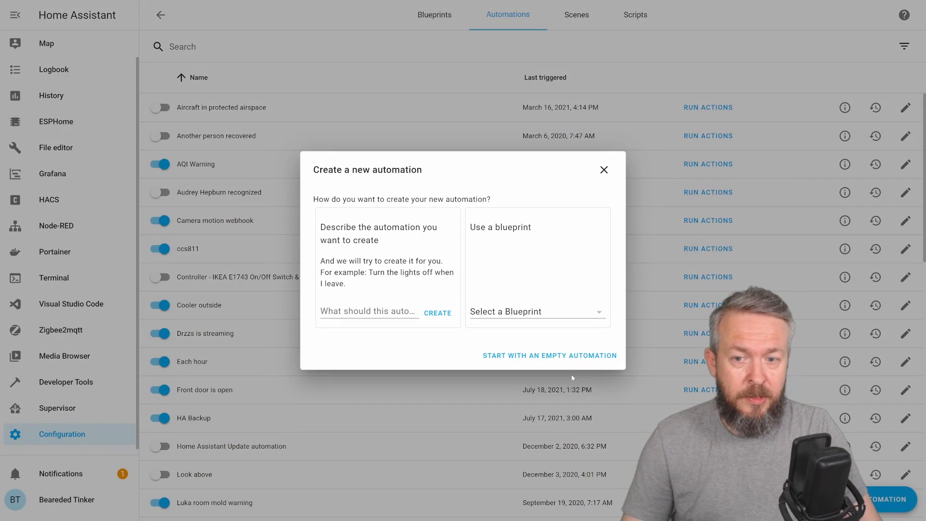
{"action": "left_click", "coordinate": [549, 354]}
{"action": "type", "text": "She"}
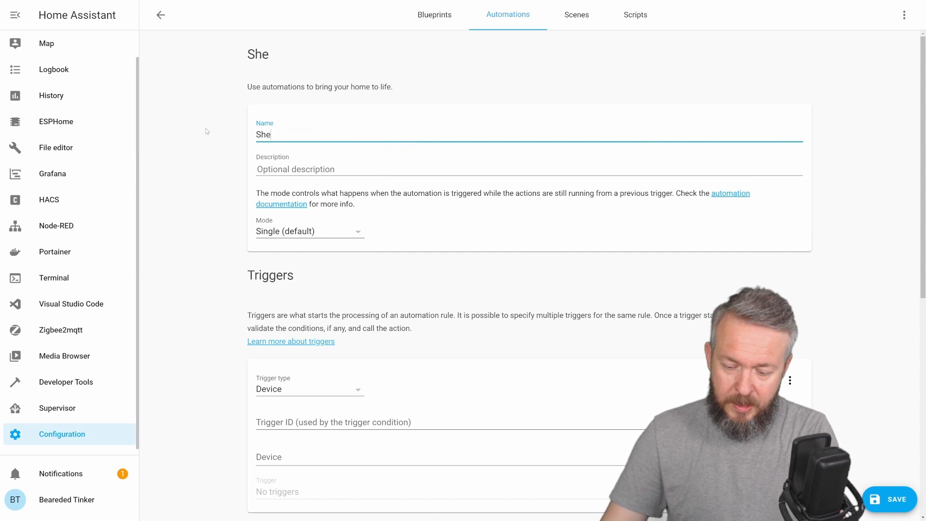
{"action": "type", "text": "lly Butt"}
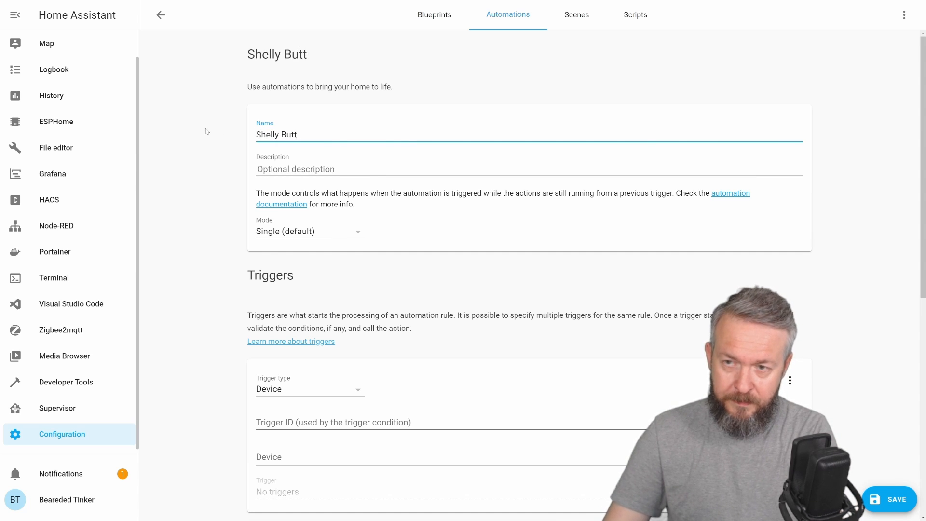
Step: Make the first trigger a State trigger on the Shelly Button1 Shortpush sensor to on, ID single
{"action": "scroll", "scroll_direction": "down", "scroll_amount": 3}
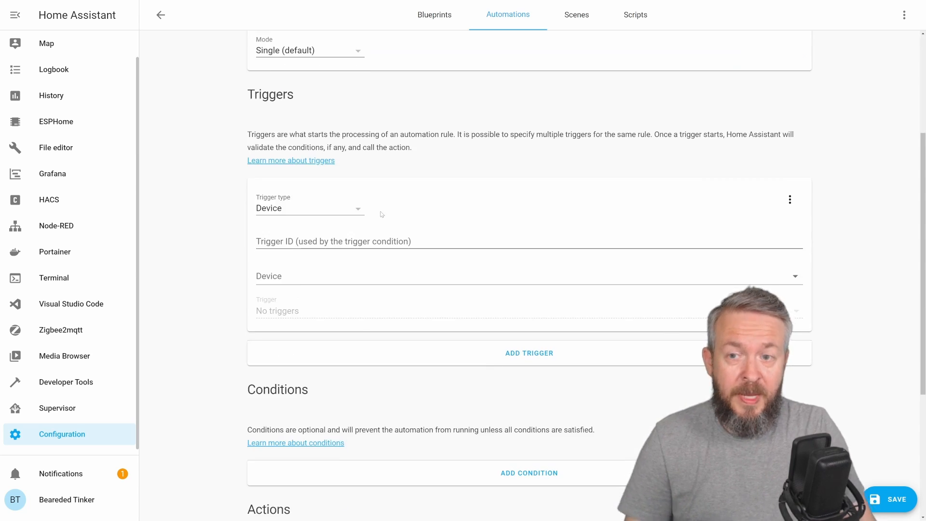
{"action": "left_click", "coordinate": [309, 208]}
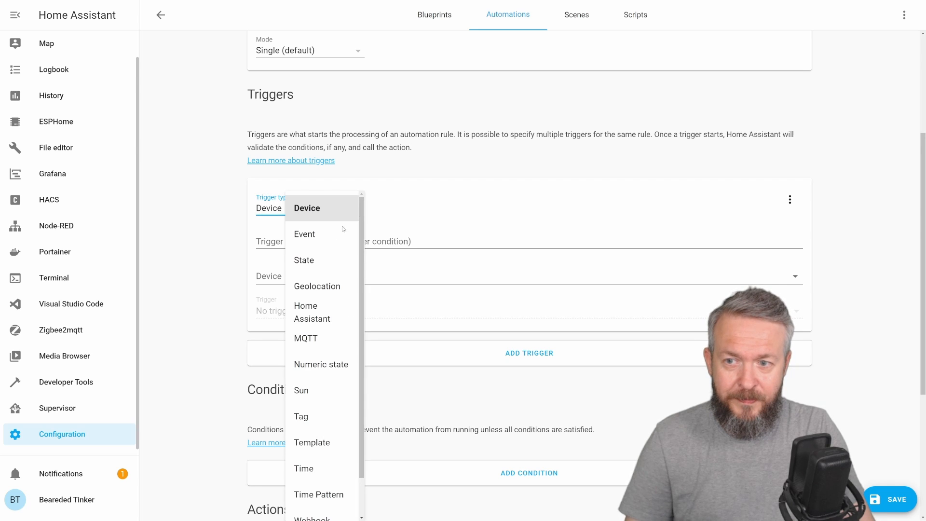
{"action": "left_click", "coordinate": [304, 260]}
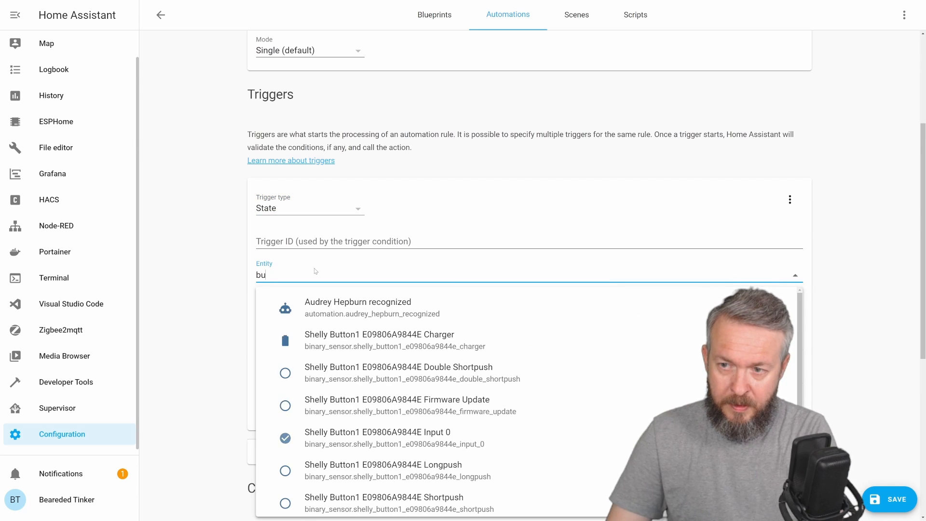
{"action": "type", "text": "tt"}
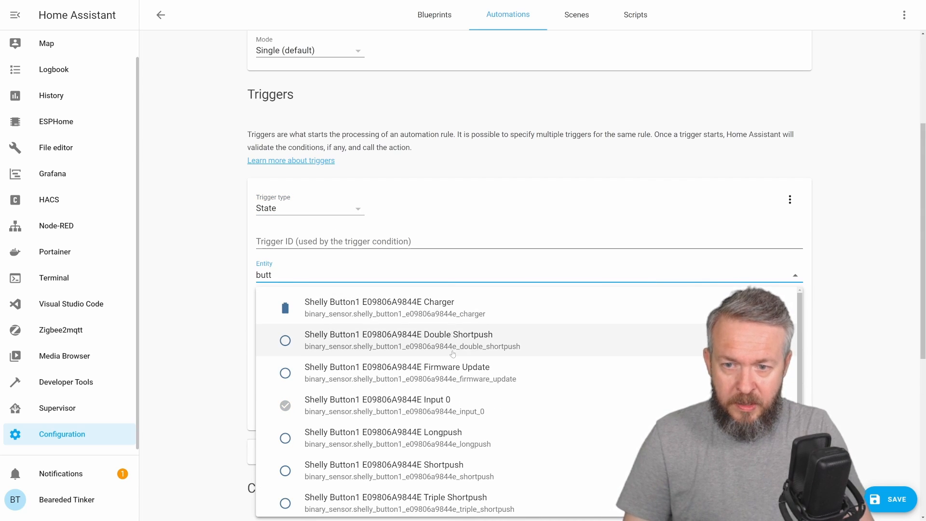
{"action": "left_click", "coordinate": [384, 469]}
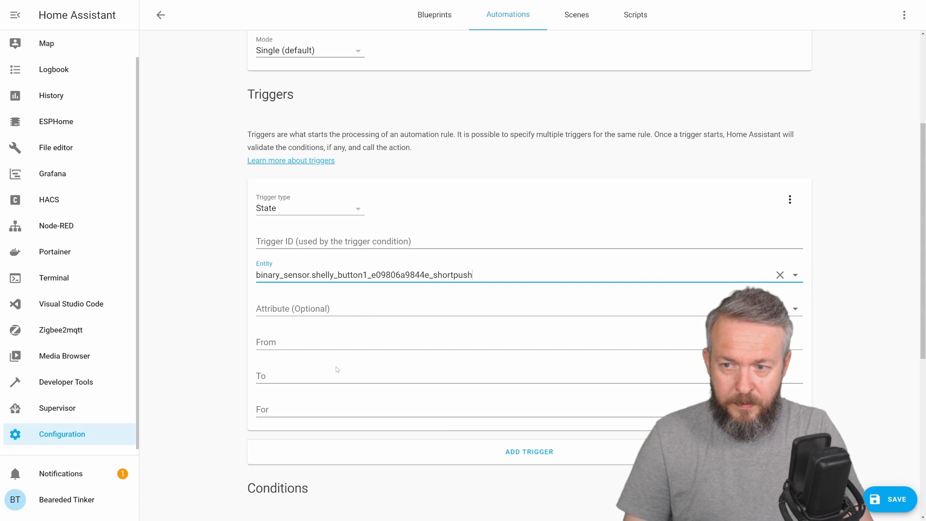
{"action": "type", "text": "on"}
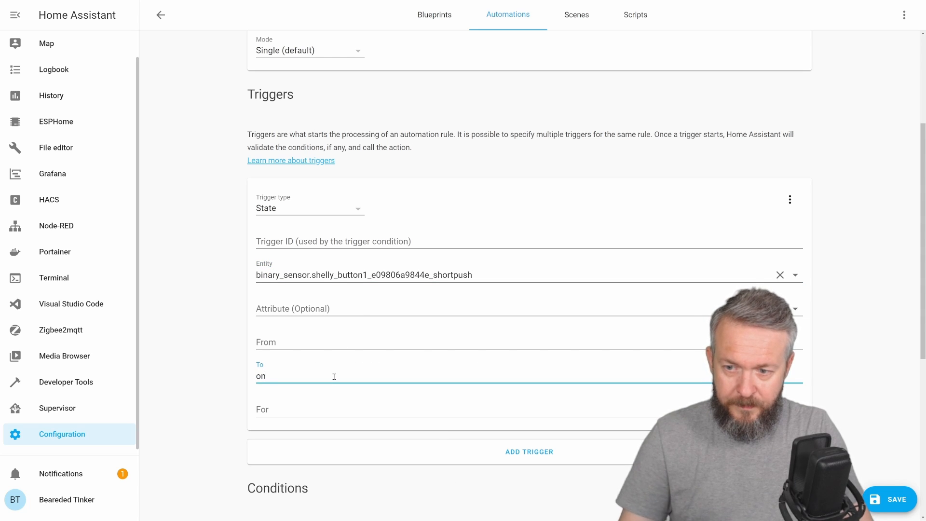
{"action": "scroll", "scroll_direction": "down", "scroll_amount": 3}
{"action": "type", "text": "s"}
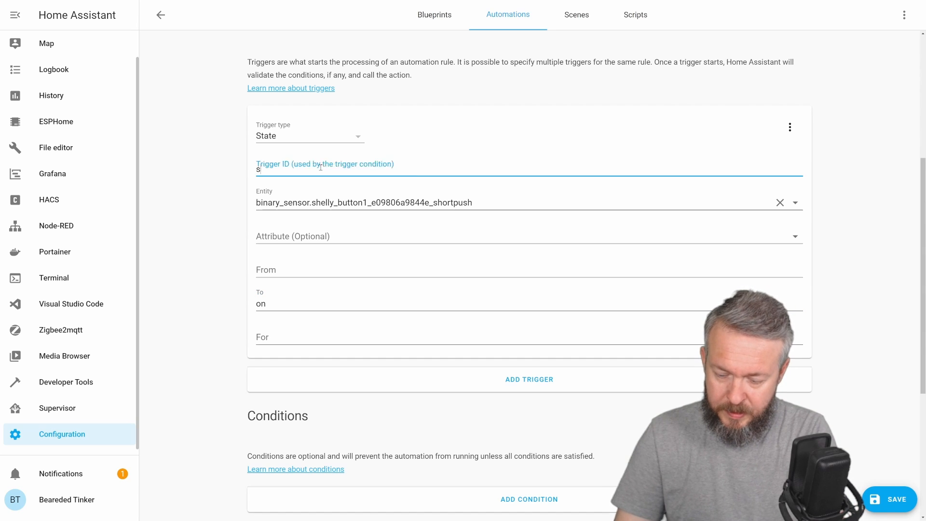
{"action": "type", "text": "ingle"}
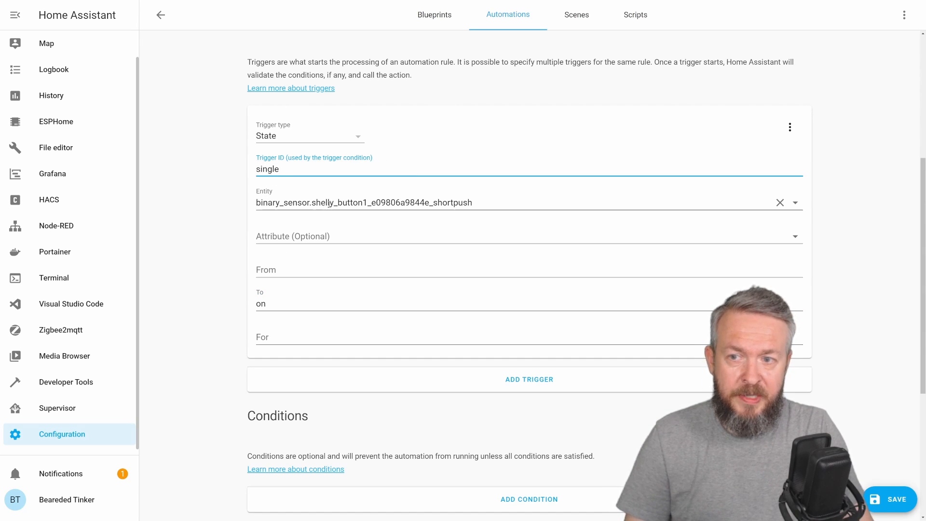
{"action": "mouse_move", "coordinate": [289, 323]}
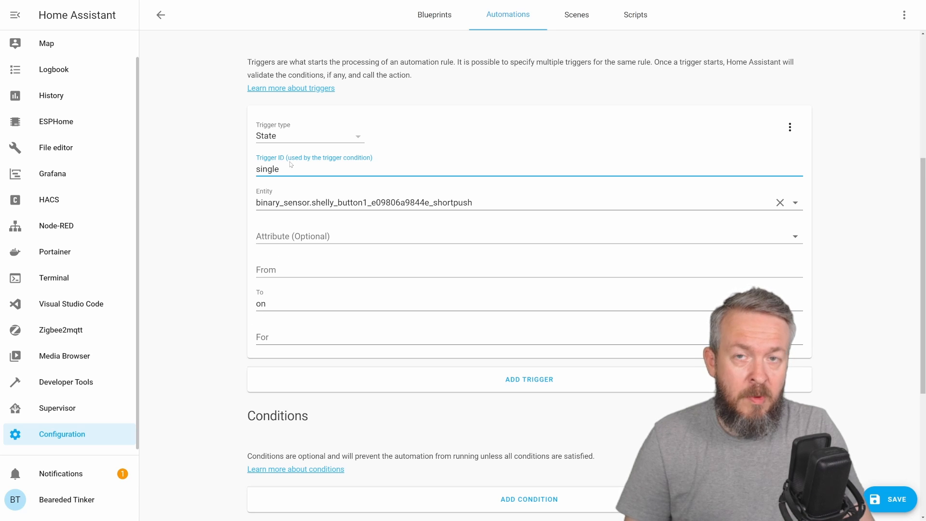
{"action": "mouse_move", "coordinate": [277, 189]}
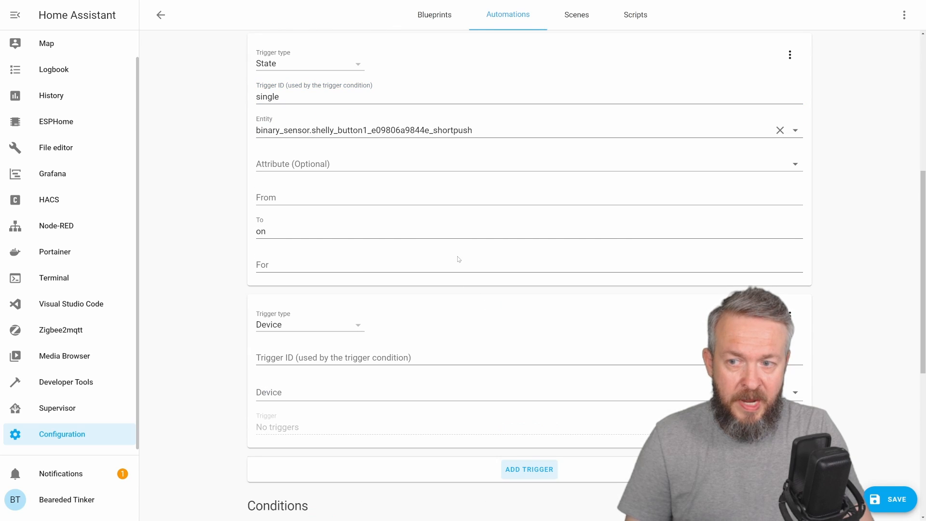
{"action": "mouse_move", "coordinate": [419, 281]}
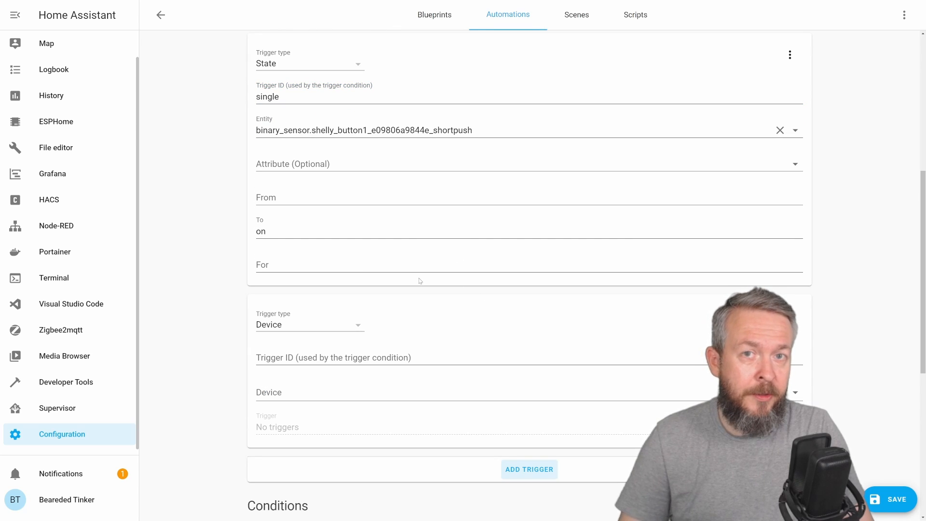
Step: Make the second trigger a State trigger on the Double Shortpush sensor with ID double
{"action": "left_click", "coordinate": [310, 324]}
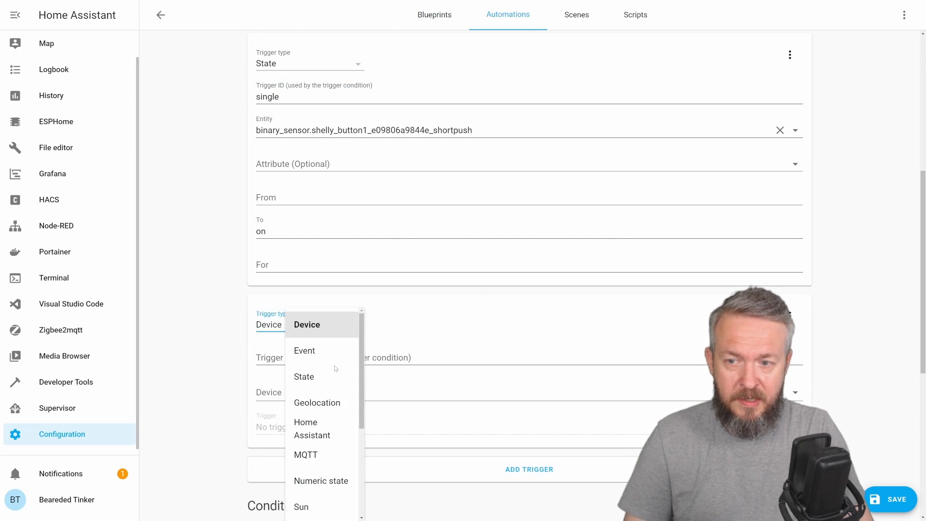
{"action": "left_click", "coordinate": [303, 376]}
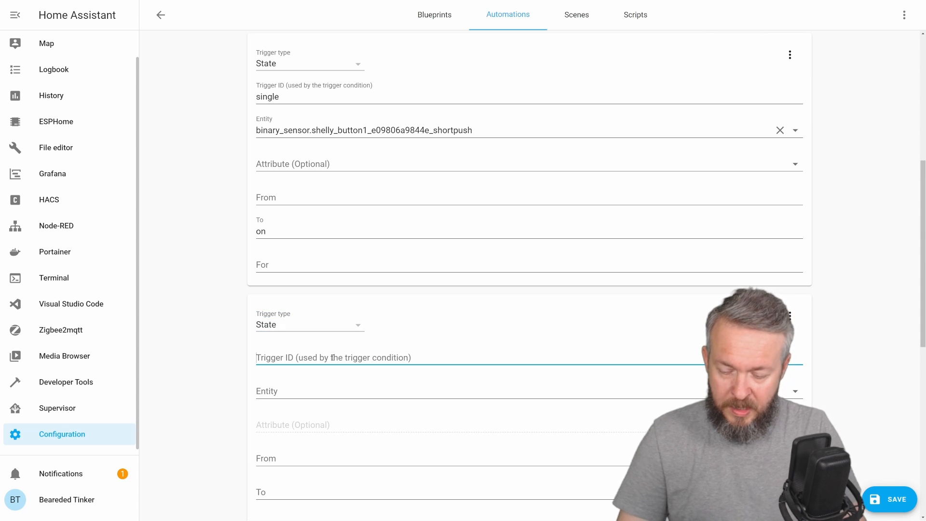
{"action": "type", "text": "double"}
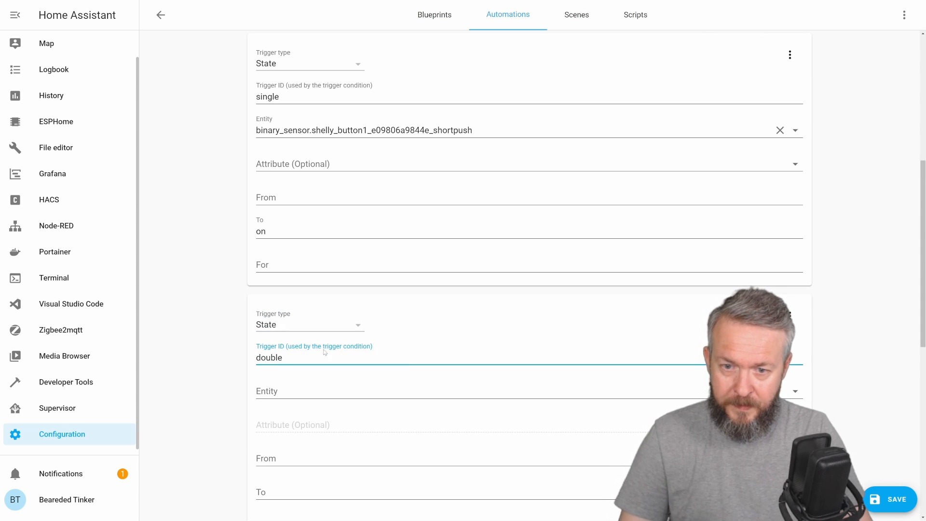
{"action": "left_click", "coordinate": [413, 391]}
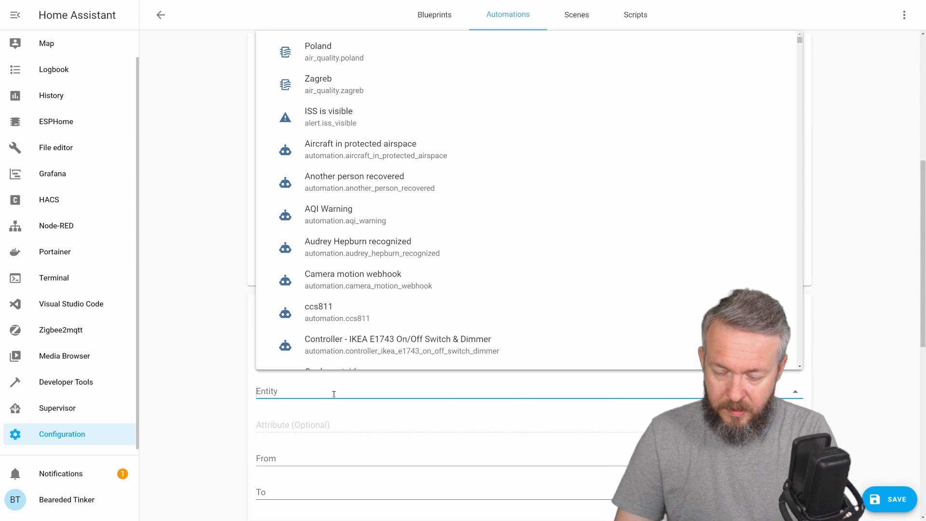
{"action": "type", "text": "dou"}
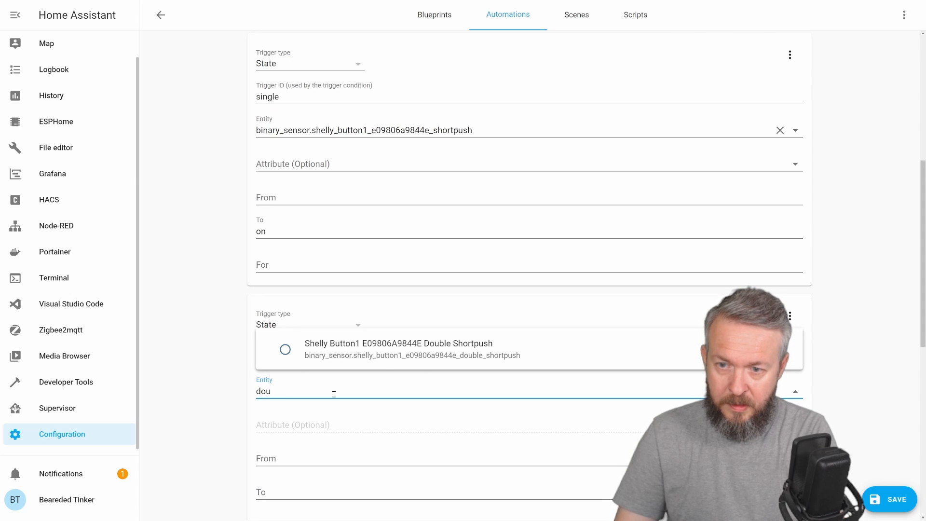
{"action": "left_click", "coordinate": [398, 349]}
{"action": "type", "text": "on"}
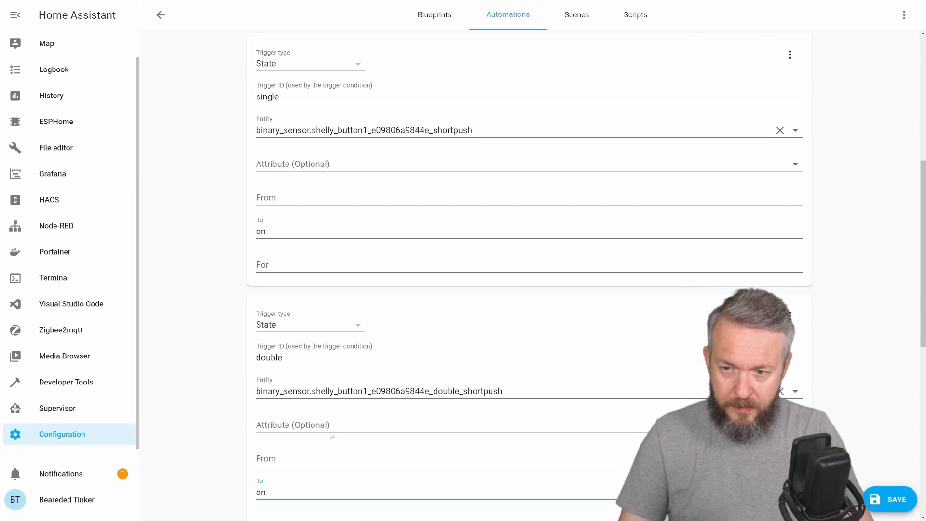
{"action": "scroll", "scroll_direction": "down", "scroll_amount": 3}
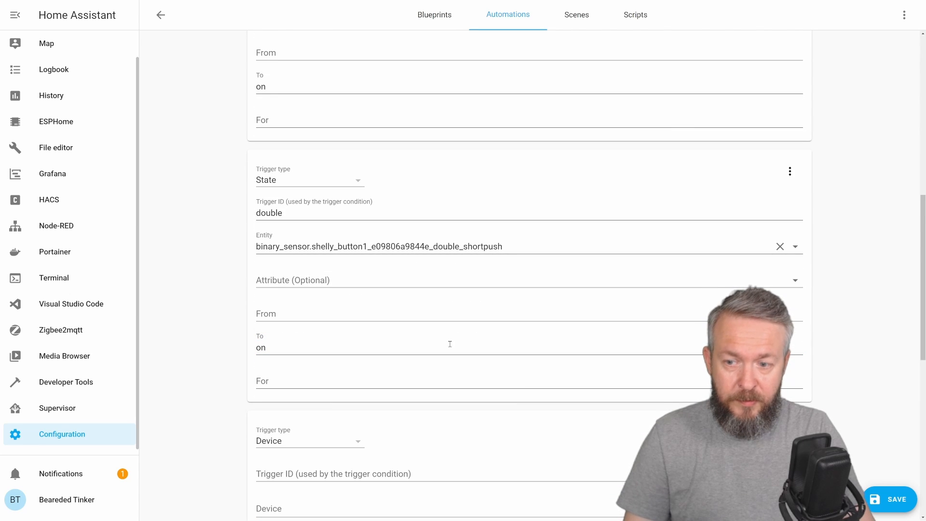
Step: Make the third trigger a State trigger on the triple short push sensor with ID triple
{"action": "left_click", "coordinate": [310, 440]}
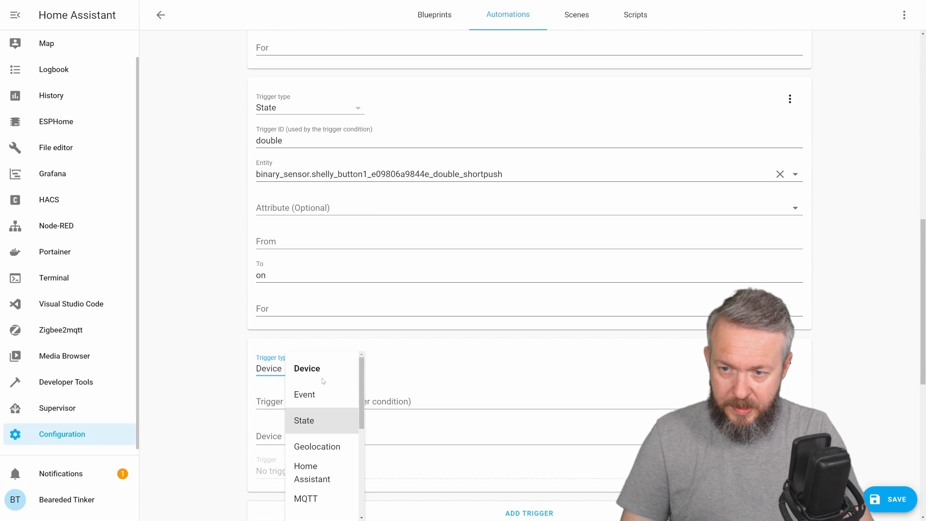
{"action": "left_click", "coordinate": [304, 420]}
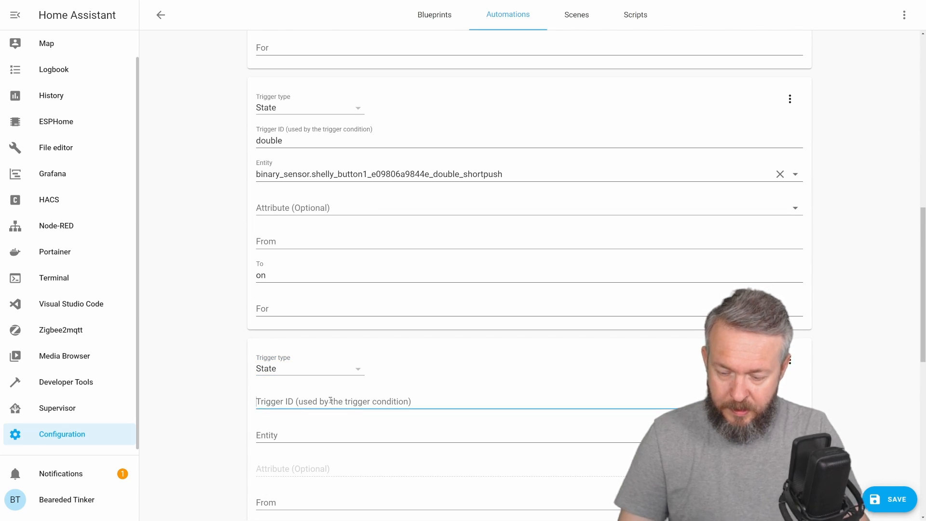
{"action": "type", "text": "triple"}
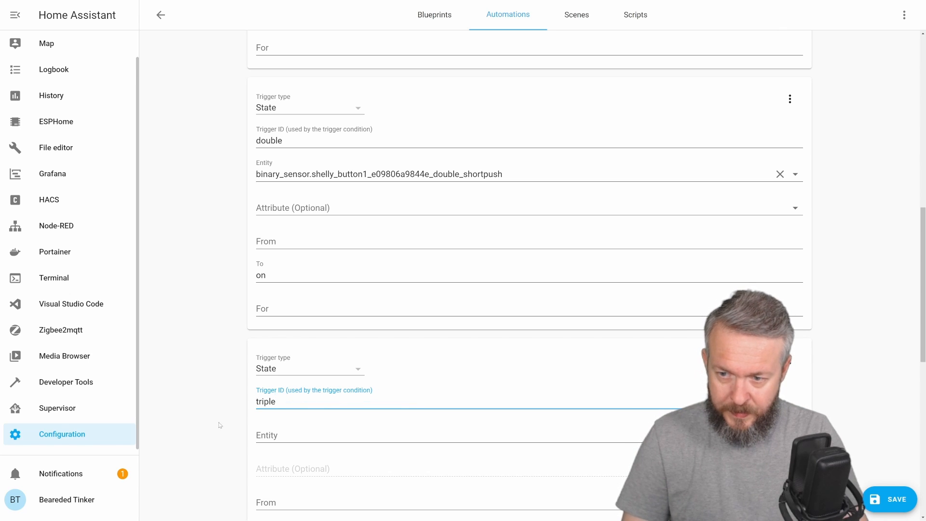
{"action": "type", "text": "tri"}
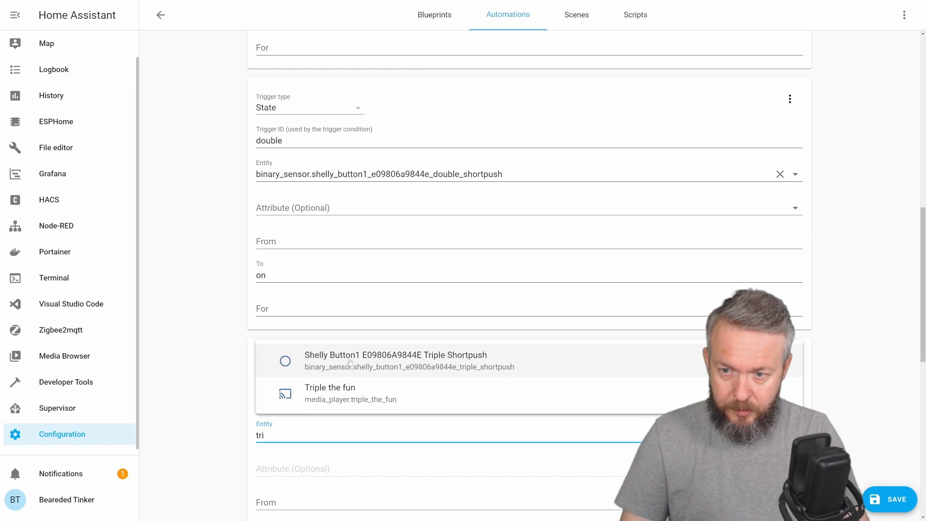
{"action": "left_click", "coordinate": [396, 359]}
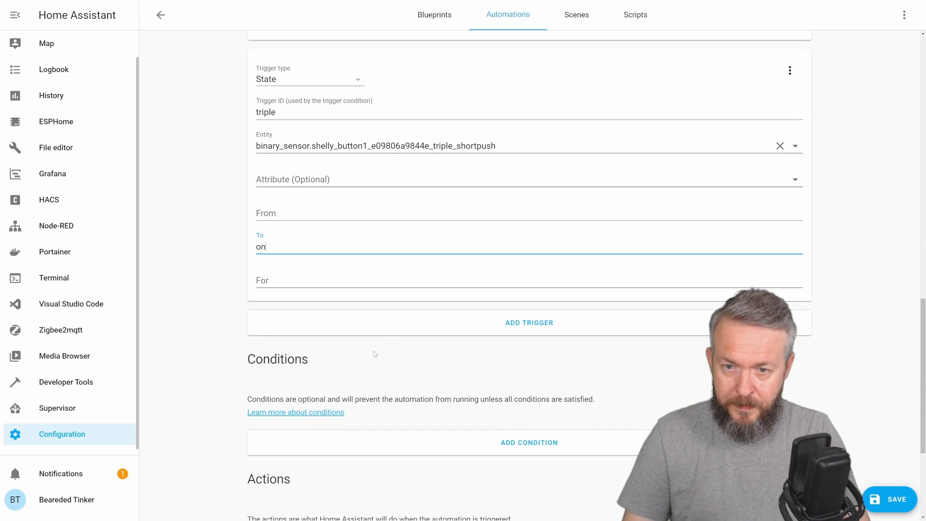
Step: Add a fourth State trigger on the long push sensor going to on, ID long
{"action": "left_click", "coordinate": [528, 322]}
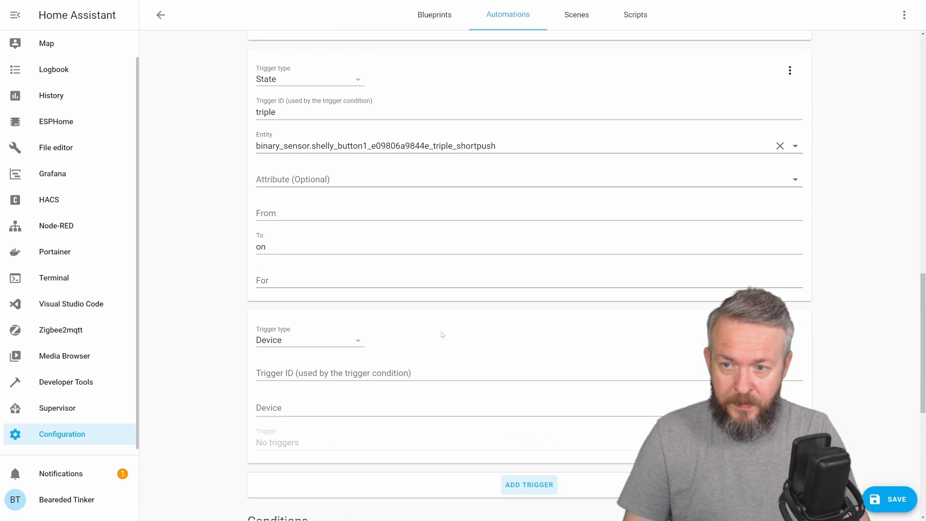
{"action": "left_click", "coordinate": [310, 339]}
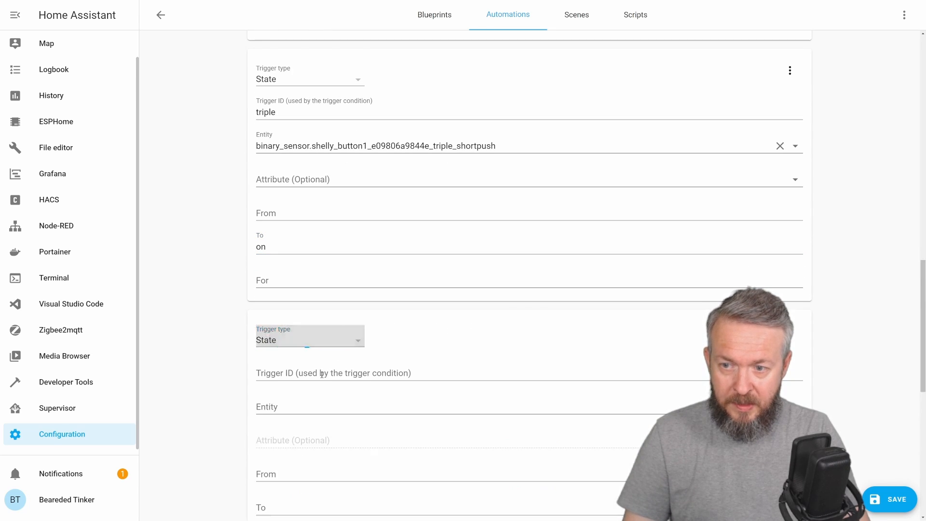
{"action": "type", "text": "long"}
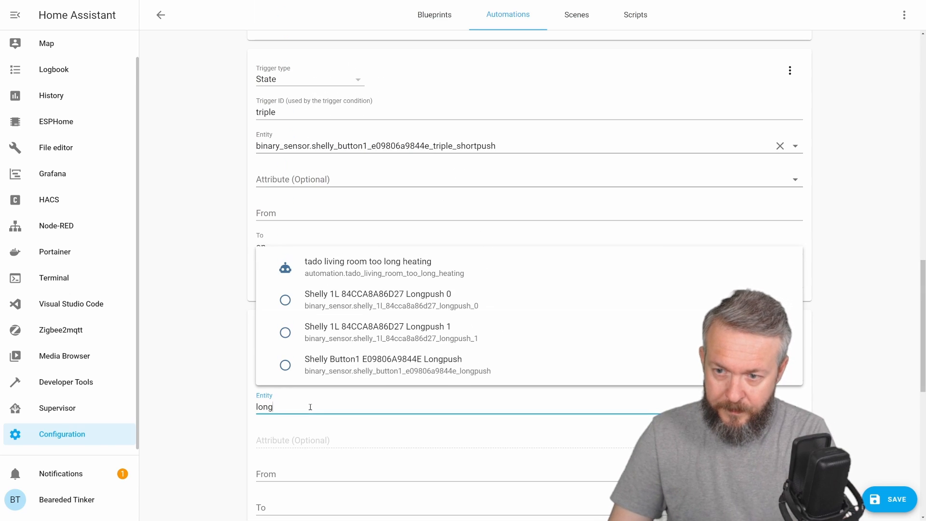
{"action": "mouse_move", "coordinate": [398, 364]}
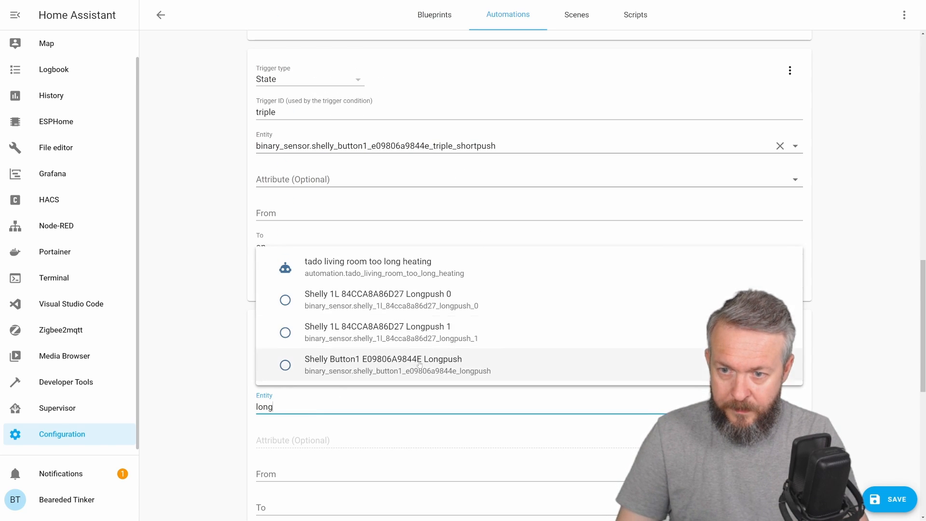
{"action": "left_click", "coordinate": [383, 364]}
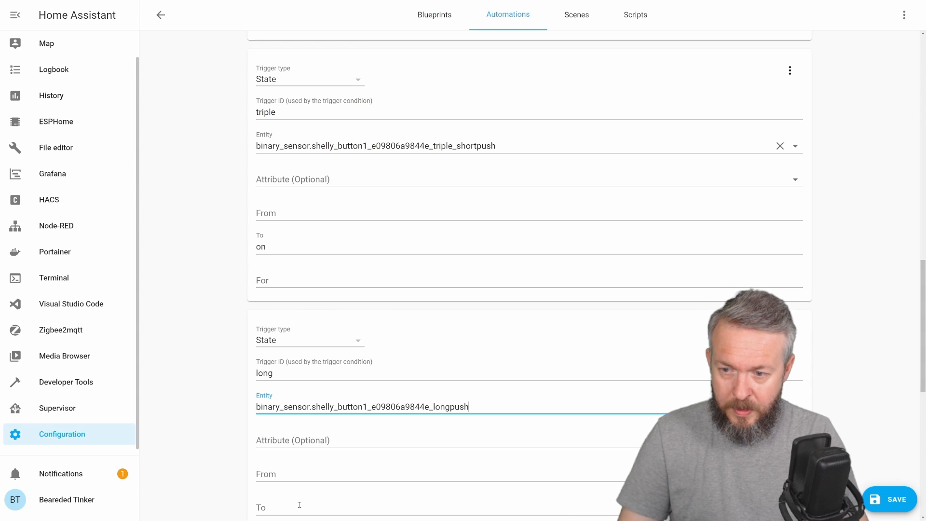
{"action": "type", "text": "on"}
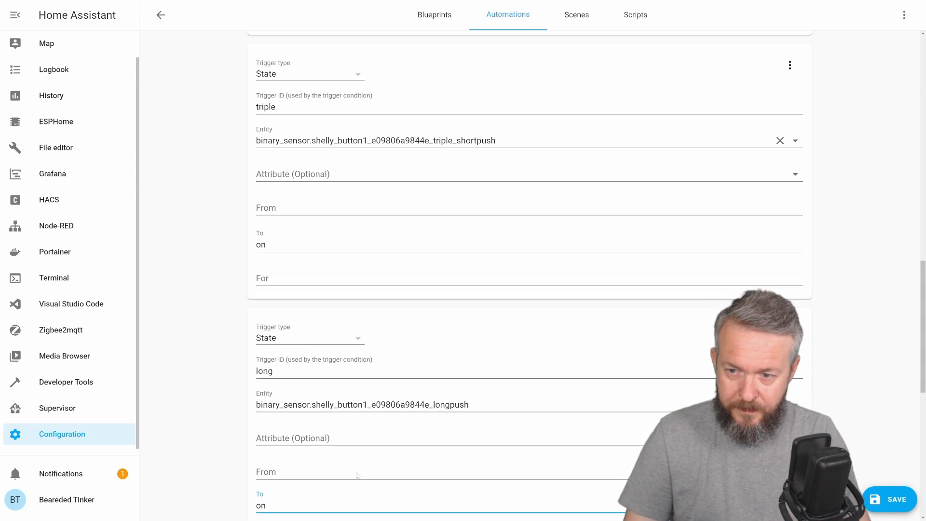
{"action": "scroll", "scroll_direction": "down", "scroll_amount": 3}
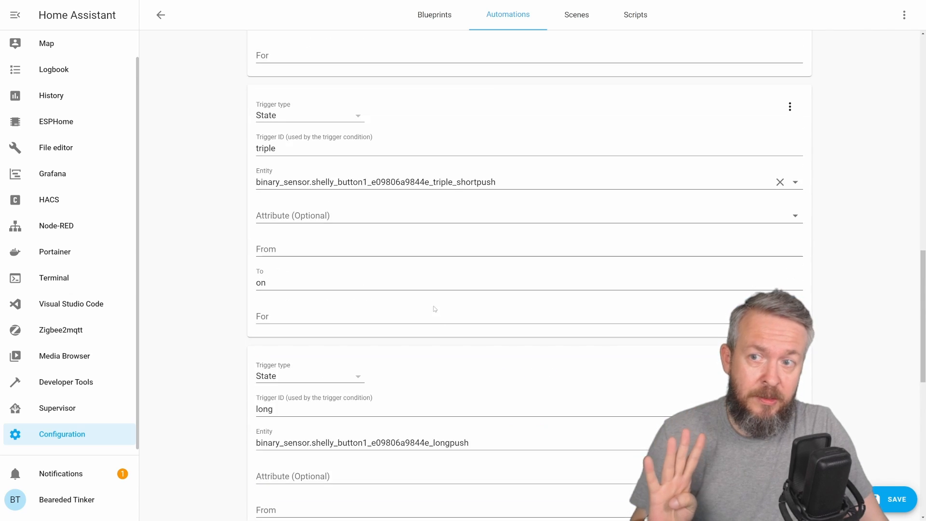
{"action": "scroll", "scroll_direction": "up", "scroll_amount": 3}
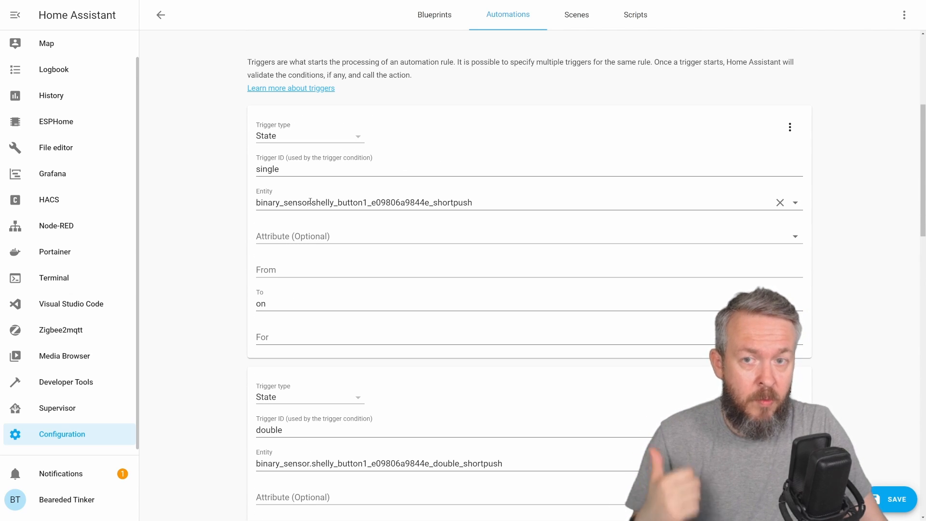
{"action": "scroll", "scroll_direction": "down", "scroll_amount": 3}
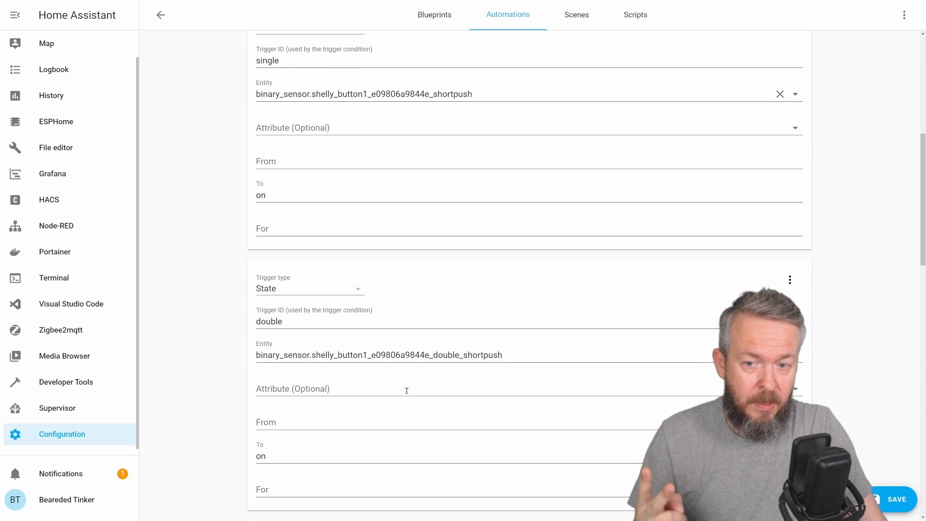
{"action": "scroll", "scroll_direction": "down", "scroll_amount": 3}
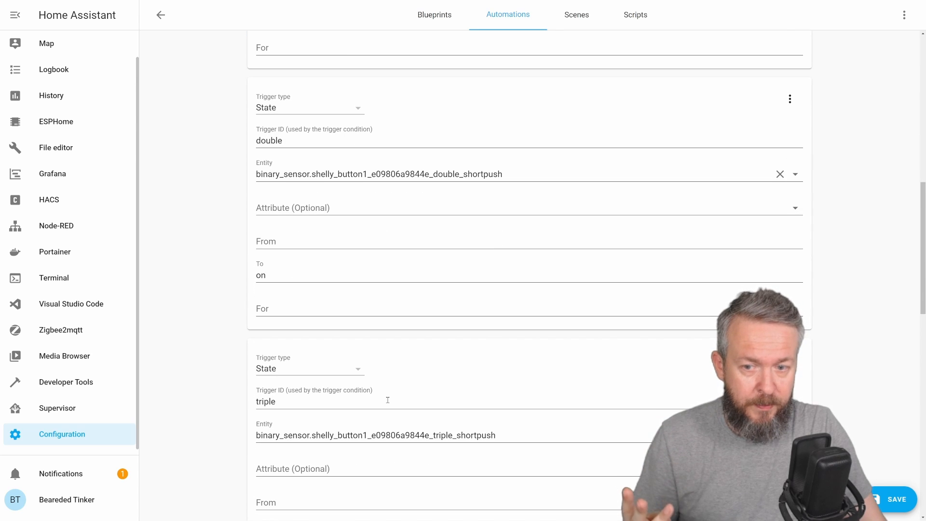
{"action": "scroll", "scroll_direction": "down", "scroll_amount": 3}
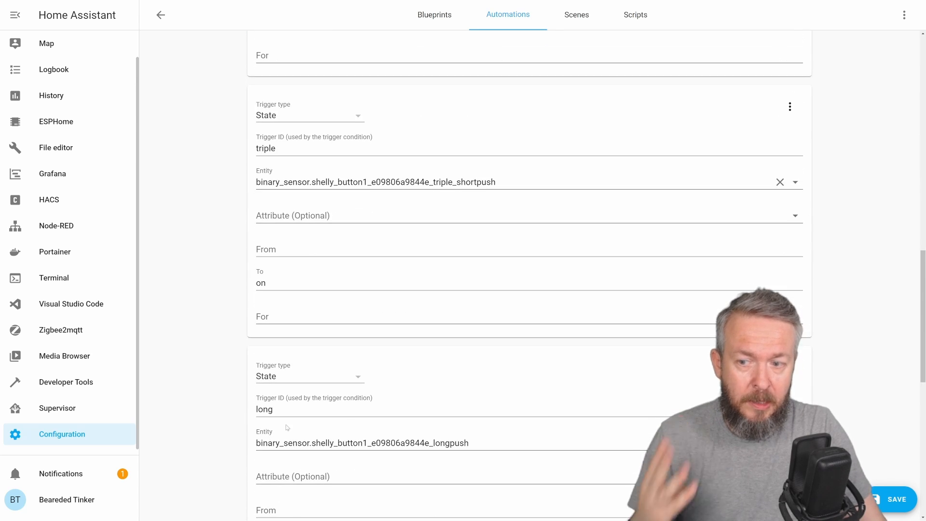
{"action": "scroll", "scroll_direction": "down", "scroll_amount": 3}
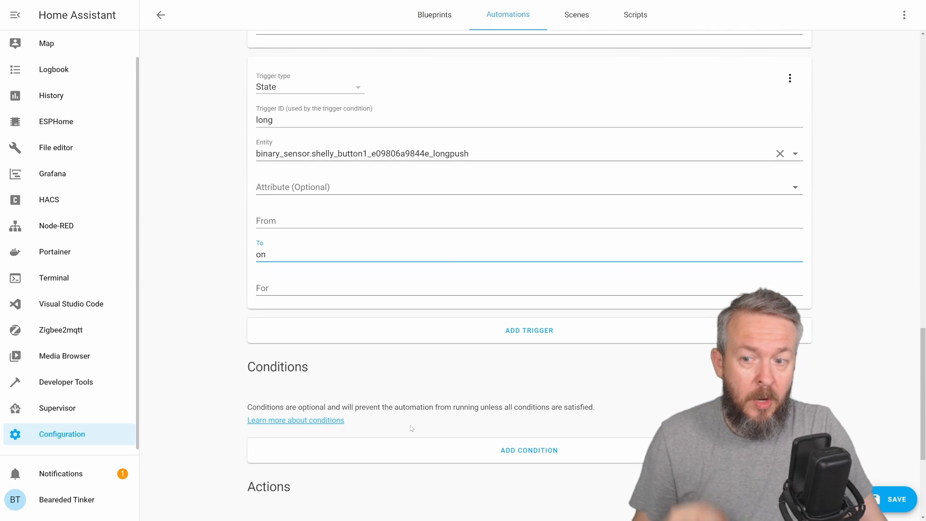
{"action": "scroll", "scroll_direction": "down", "scroll_amount": 3}
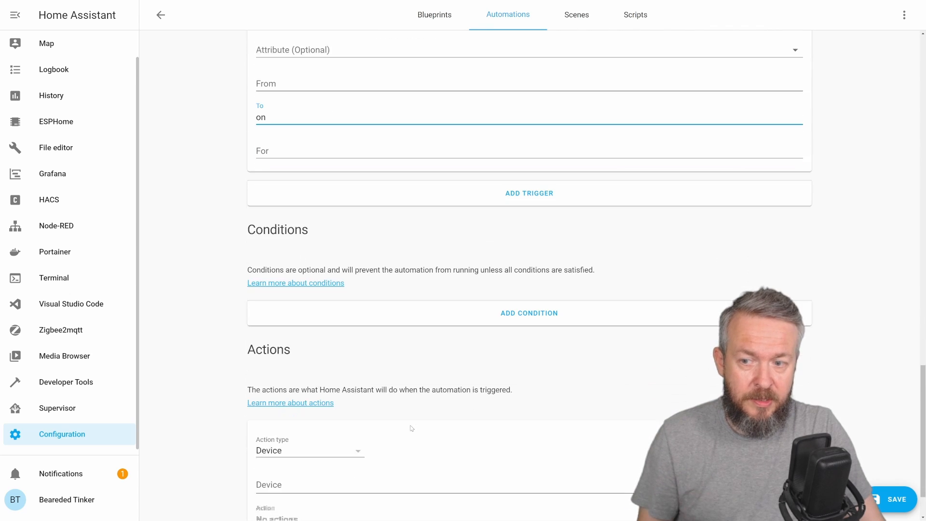
{"action": "scroll", "scroll_direction": "down", "scroll_amount": 3}
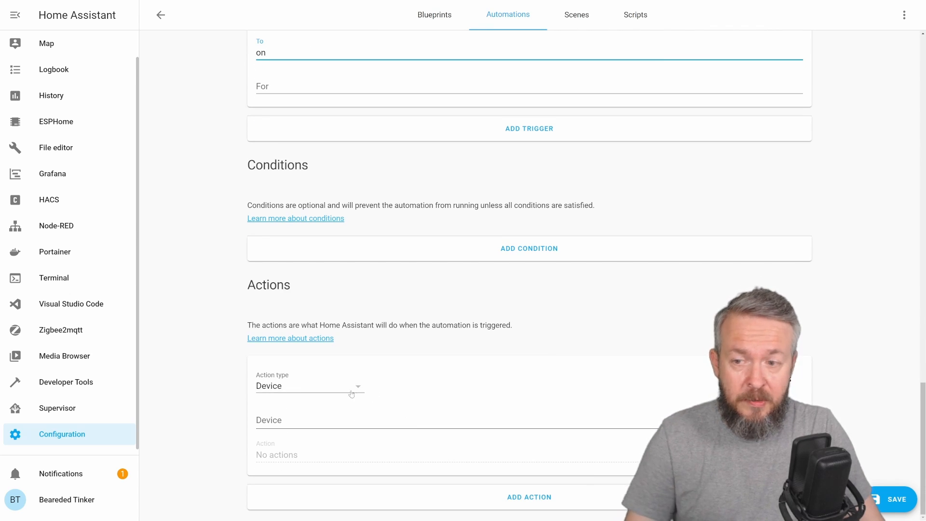
Step: Make the action a Choose block whose Option 1 is conditioned on trigger ID single
{"action": "left_click", "coordinate": [307, 386]}
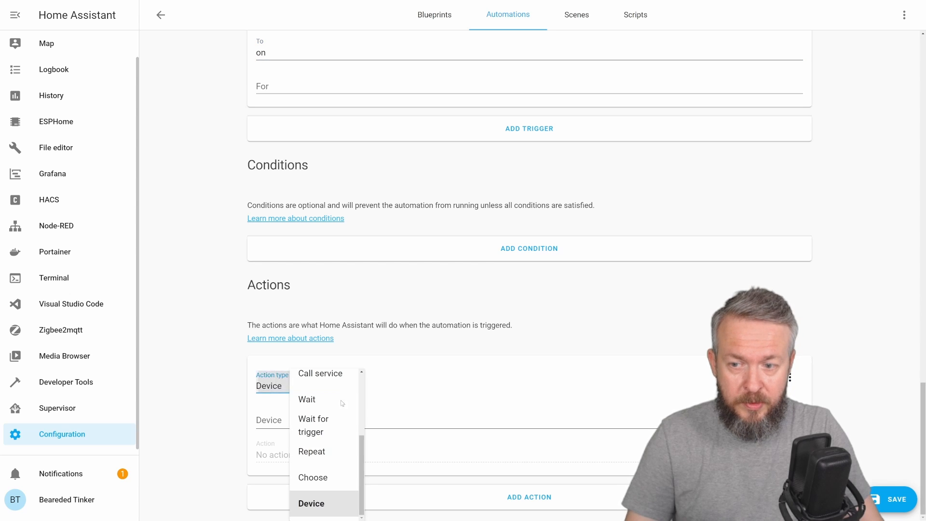
{"action": "left_click", "coordinate": [313, 477]}
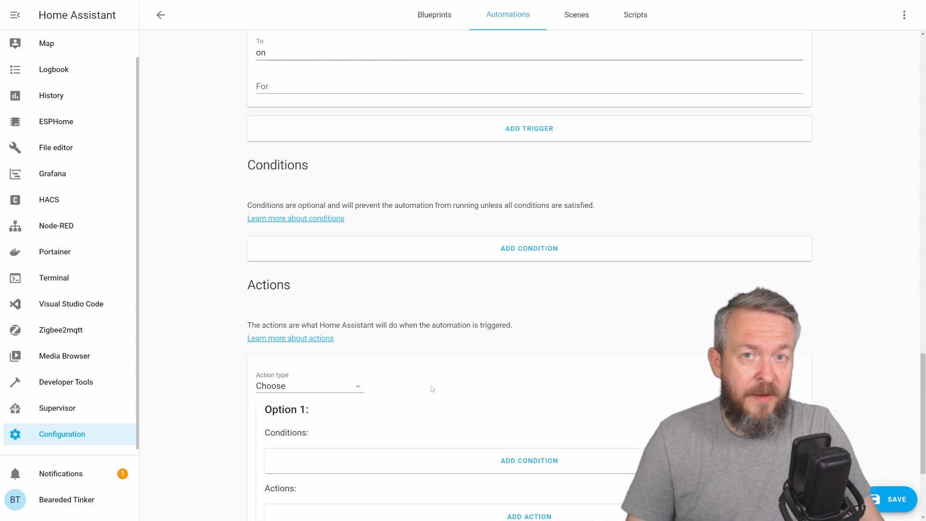
{"action": "scroll", "scroll_direction": "down", "scroll_amount": 3}
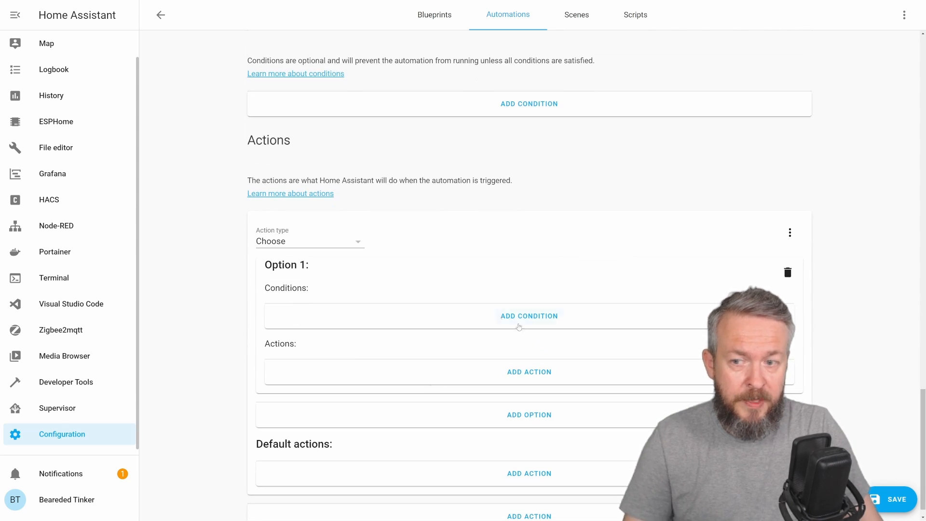
{"action": "left_click", "coordinate": [529, 315]}
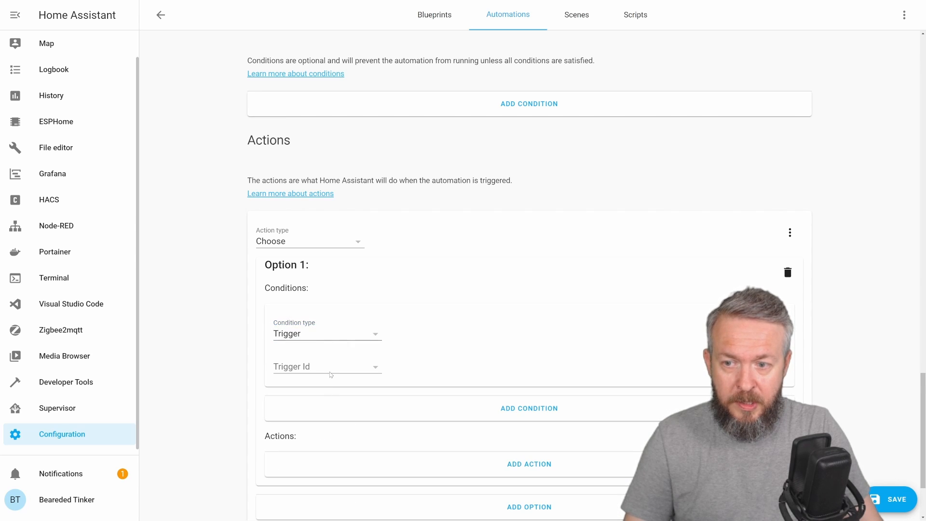
{"action": "left_click", "coordinate": [327, 367]}
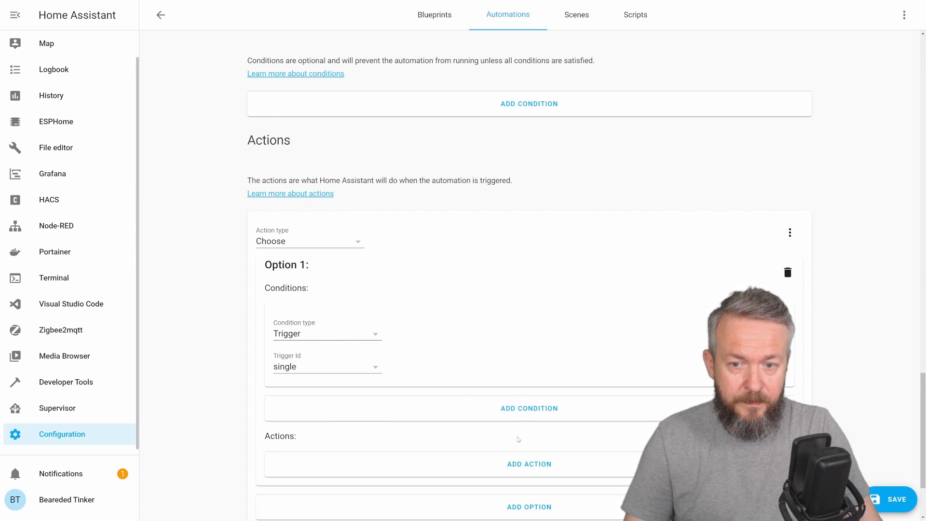
{"action": "scroll", "scroll_direction": "down", "scroll_amount": 3}
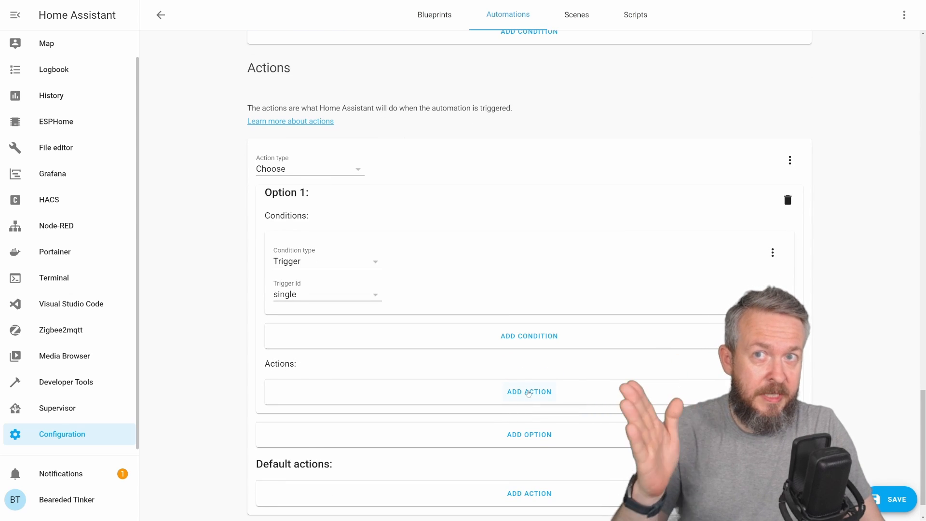
Step: Give Option 1 a Light: Toggle service action targeting the Elgato Key Light Air A54C
{"action": "left_click", "coordinate": [528, 391]}
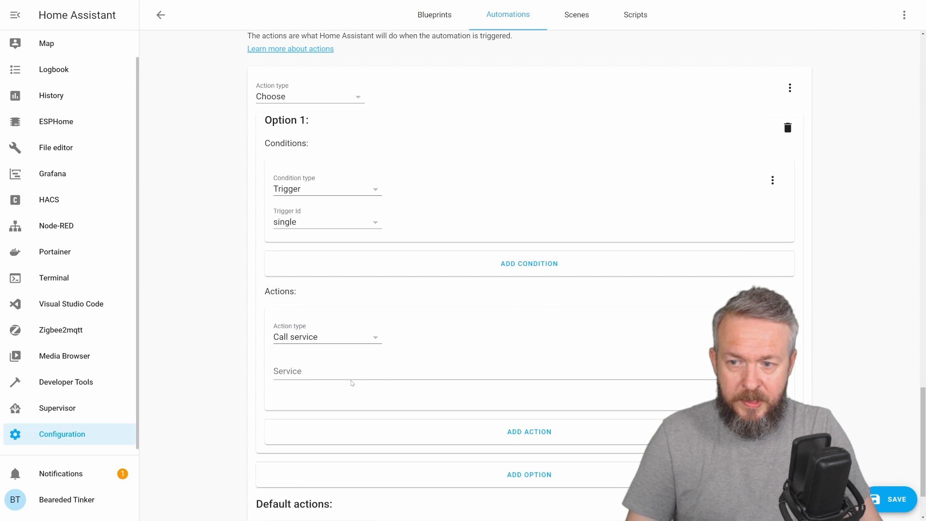
{"action": "type", "text": "ligh"}
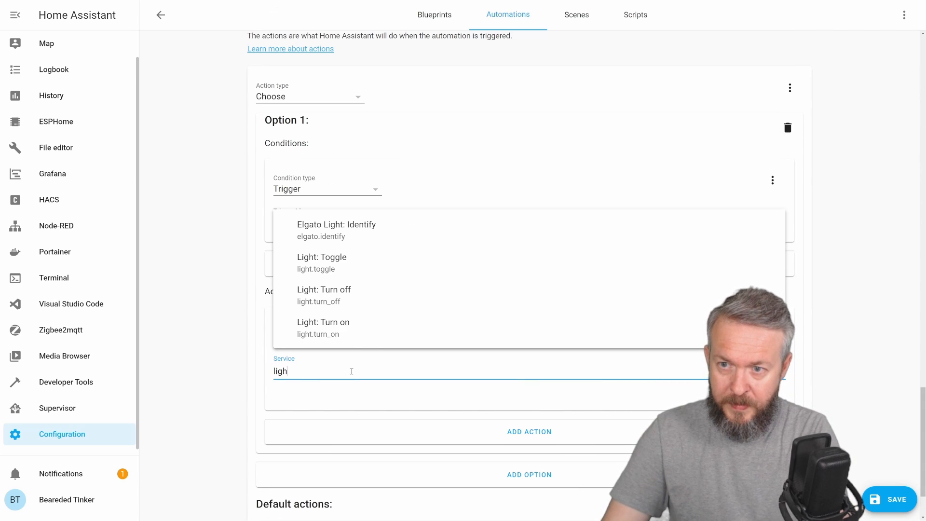
{"action": "left_click", "coordinate": [322, 262]}
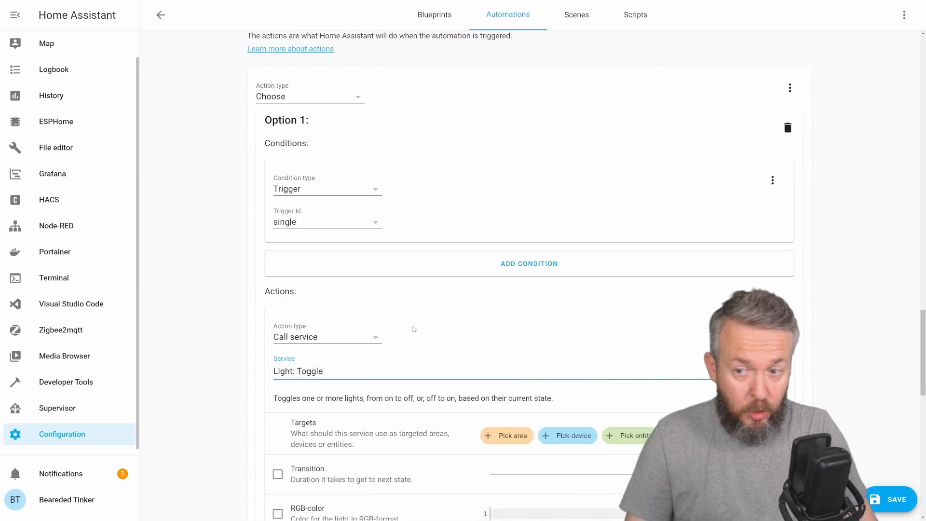
{"action": "scroll", "scroll_direction": "down", "scroll_amount": 3}
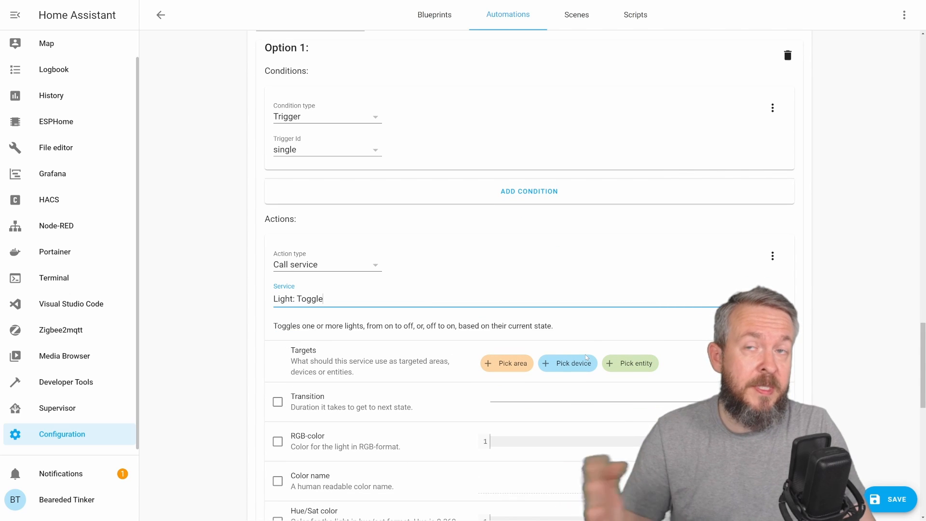
{"action": "left_click", "coordinate": [629, 363]}
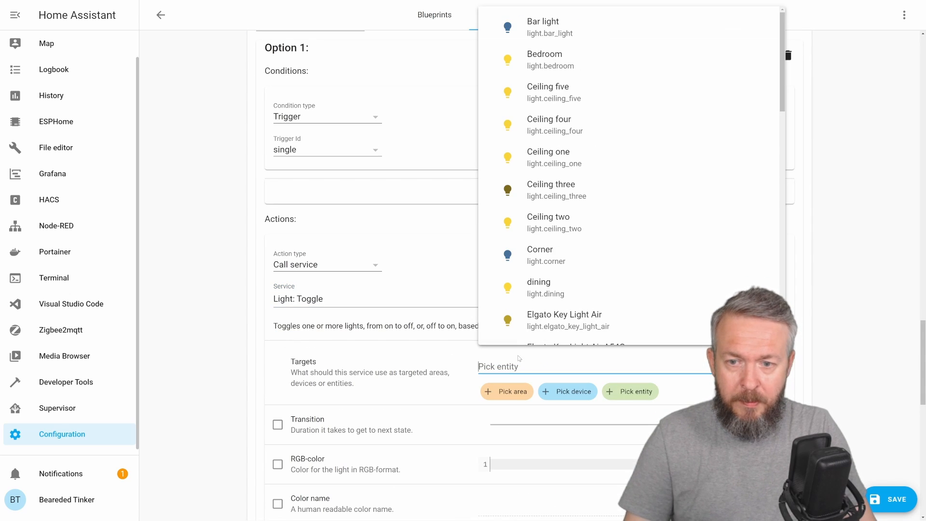
{"action": "type", "text": "elg"}
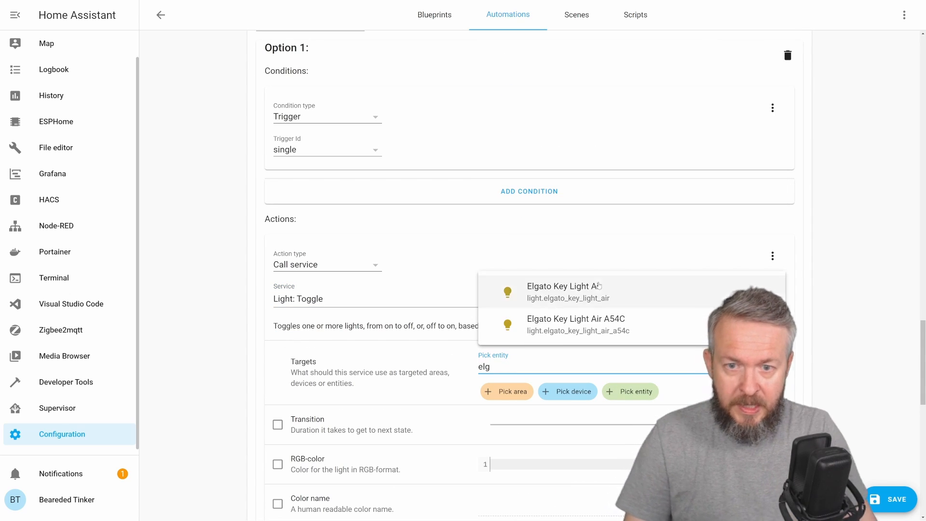
{"action": "left_click", "coordinate": [575, 324]}
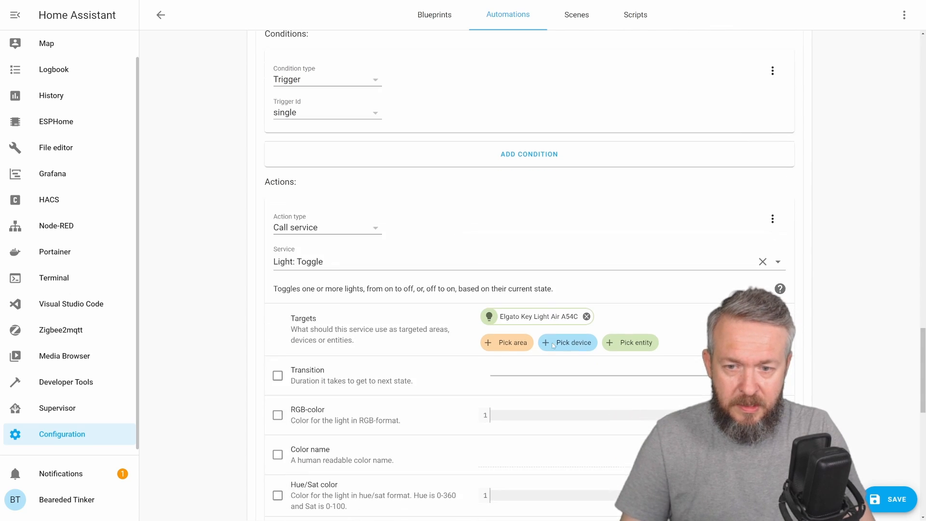
{"action": "scroll", "scroll_direction": "down", "scroll_amount": 3}
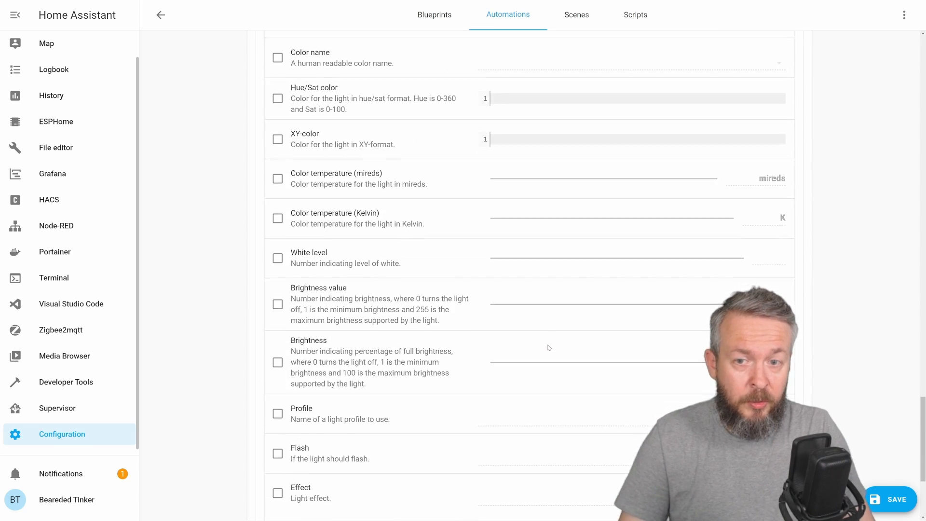
{"action": "scroll", "scroll_direction": "up", "scroll_amount": 3}
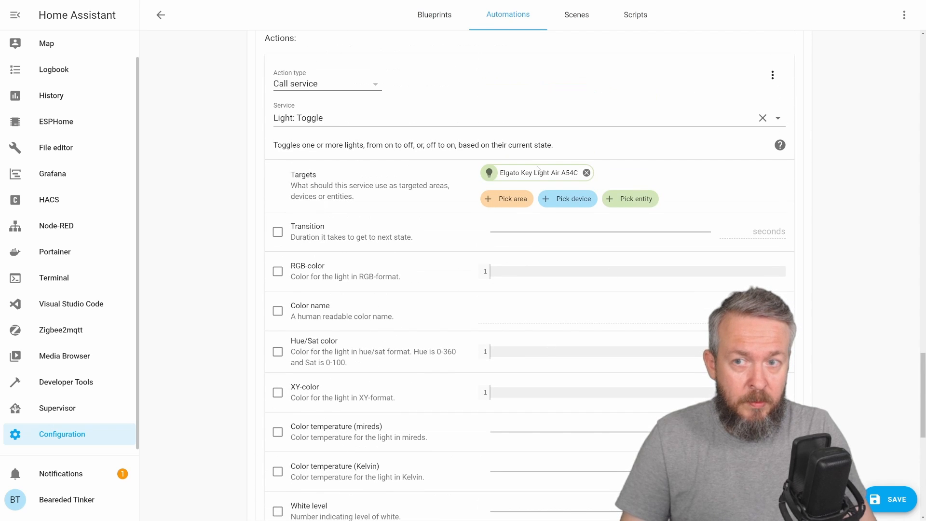
{"action": "scroll", "scroll_direction": "down", "scroll_amount": 3}
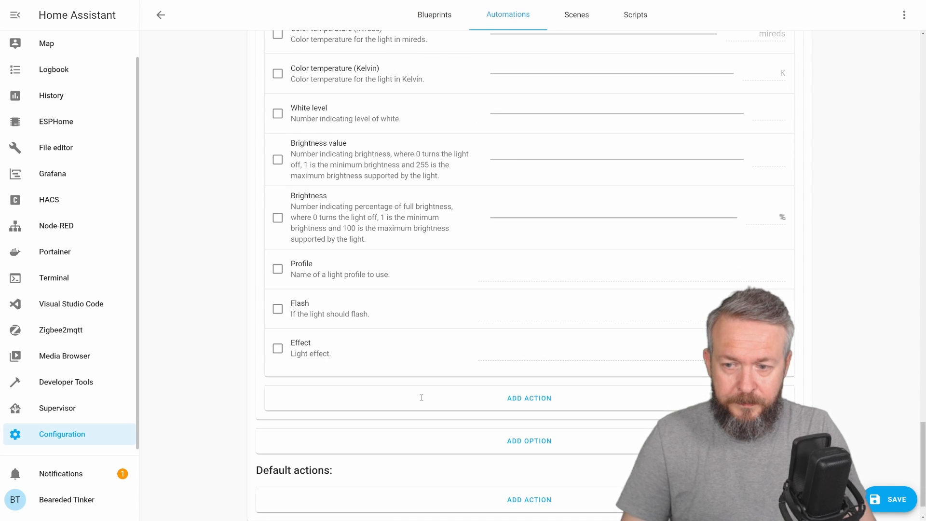
{"action": "scroll", "scroll_direction": "down", "scroll_amount": 3}
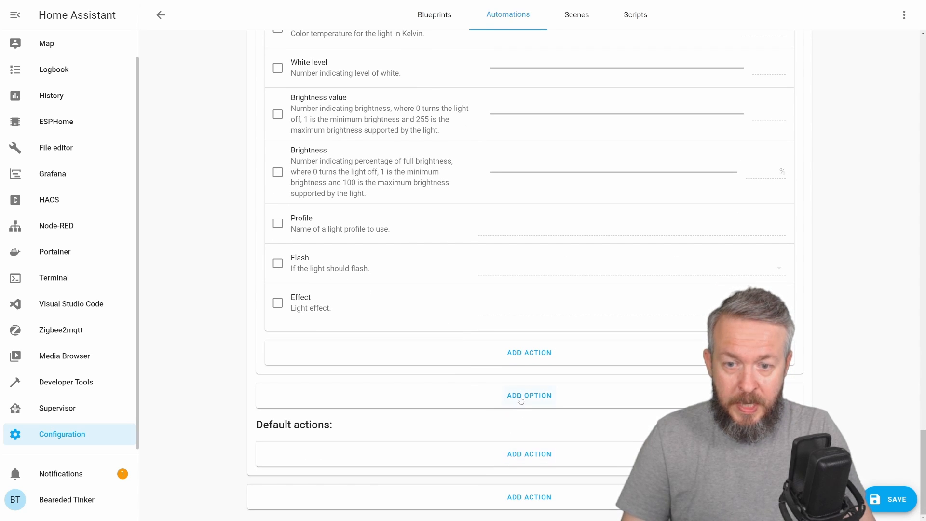
Step: Add Option 2 with a Trigger condition matching trigger ID double
{"action": "left_click", "coordinate": [528, 395]}
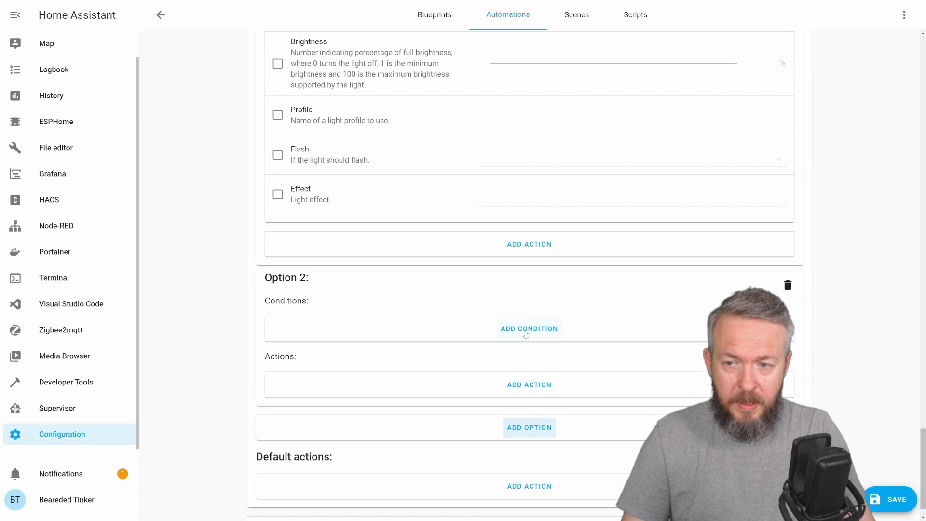
{"action": "left_click", "coordinate": [528, 328]}
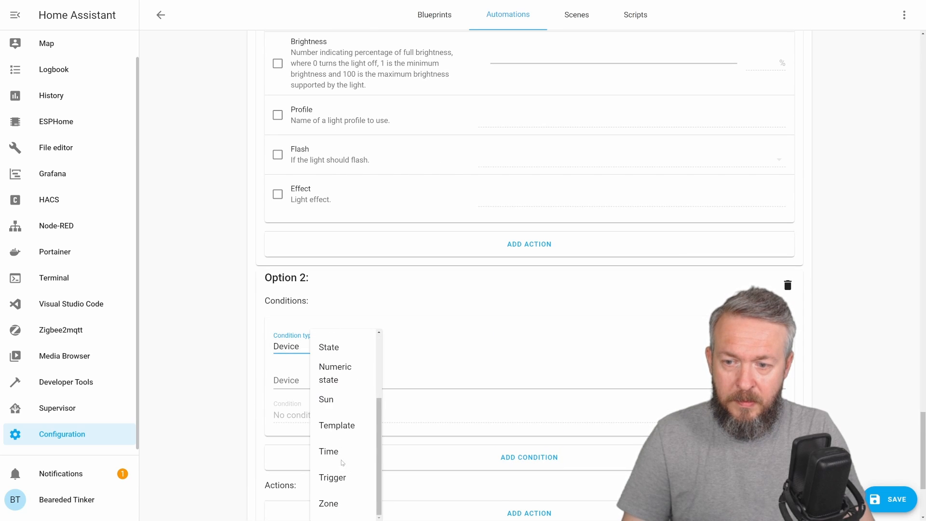
{"action": "left_click", "coordinate": [331, 478]}
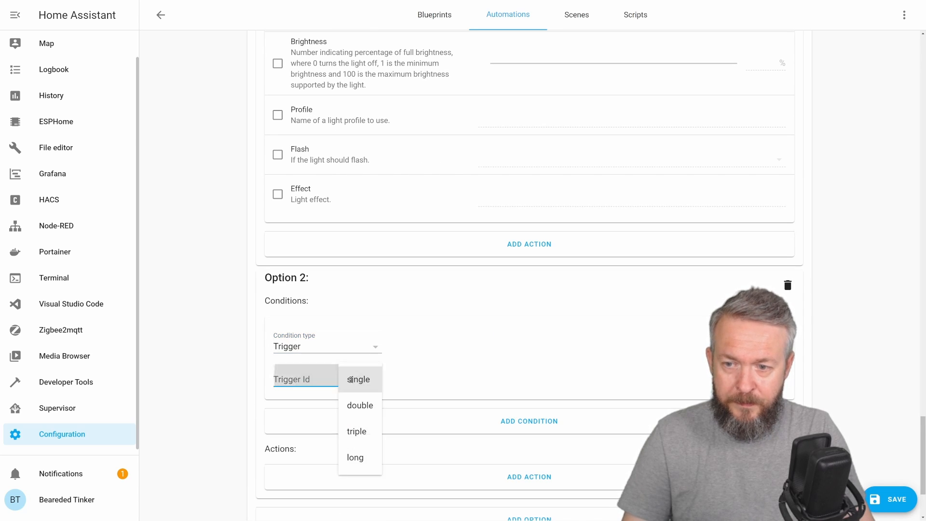
{"action": "left_click", "coordinate": [360, 405]}
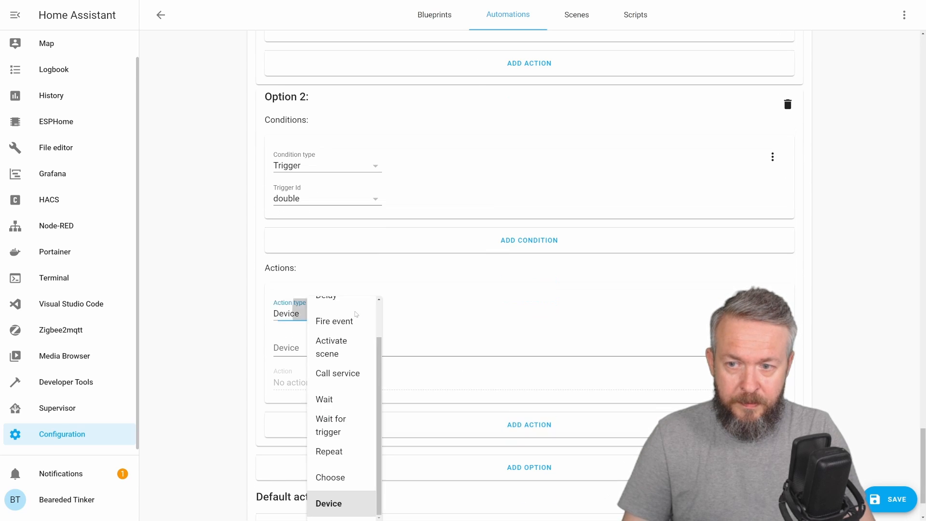
Step: Give Option 2 a Light: Toggle service action targeting the Elgato Key Light Air
{"action": "left_click", "coordinate": [337, 372]}
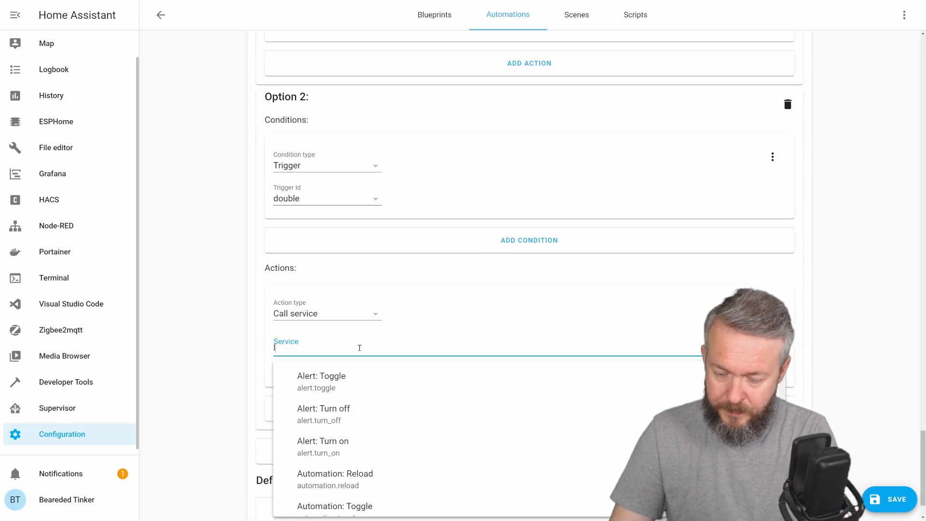
{"action": "type", "text": "ligh"}
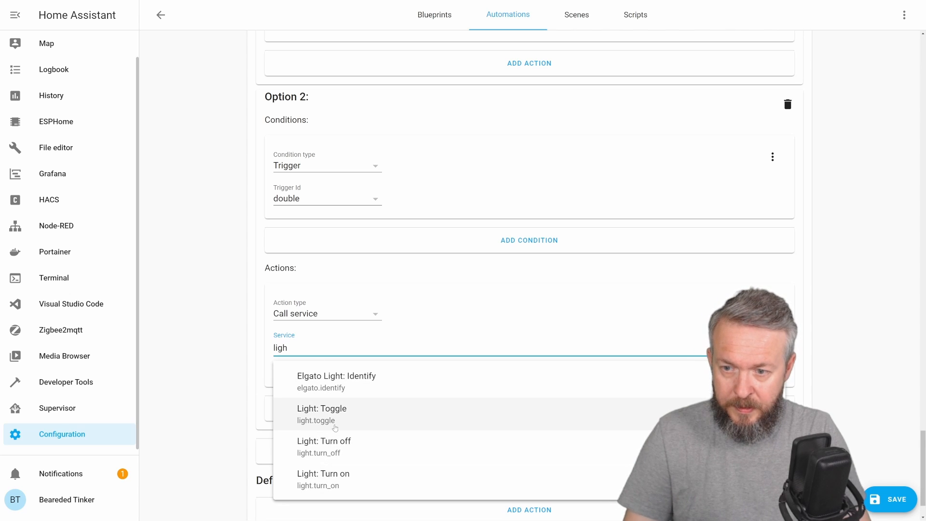
{"action": "left_click", "coordinate": [322, 414]}
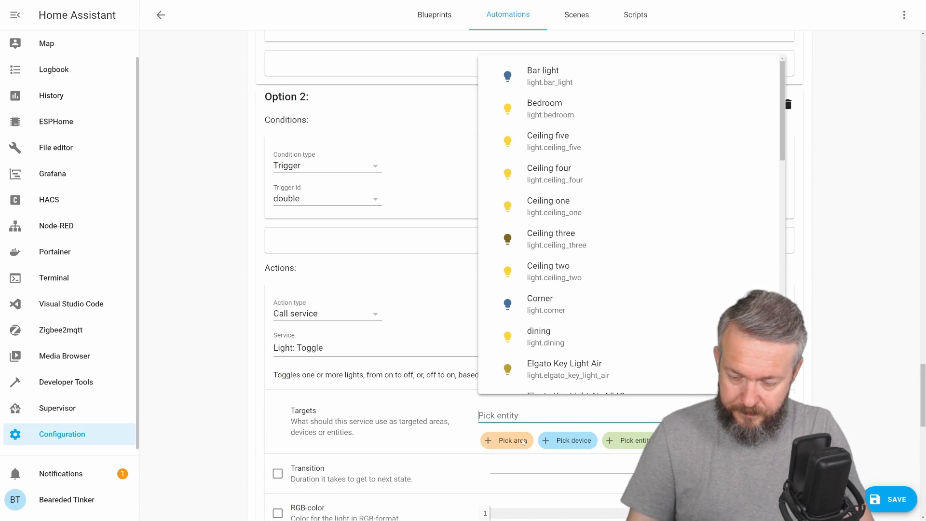
{"action": "type", "text": "elg"}
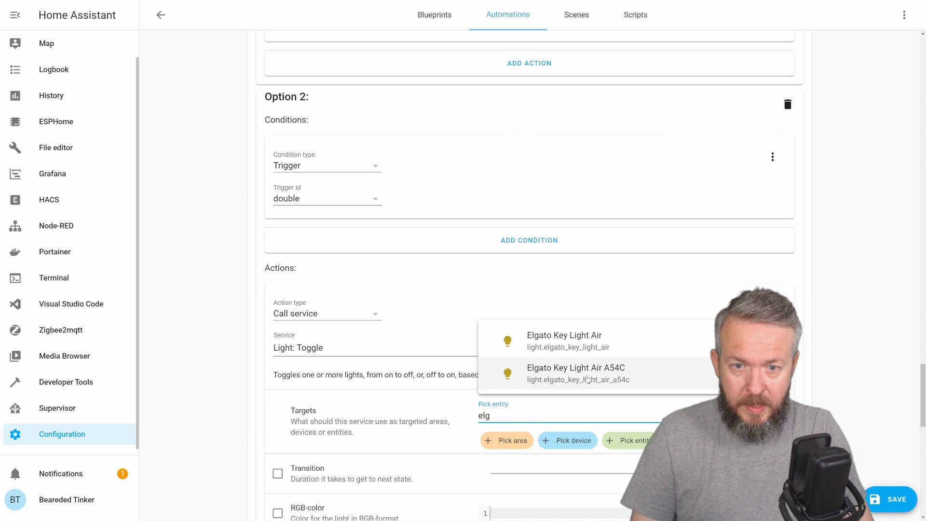
{"action": "left_click", "coordinate": [564, 340]}
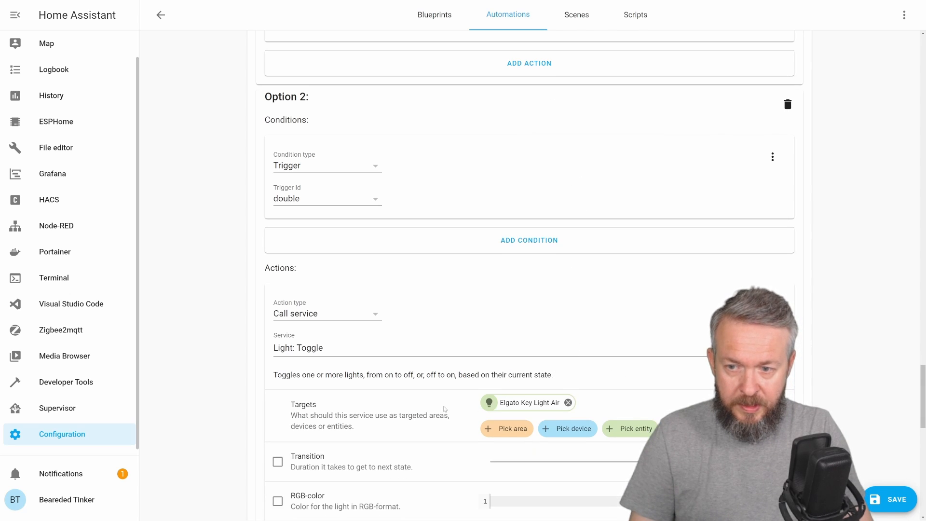
{"action": "scroll", "scroll_direction": "down", "scroll_amount": 3}
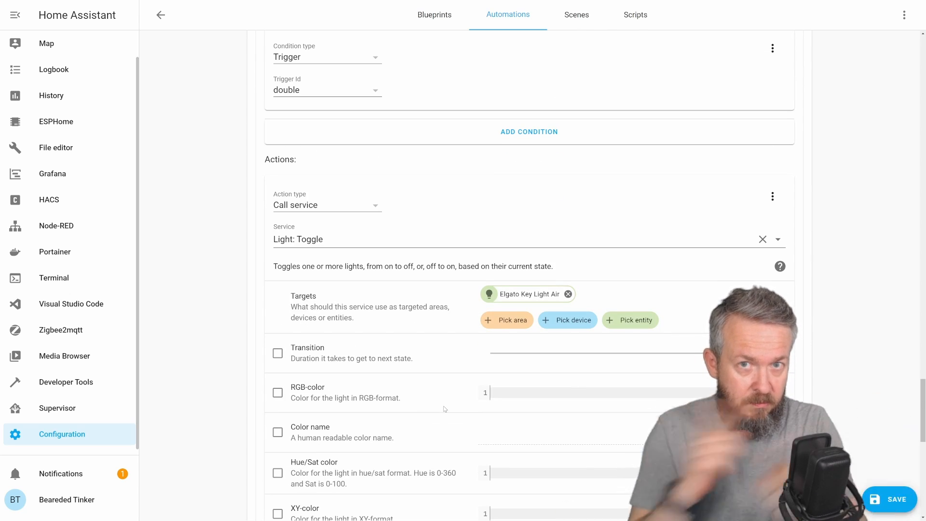
{"action": "scroll", "scroll_direction": "down", "scroll_amount": 3}
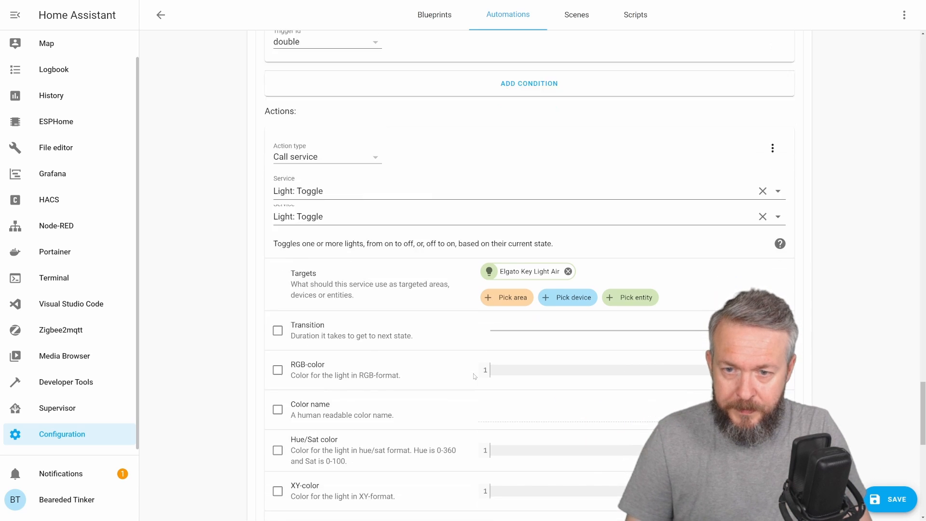
{"action": "scroll", "scroll_direction": "down", "scroll_amount": 3}
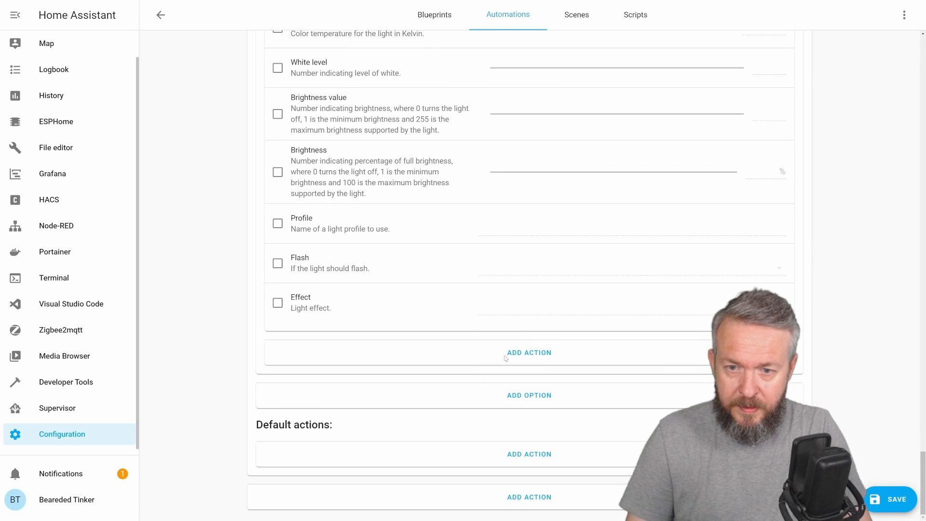
Step: Add Option 3 with a Trigger condition matching trigger ID triple
{"action": "left_click", "coordinate": [529, 396]}
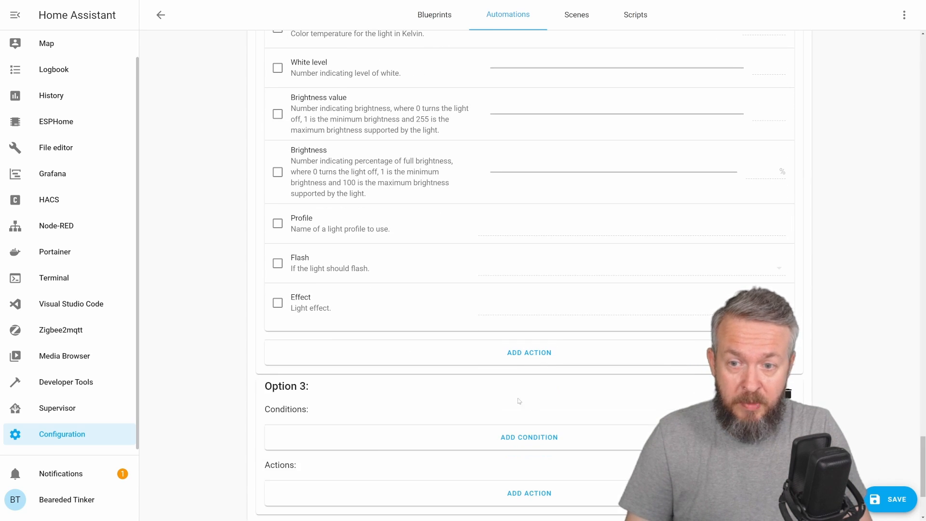
{"action": "left_click", "coordinate": [528, 437]}
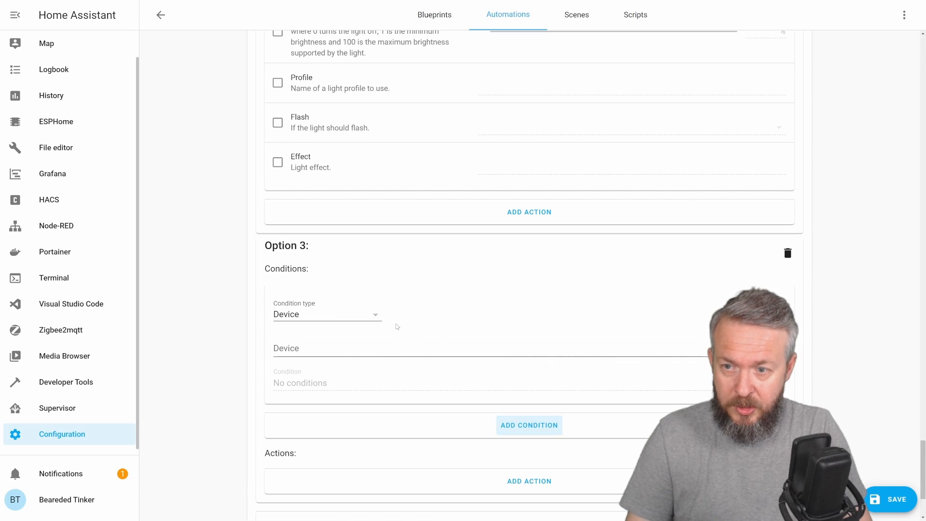
{"action": "left_click", "coordinate": [327, 314]}
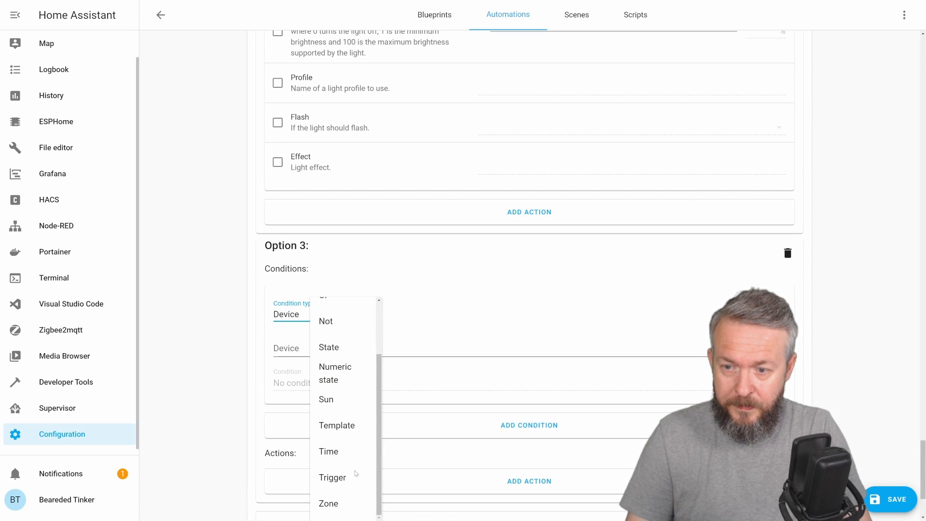
{"action": "left_click", "coordinate": [332, 477]}
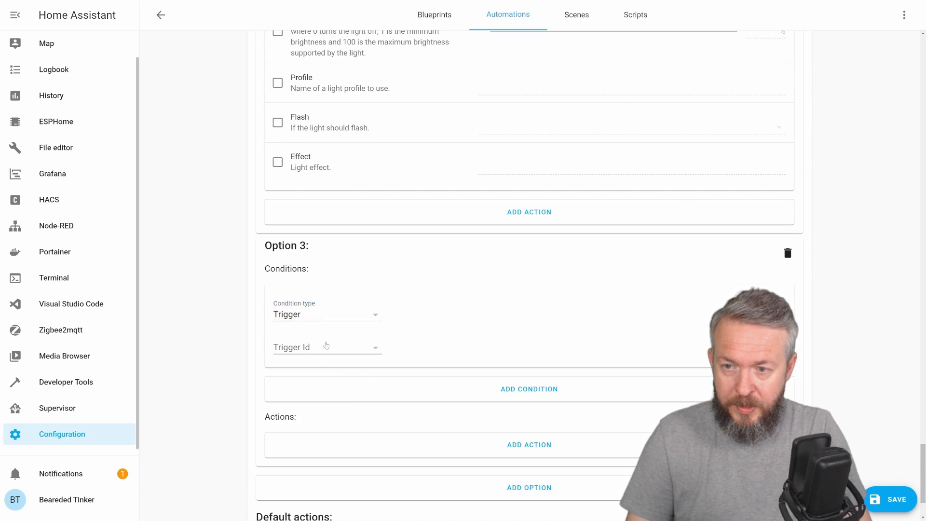
{"action": "left_click", "coordinate": [327, 347]}
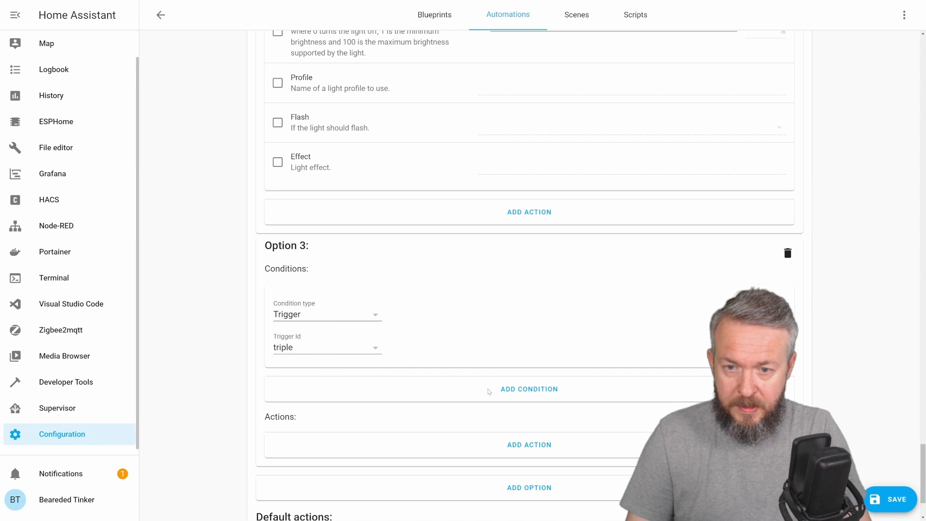
Step: Give Option 3 a Light: Toggle service action targeting the WLED light
{"action": "left_click", "coordinate": [529, 444]}
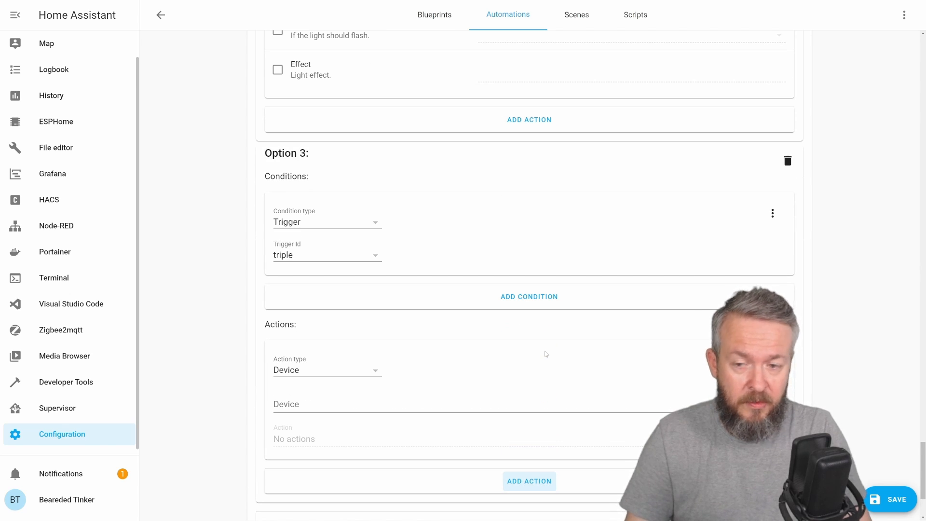
{"action": "left_click", "coordinate": [327, 369]}
{"action": "type", "text": "li"}
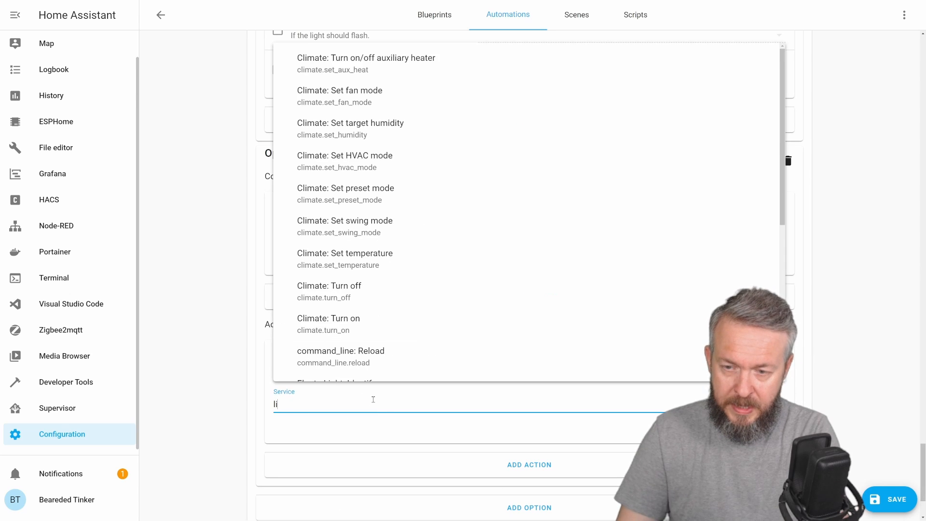
{"action": "type", "text": "g"}
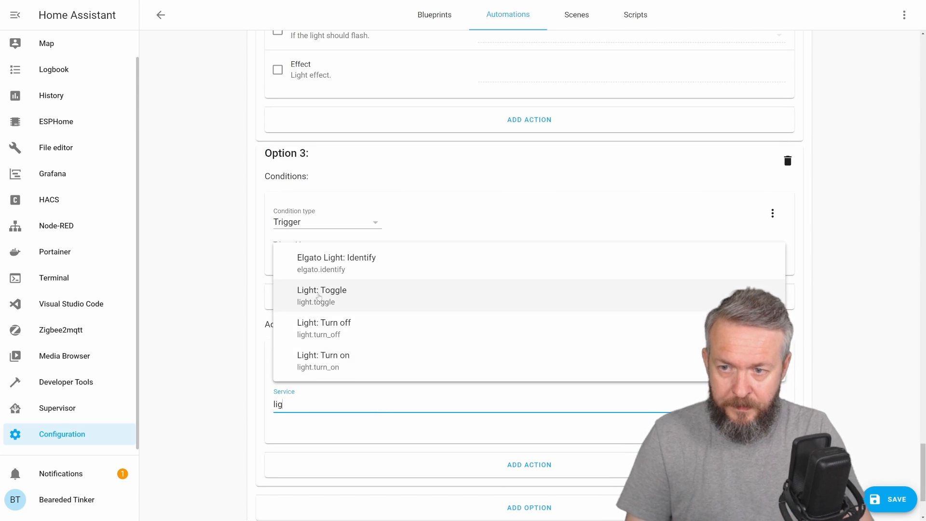
{"action": "left_click", "coordinate": [323, 290]}
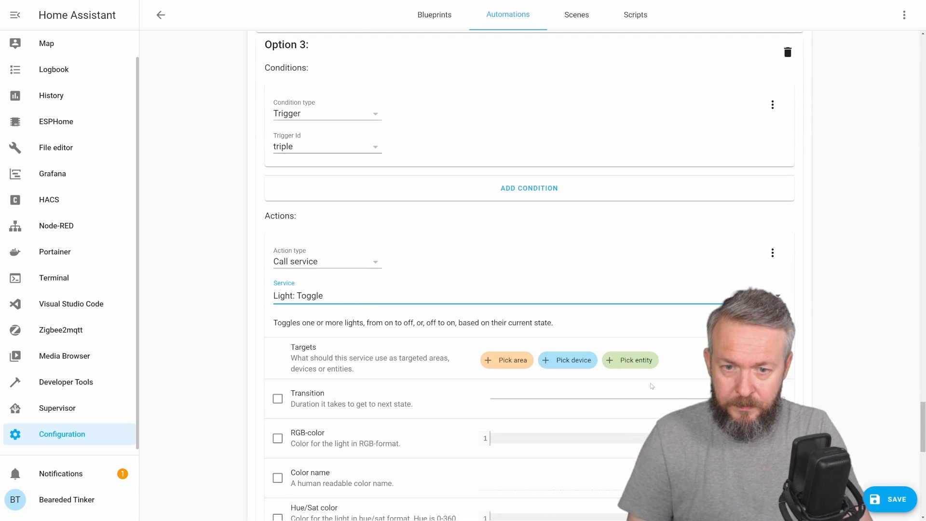
{"action": "left_click", "coordinate": [630, 360]}
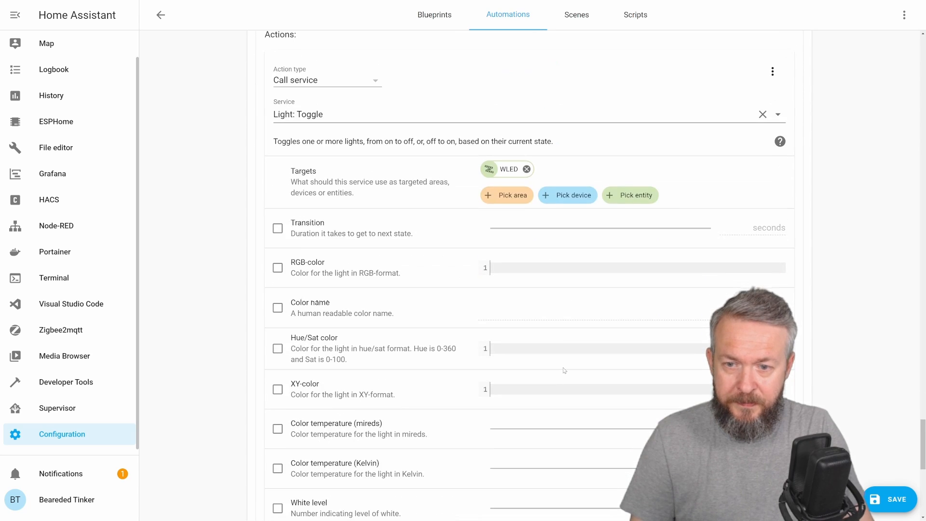
{"action": "scroll", "scroll_direction": "down", "scroll_amount": 3}
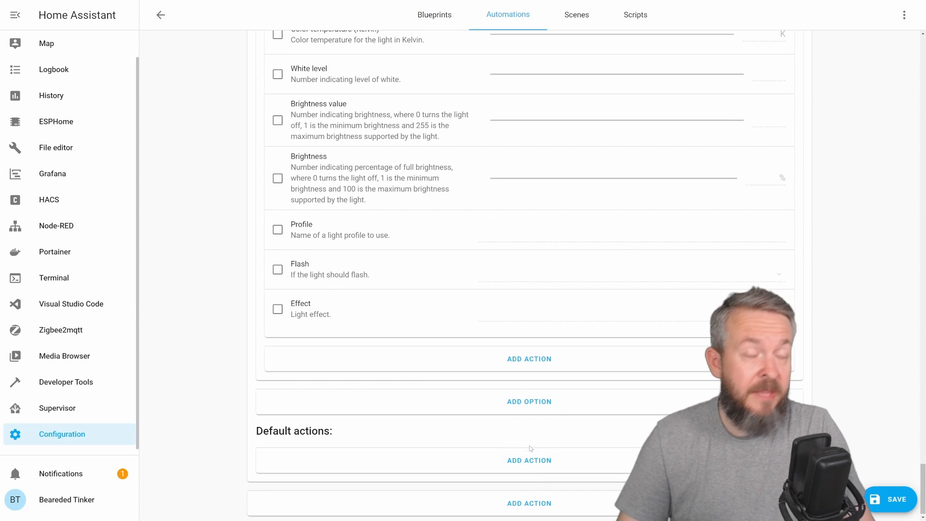
{"action": "mouse_move", "coordinate": [526, 449]}
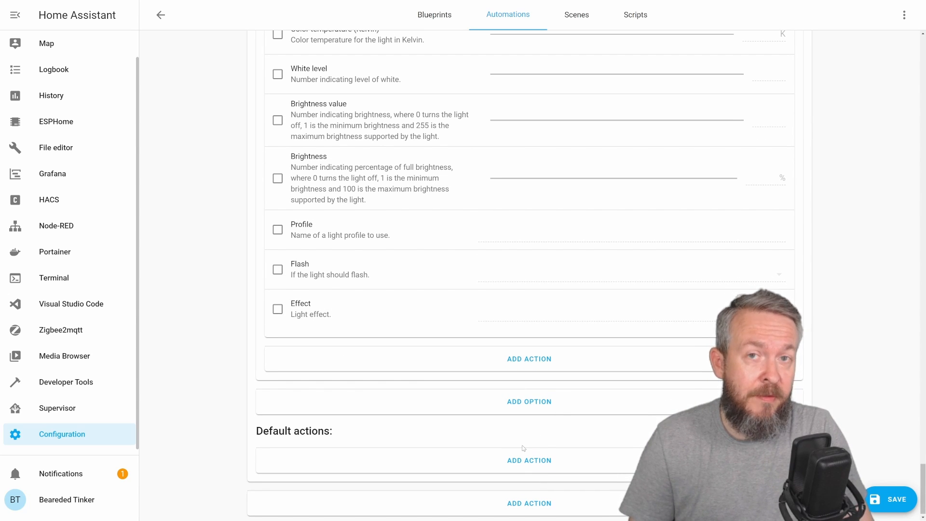
Step: Condition Option 4 and give it a Light: Turn off action targeting the Elgato Key Light Air
{"action": "scroll", "scroll_direction": "down", "scroll_amount": 3}
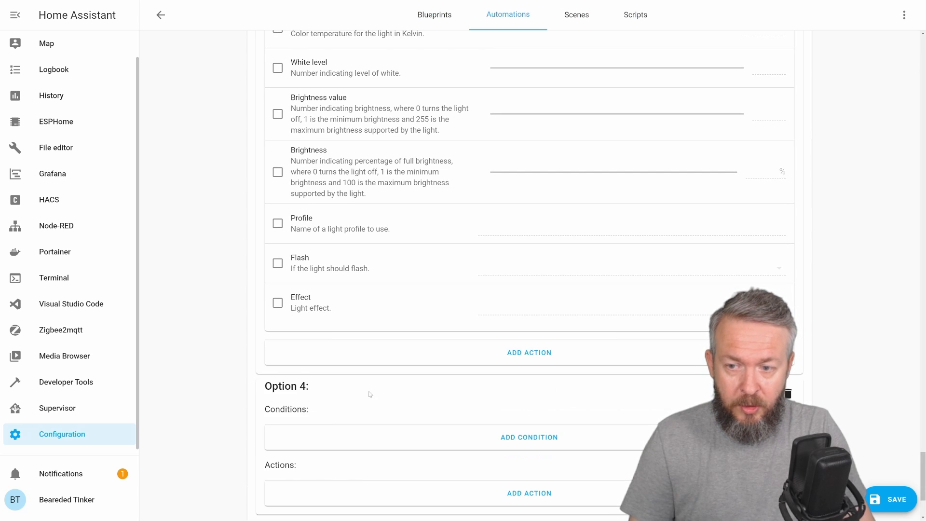
{"action": "left_click", "coordinate": [528, 436]}
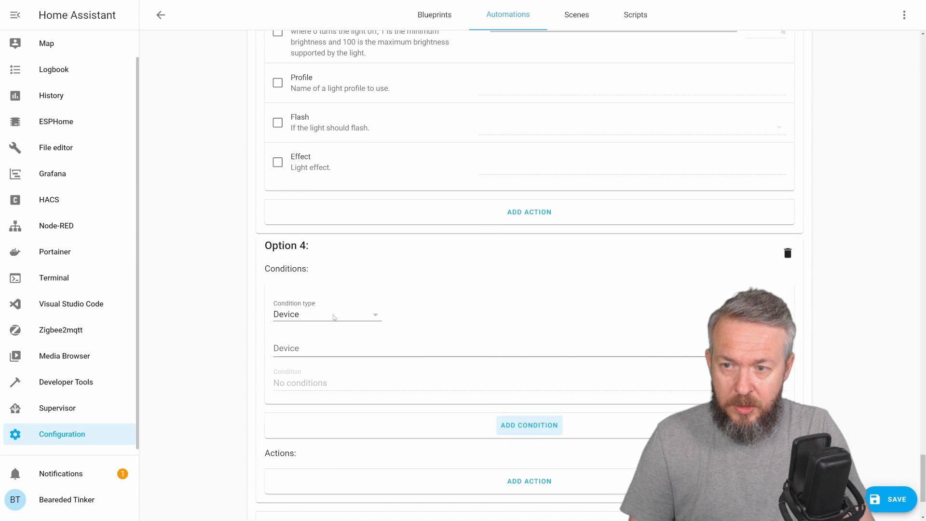
{"action": "left_click", "coordinate": [327, 314]}
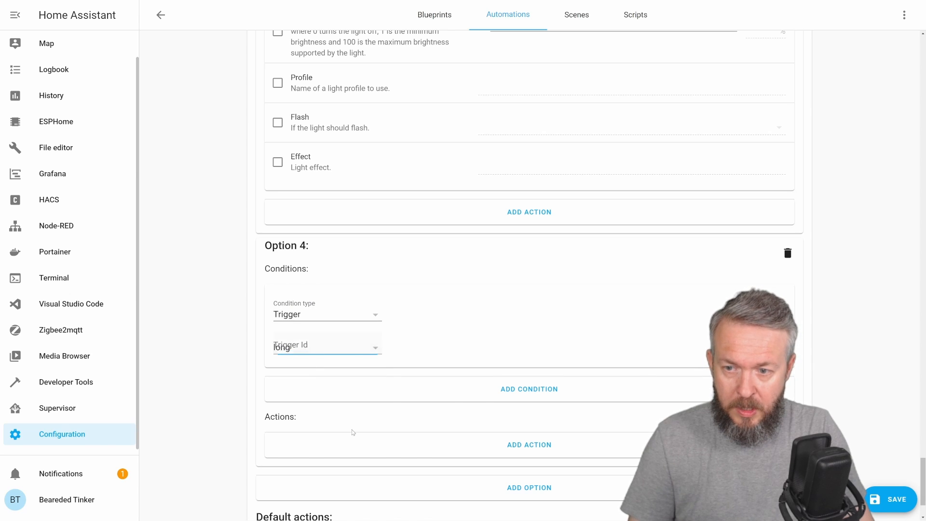
{"action": "left_click", "coordinate": [528, 443]}
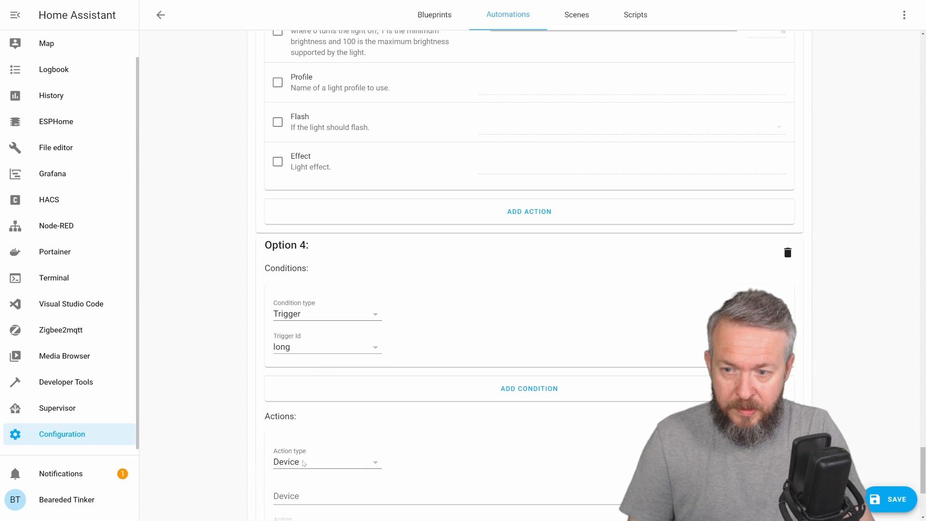
{"action": "left_click", "coordinate": [325, 462]}
{"action": "type", "text": "t"}
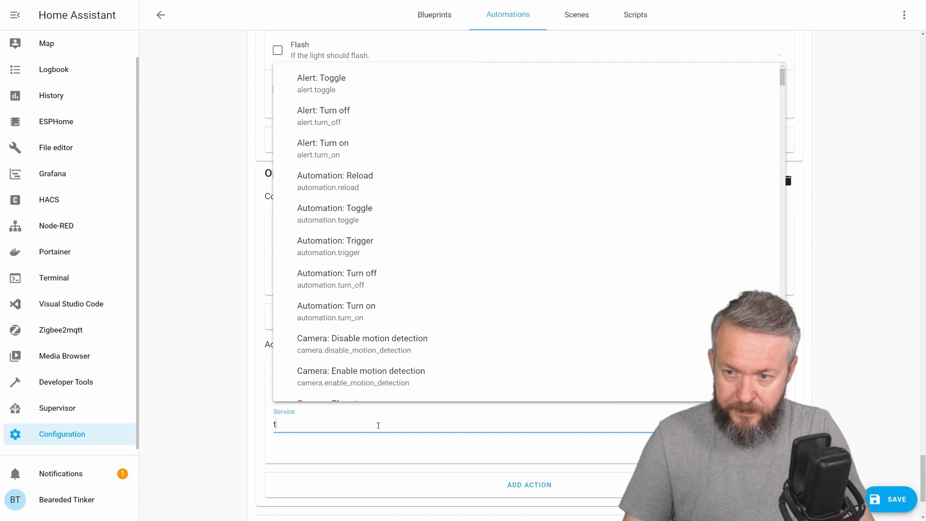
{"action": "type", "text": "u"}
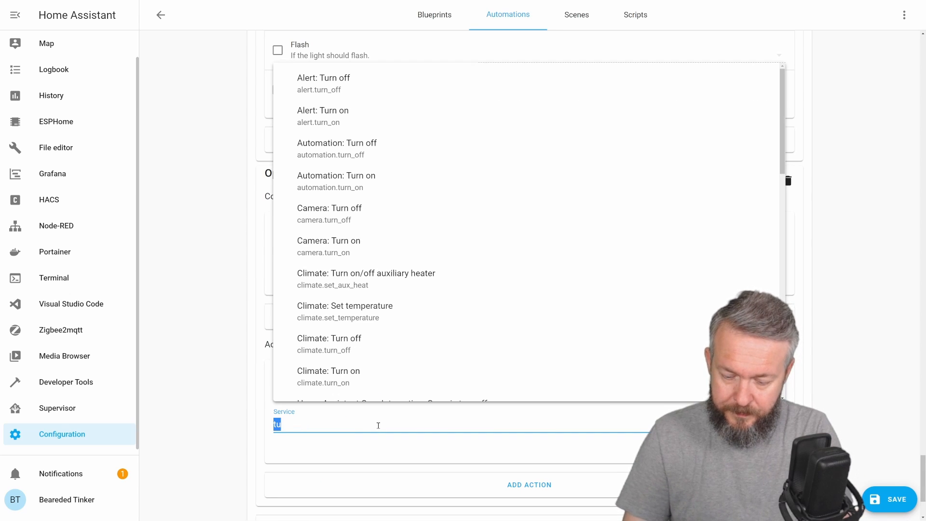
{"action": "type", "text": "ligh"}
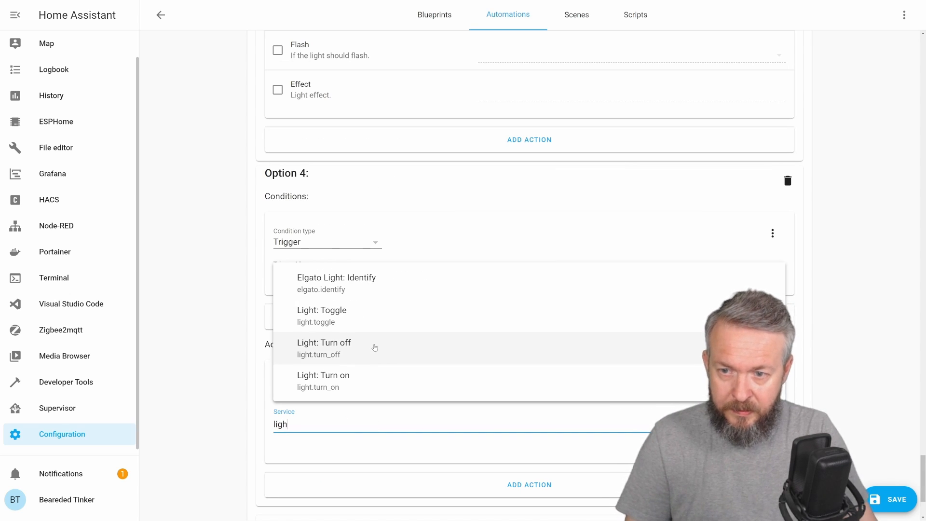
{"action": "left_click", "coordinate": [324, 348]}
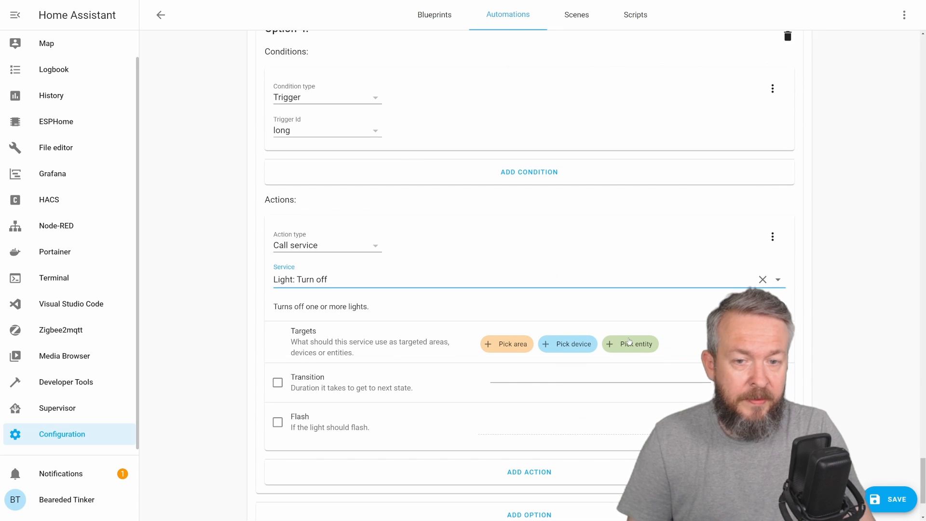
{"action": "left_click", "coordinate": [630, 343]}
{"action": "type", "text": "e"}
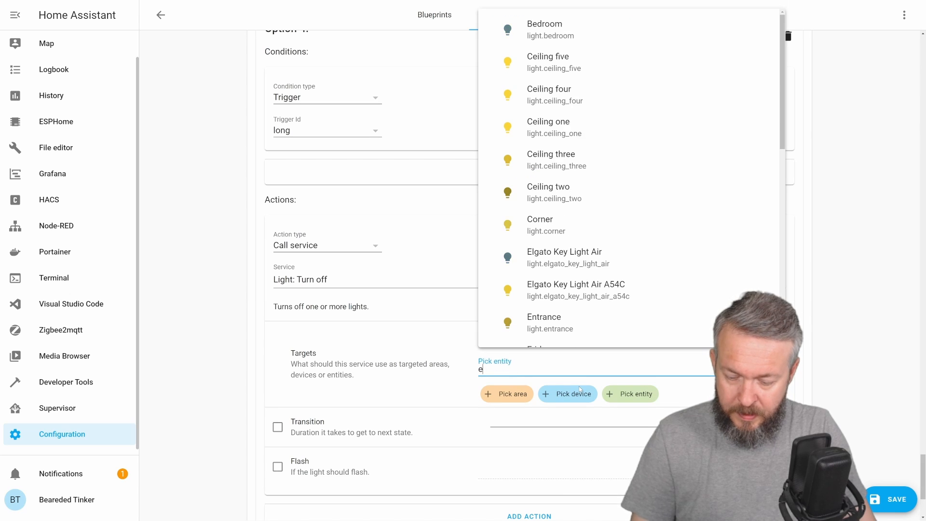
{"action": "left_click", "coordinate": [576, 289]}
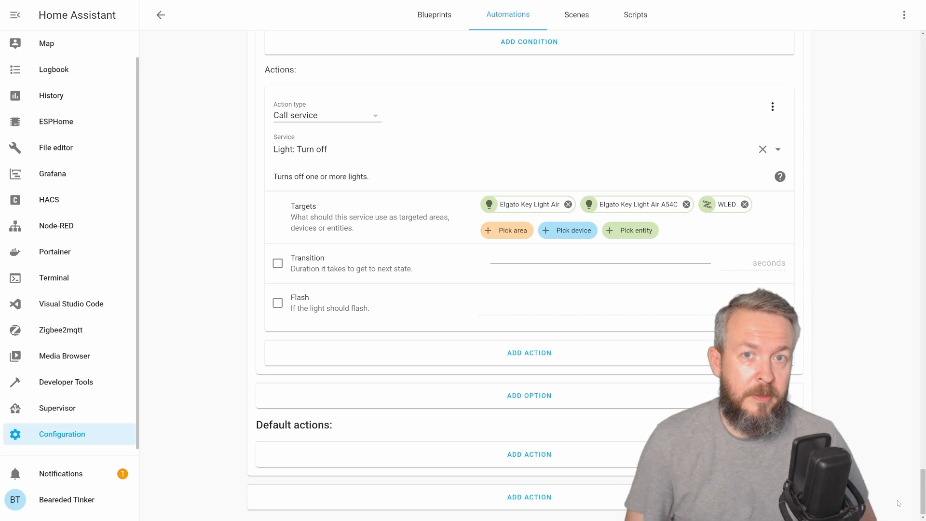
{"action": "mouse_move", "coordinate": [703, 293]}
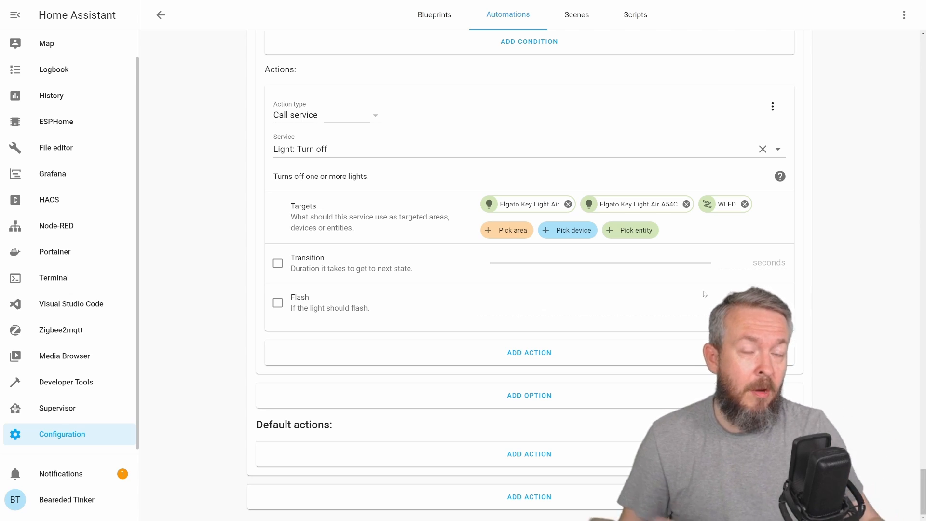
{"action": "mouse_move", "coordinate": [688, 339]}
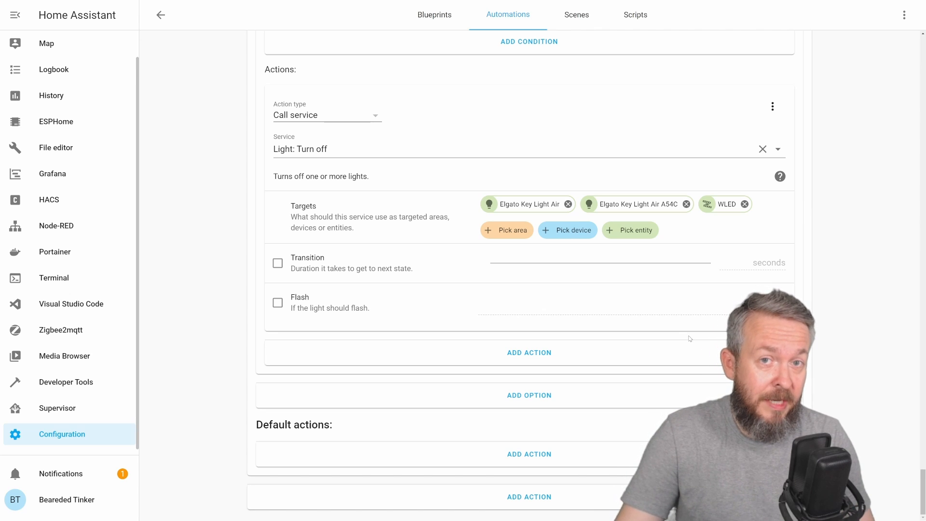
{"action": "mouse_move", "coordinate": [678, 324]}
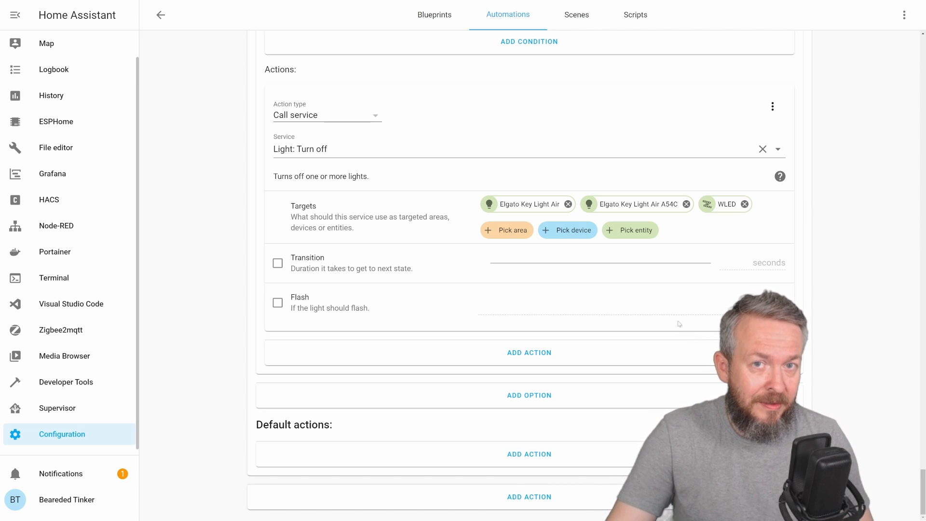
{"action": "mouse_move", "coordinate": [683, 314]}
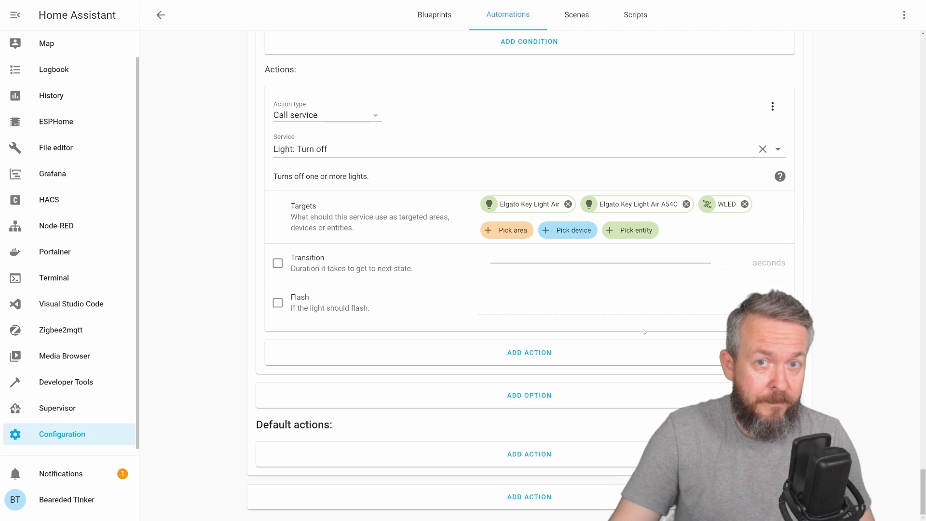
{"action": "mouse_move", "coordinate": [644, 324]}
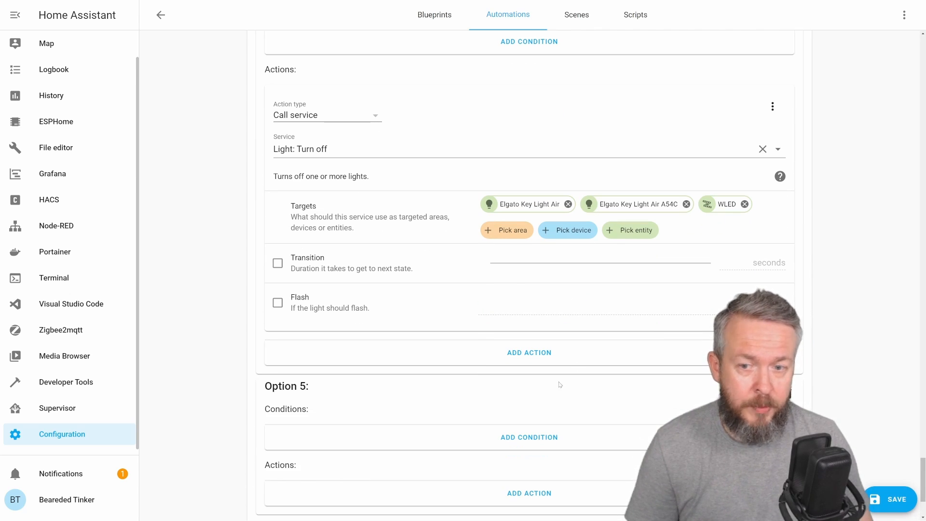
Step: Give Option 5 a Trigger condition matching trigger ID single
{"action": "left_click", "coordinate": [529, 437]}
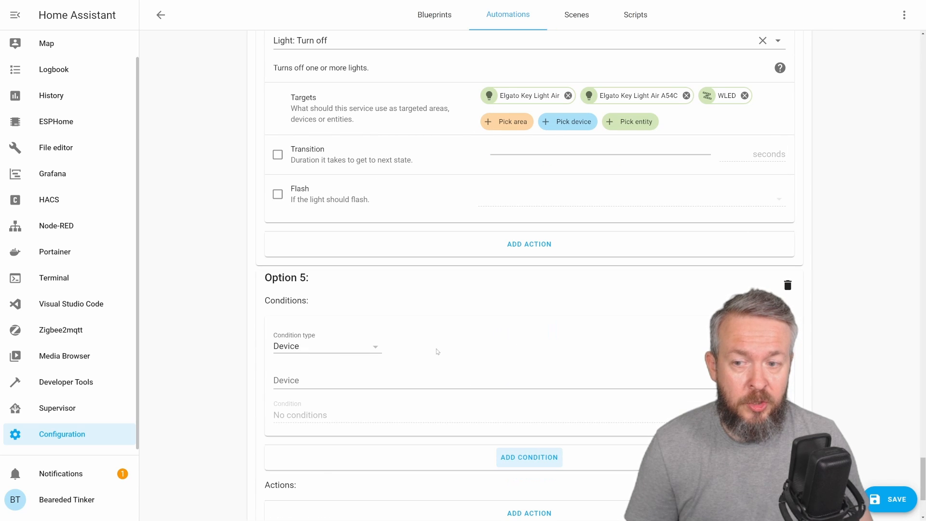
{"action": "left_click", "coordinate": [327, 346]}
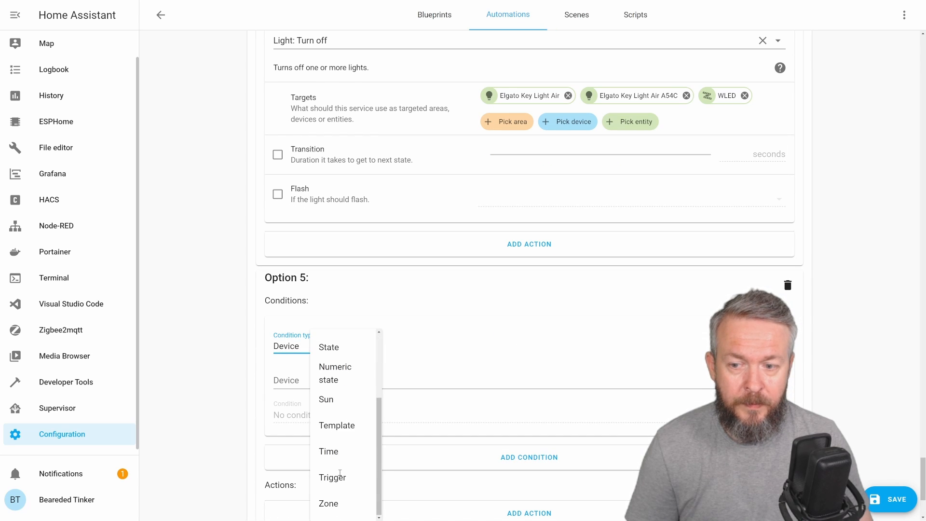
{"action": "left_click", "coordinate": [332, 477]}
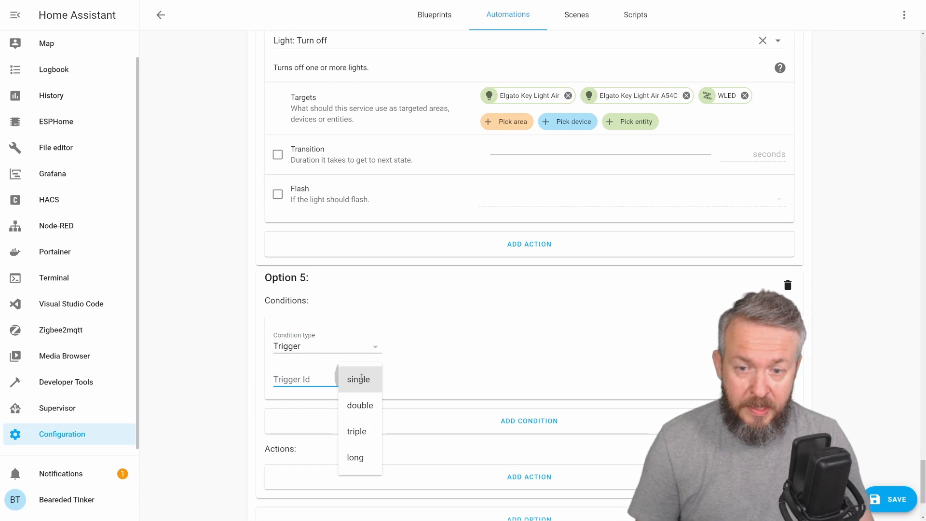
{"action": "left_click", "coordinate": [359, 378]}
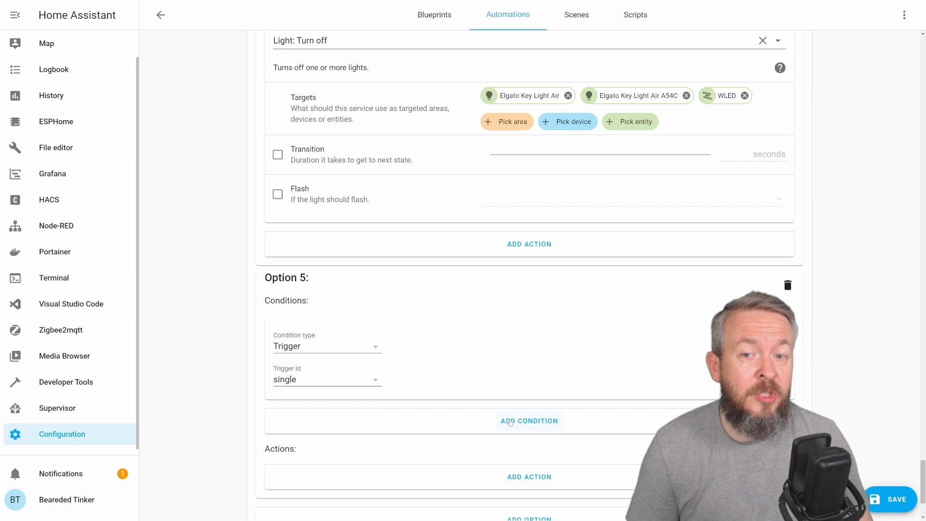
Step: Add a Sun condition to Option 5 requiring before sunrise and after sunset
{"action": "left_click", "coordinate": [528, 421]}
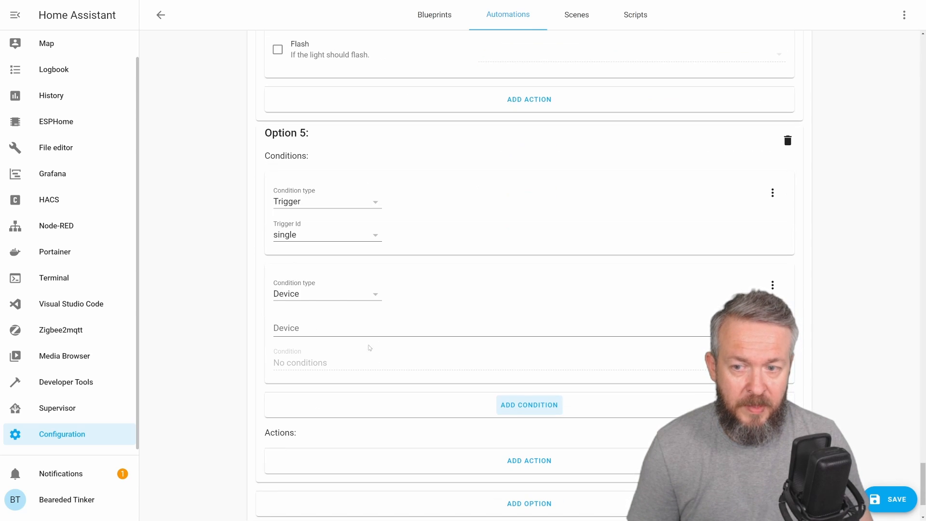
{"action": "left_click", "coordinate": [327, 293]}
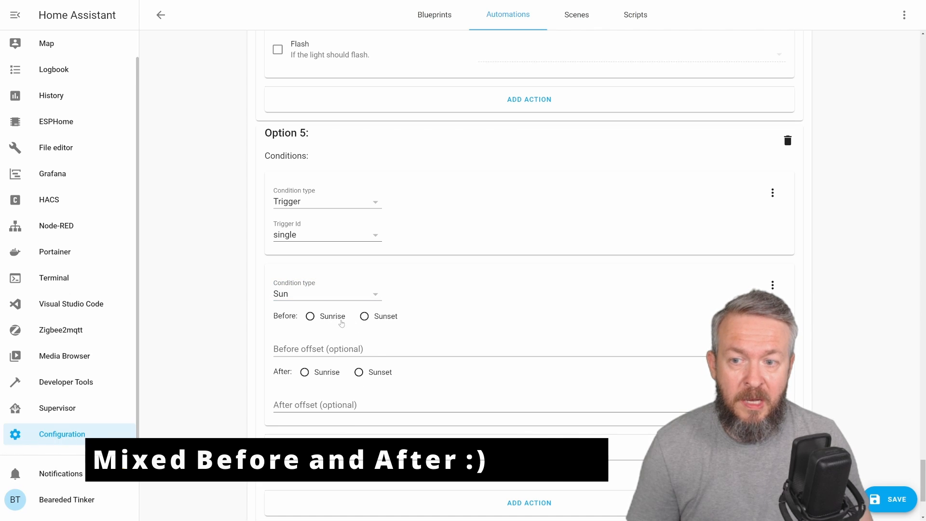
{"action": "left_click", "coordinate": [310, 316]}
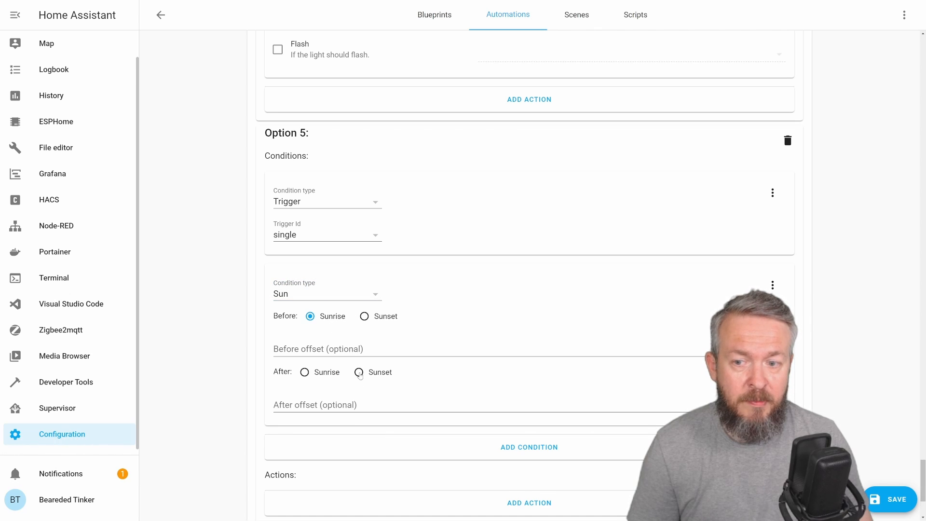
{"action": "left_click", "coordinate": [359, 373]}
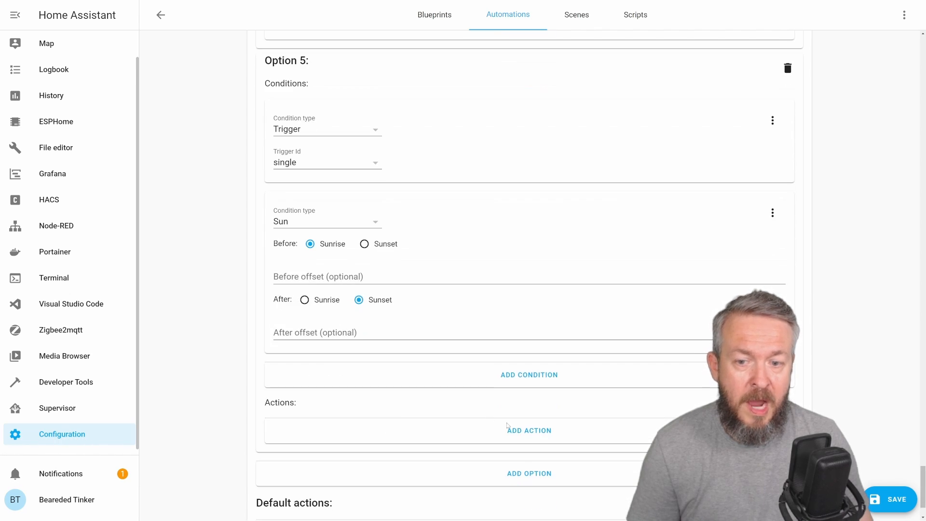
{"action": "left_click", "coordinate": [528, 430]}
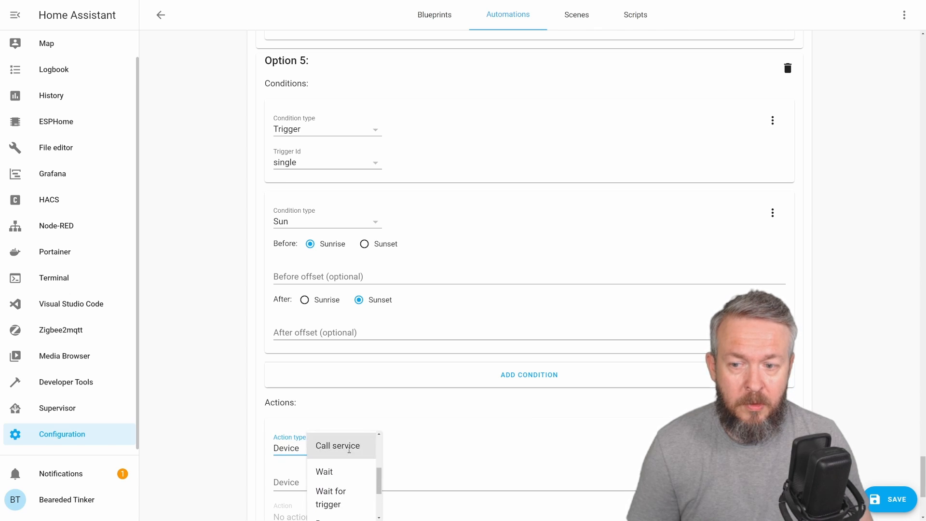
Step: Make Option 5 call tts.google_translate_say on media_player.clock_me with message 'Please Subscribe!'
{"action": "left_click", "coordinate": [338, 445]}
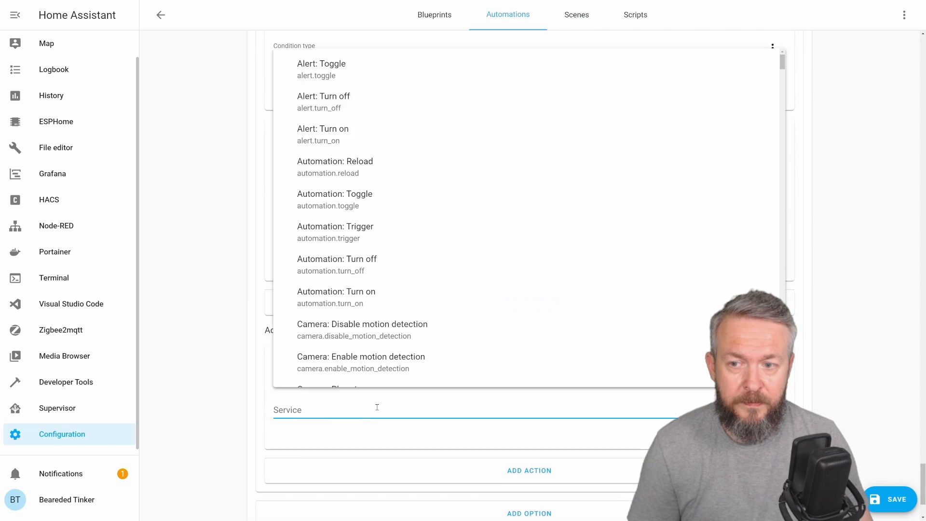
{"action": "type", "text": "tt"}
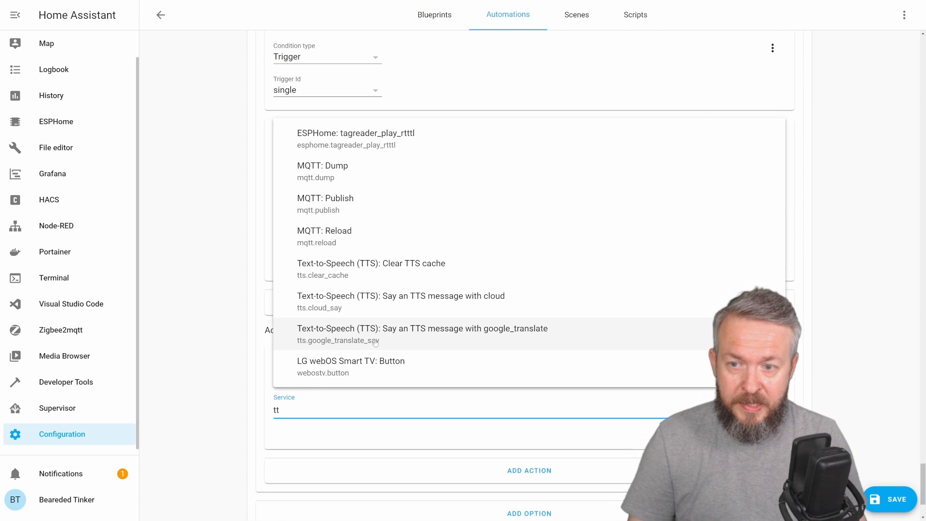
{"action": "left_click", "coordinate": [421, 328]}
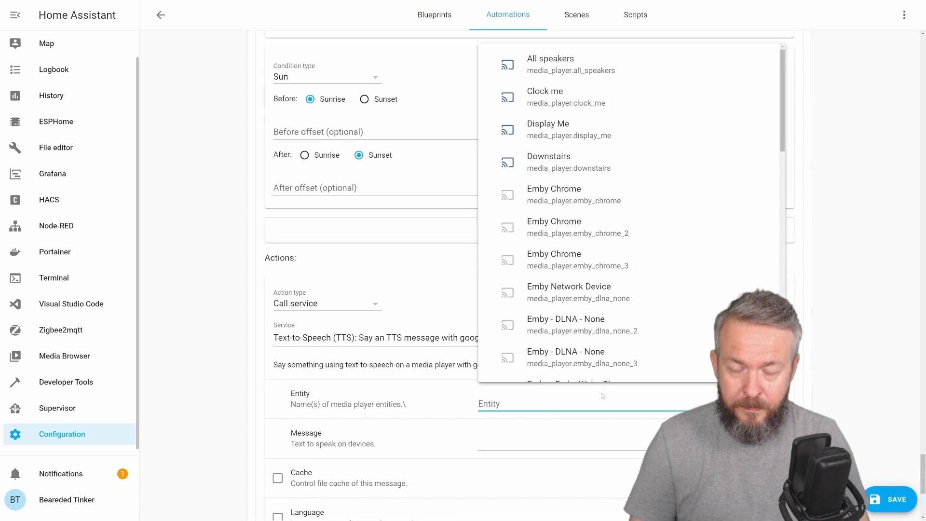
{"action": "left_click", "coordinate": [544, 96]}
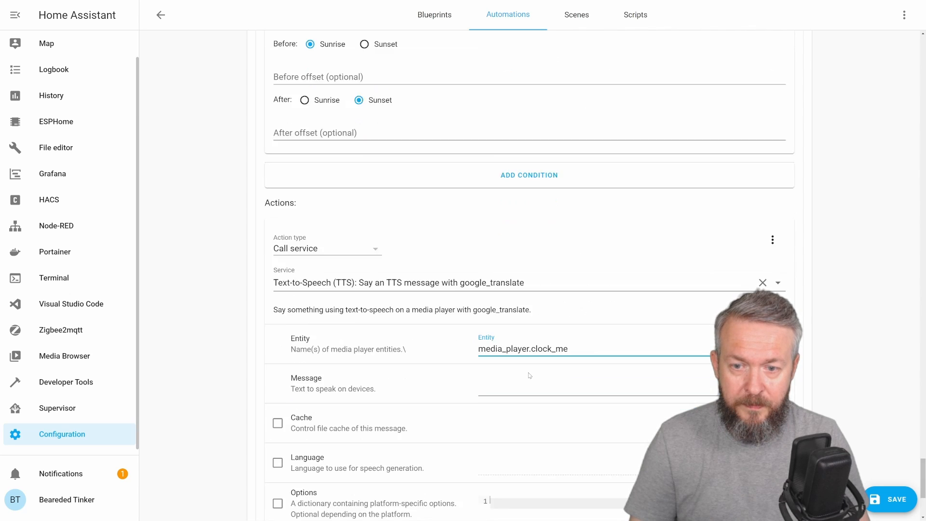
{"action": "type", "text": "P"}
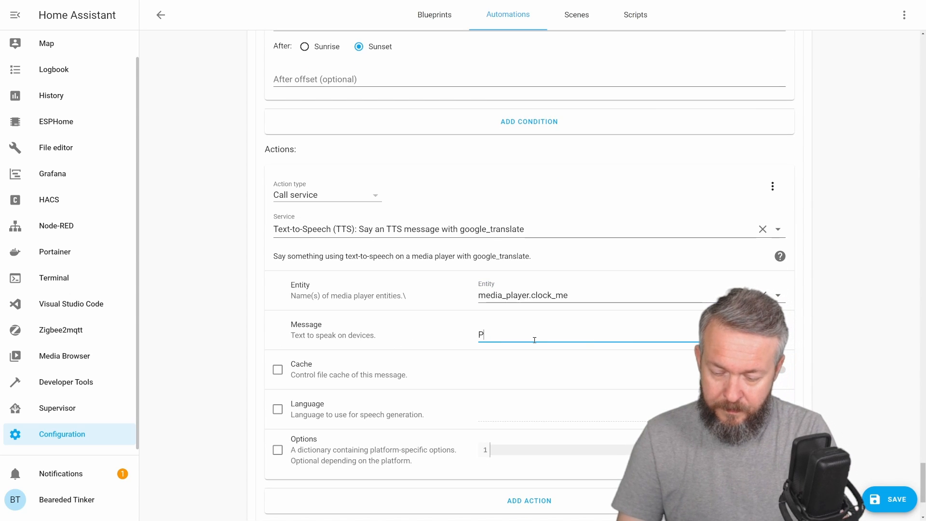
{"action": "type", "text": "lease Subs"}
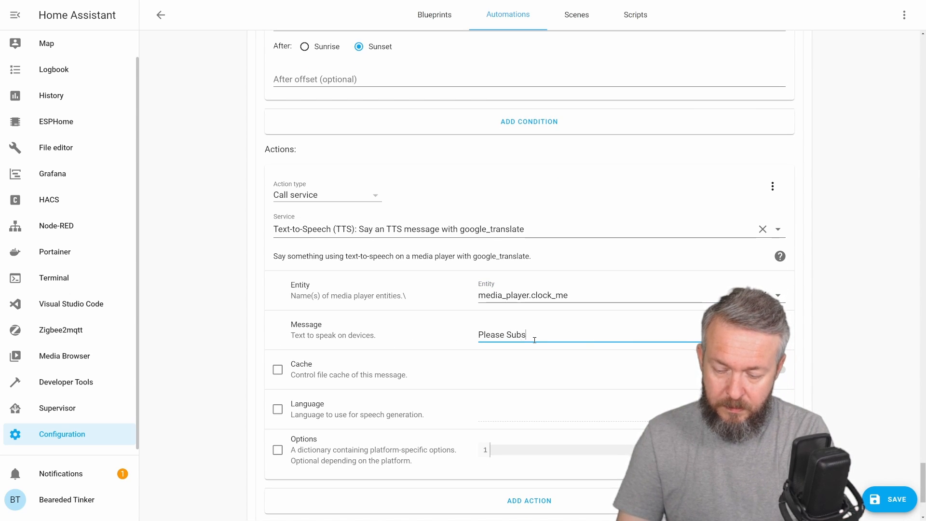
{"action": "type", "text": "cribe!"}
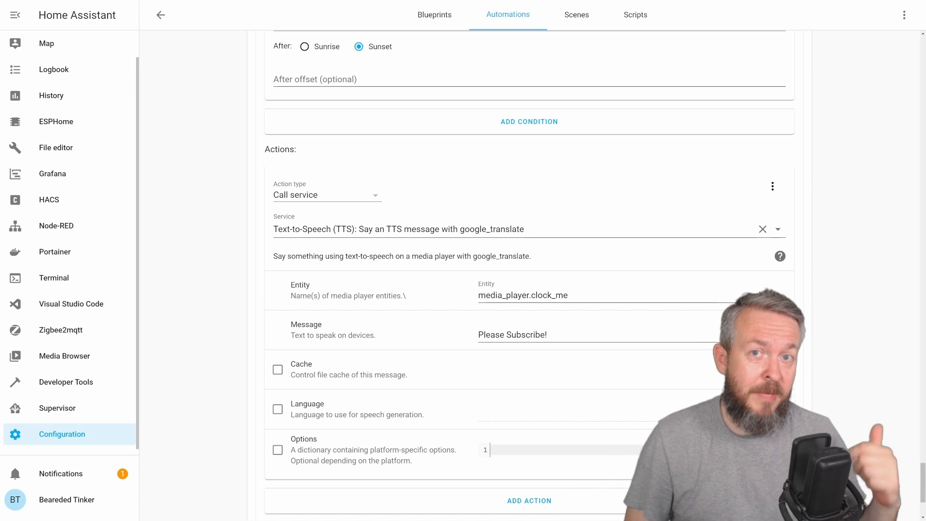
{"action": "scroll", "scroll_direction": "down", "scroll_amount": 3}
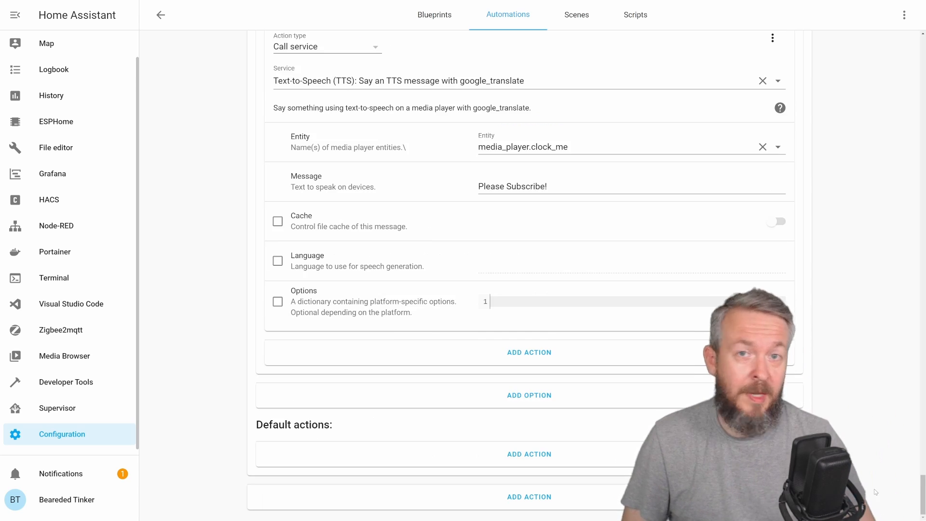